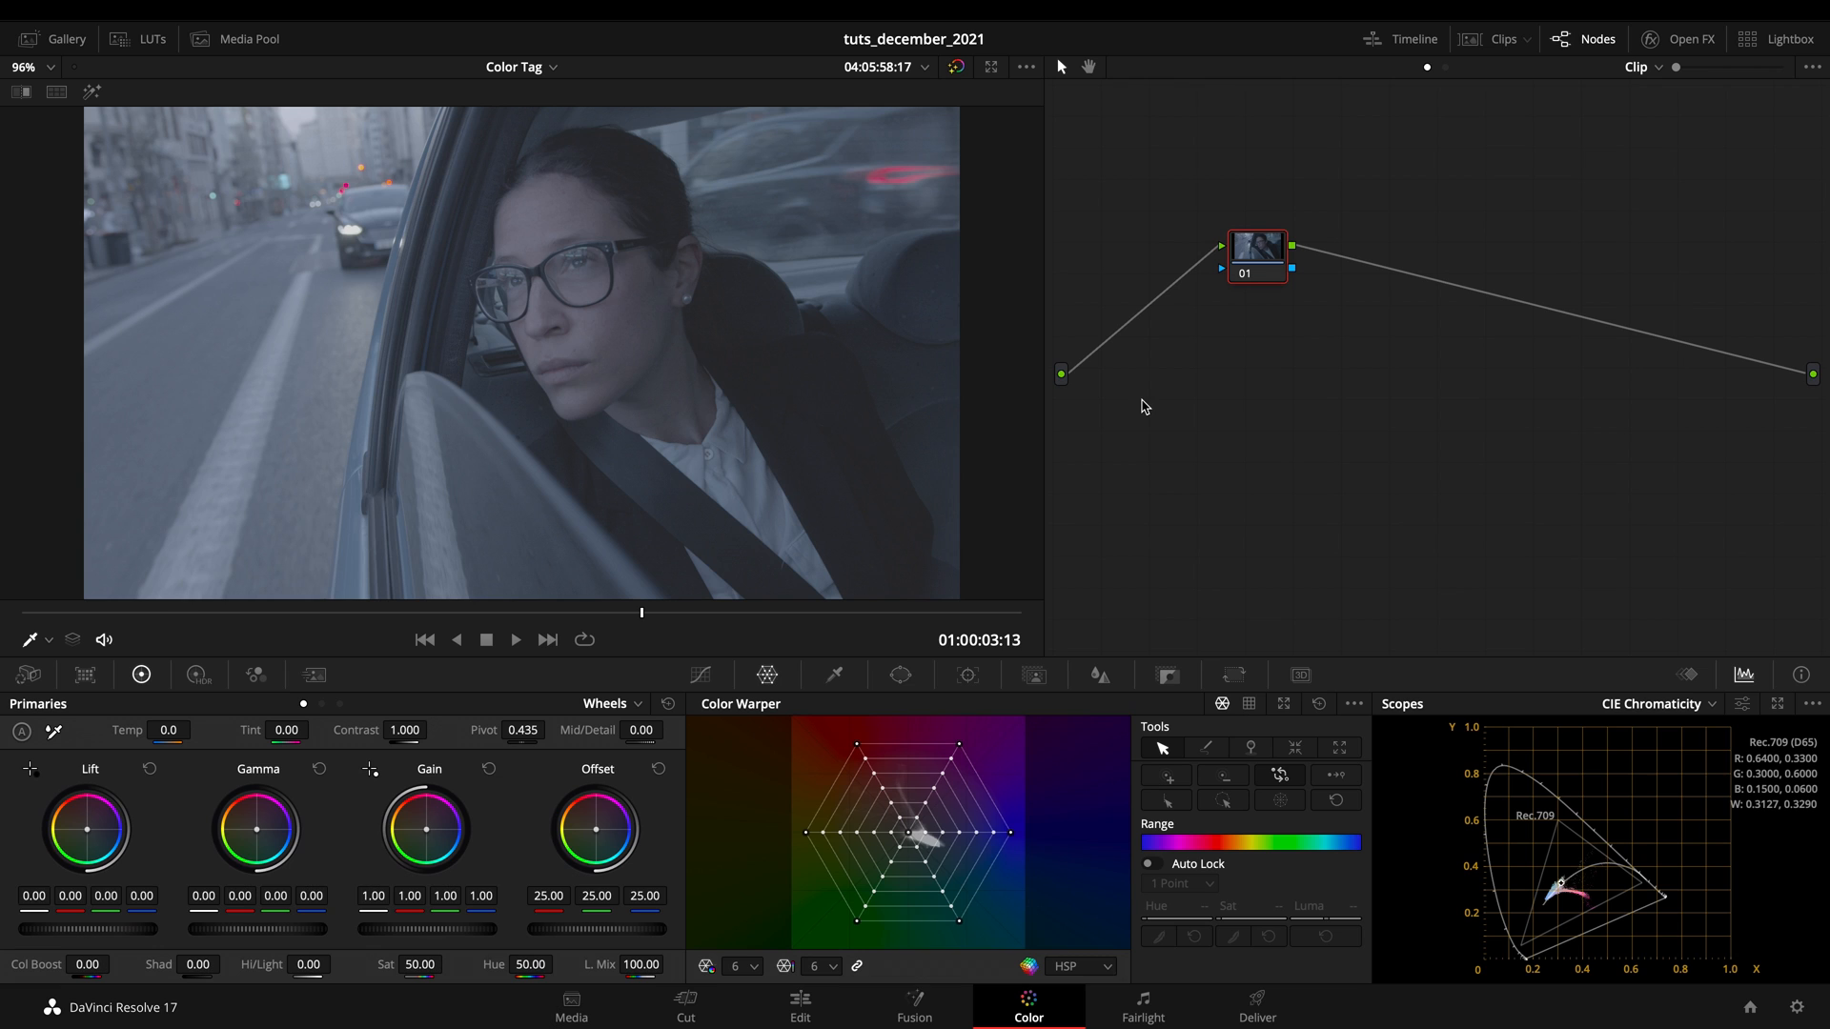
{"action": "mouse_move", "coordinate": [1127, 379]}
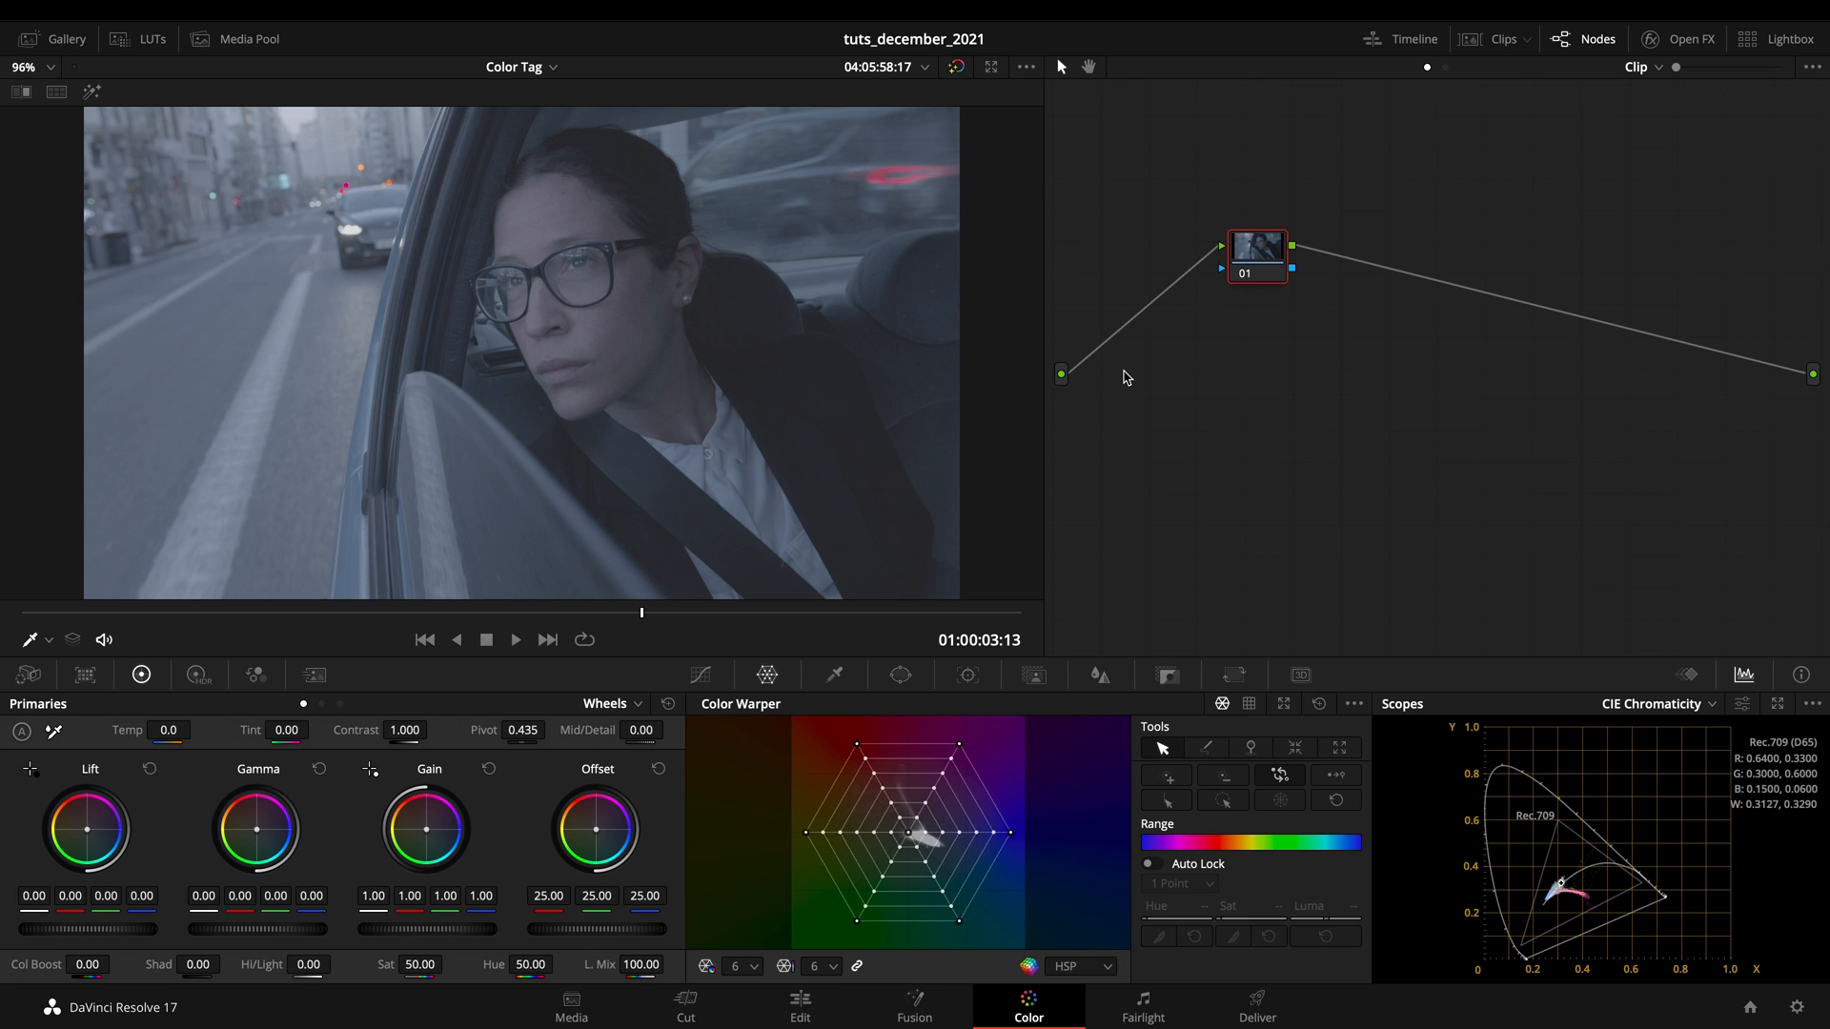
{"action": "mouse_move", "coordinate": [1179, 418]}
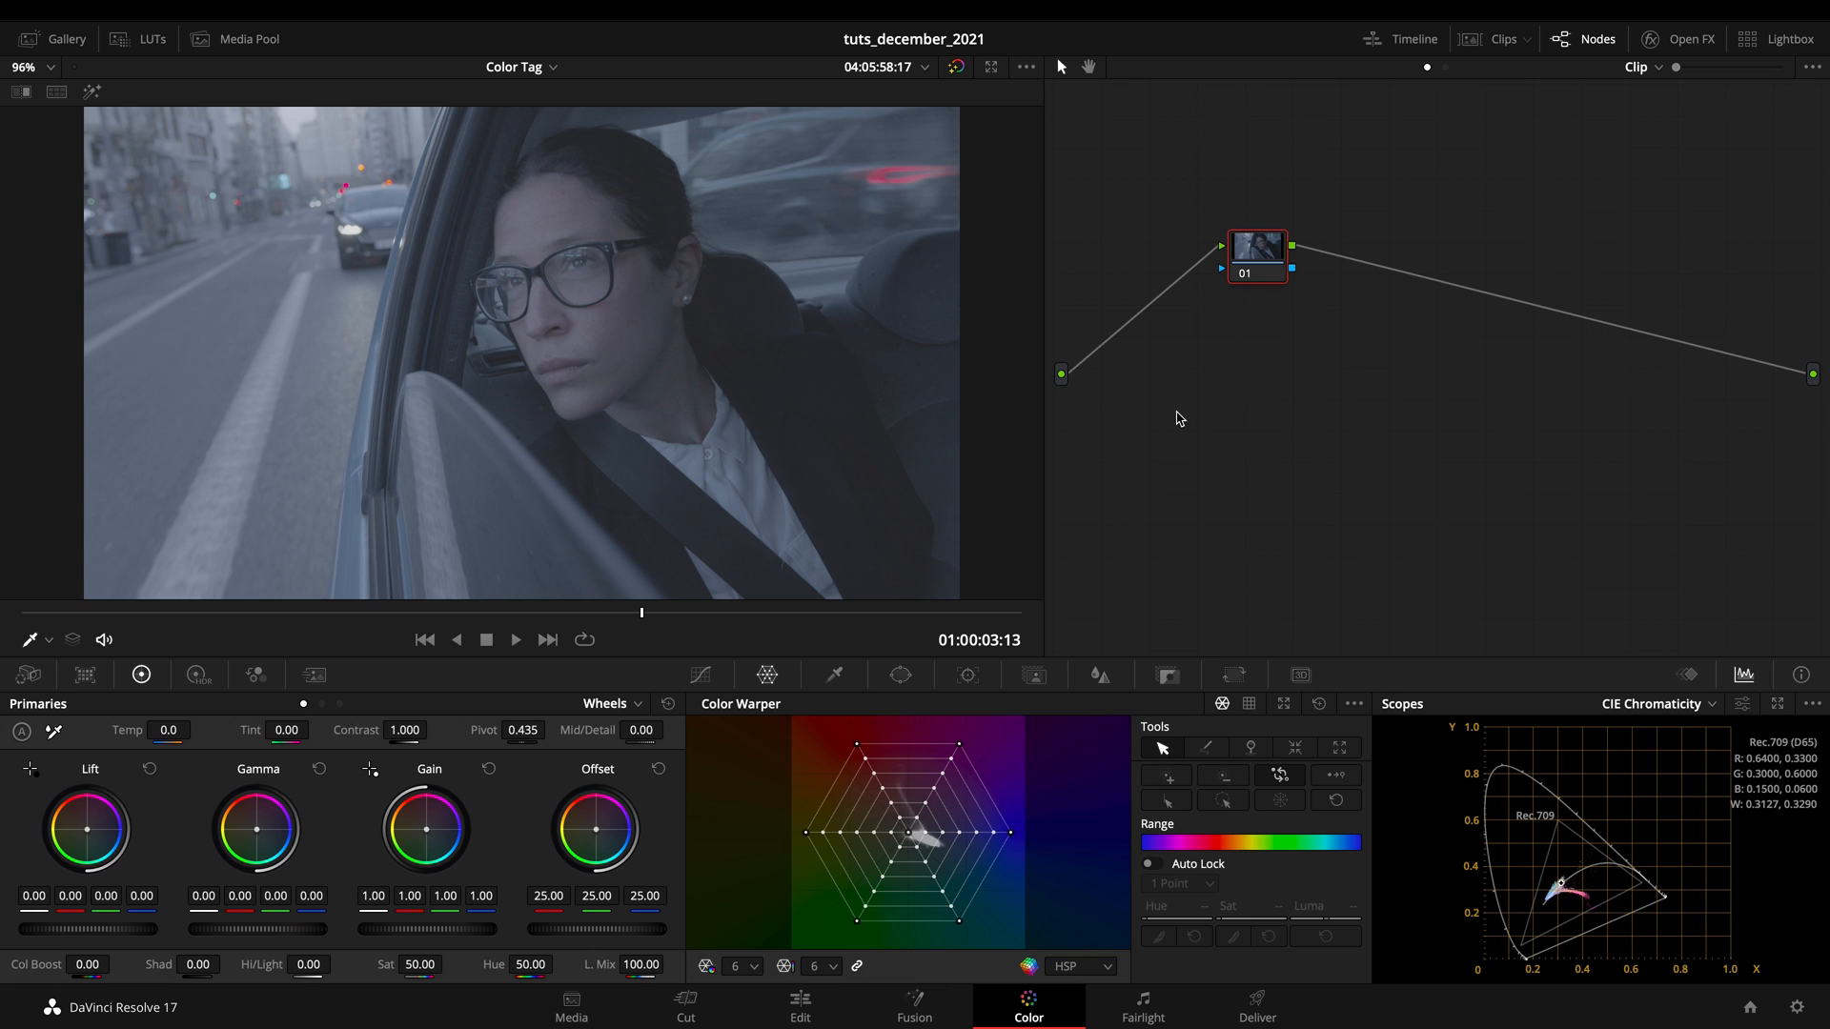
{"action": "mouse_move", "coordinate": [1189, 429]}
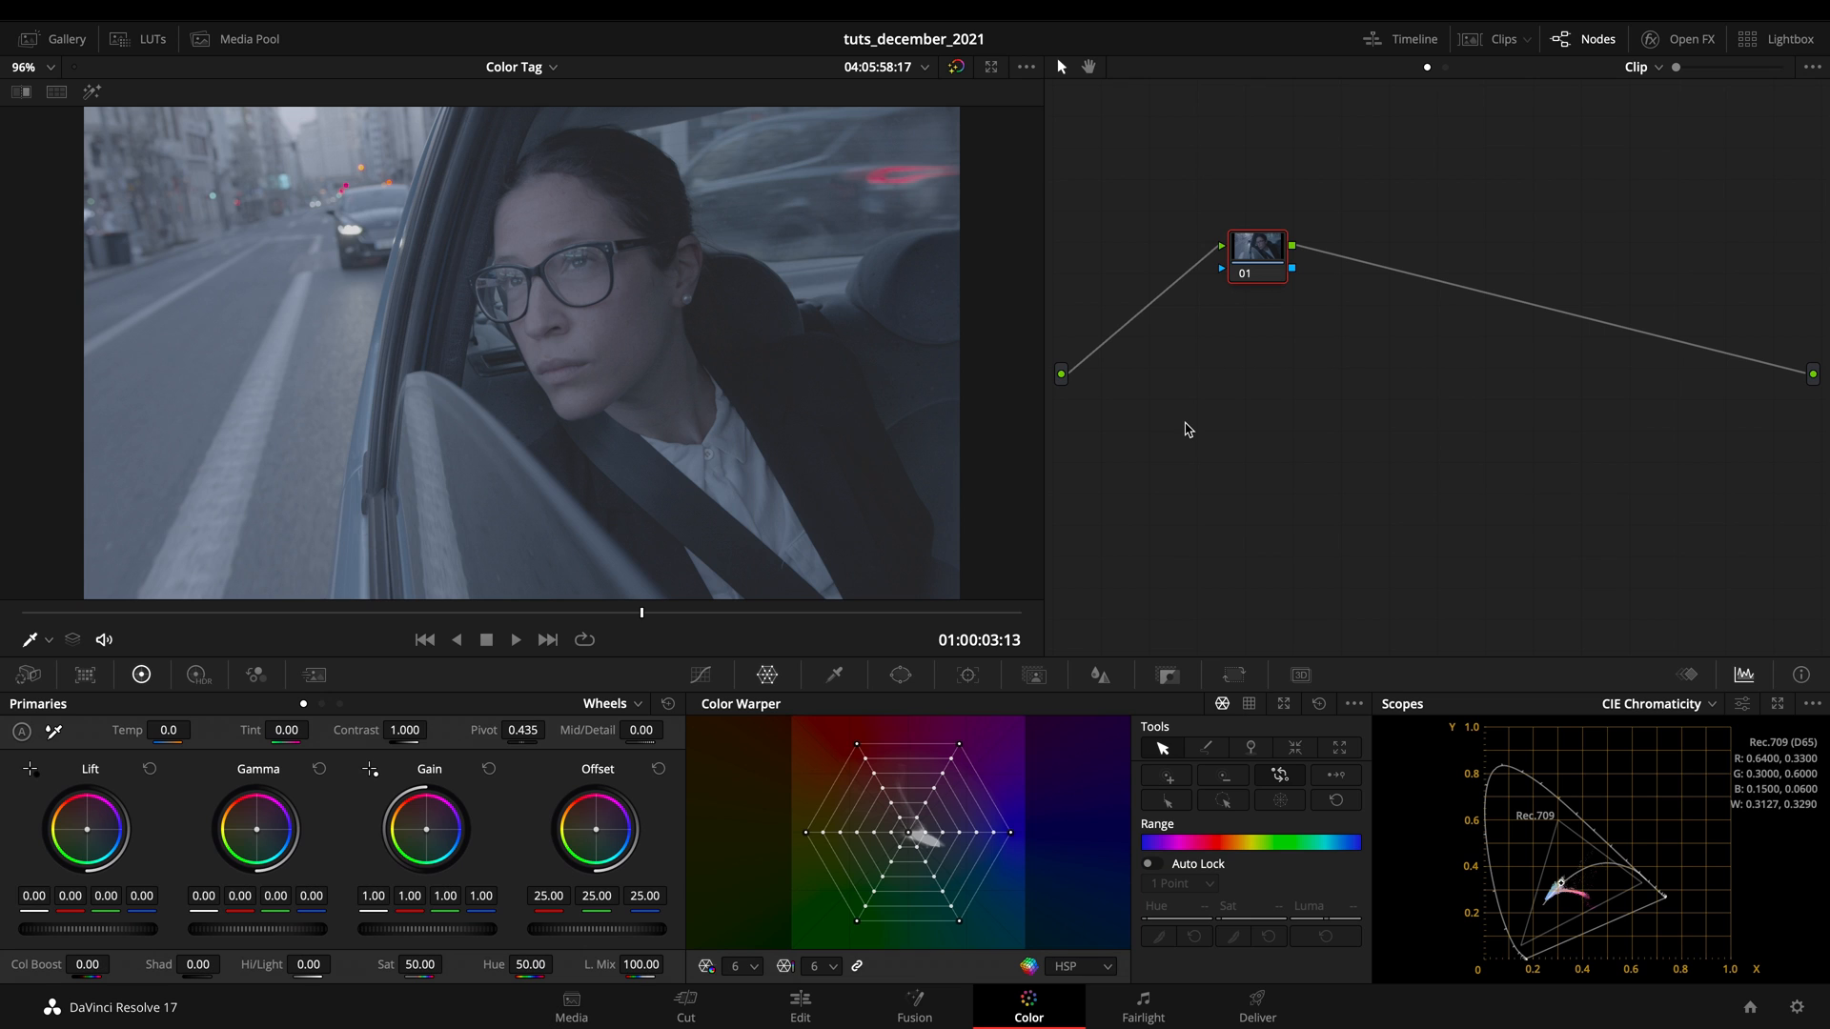
{"action": "mouse_move", "coordinate": [1112, 451]}
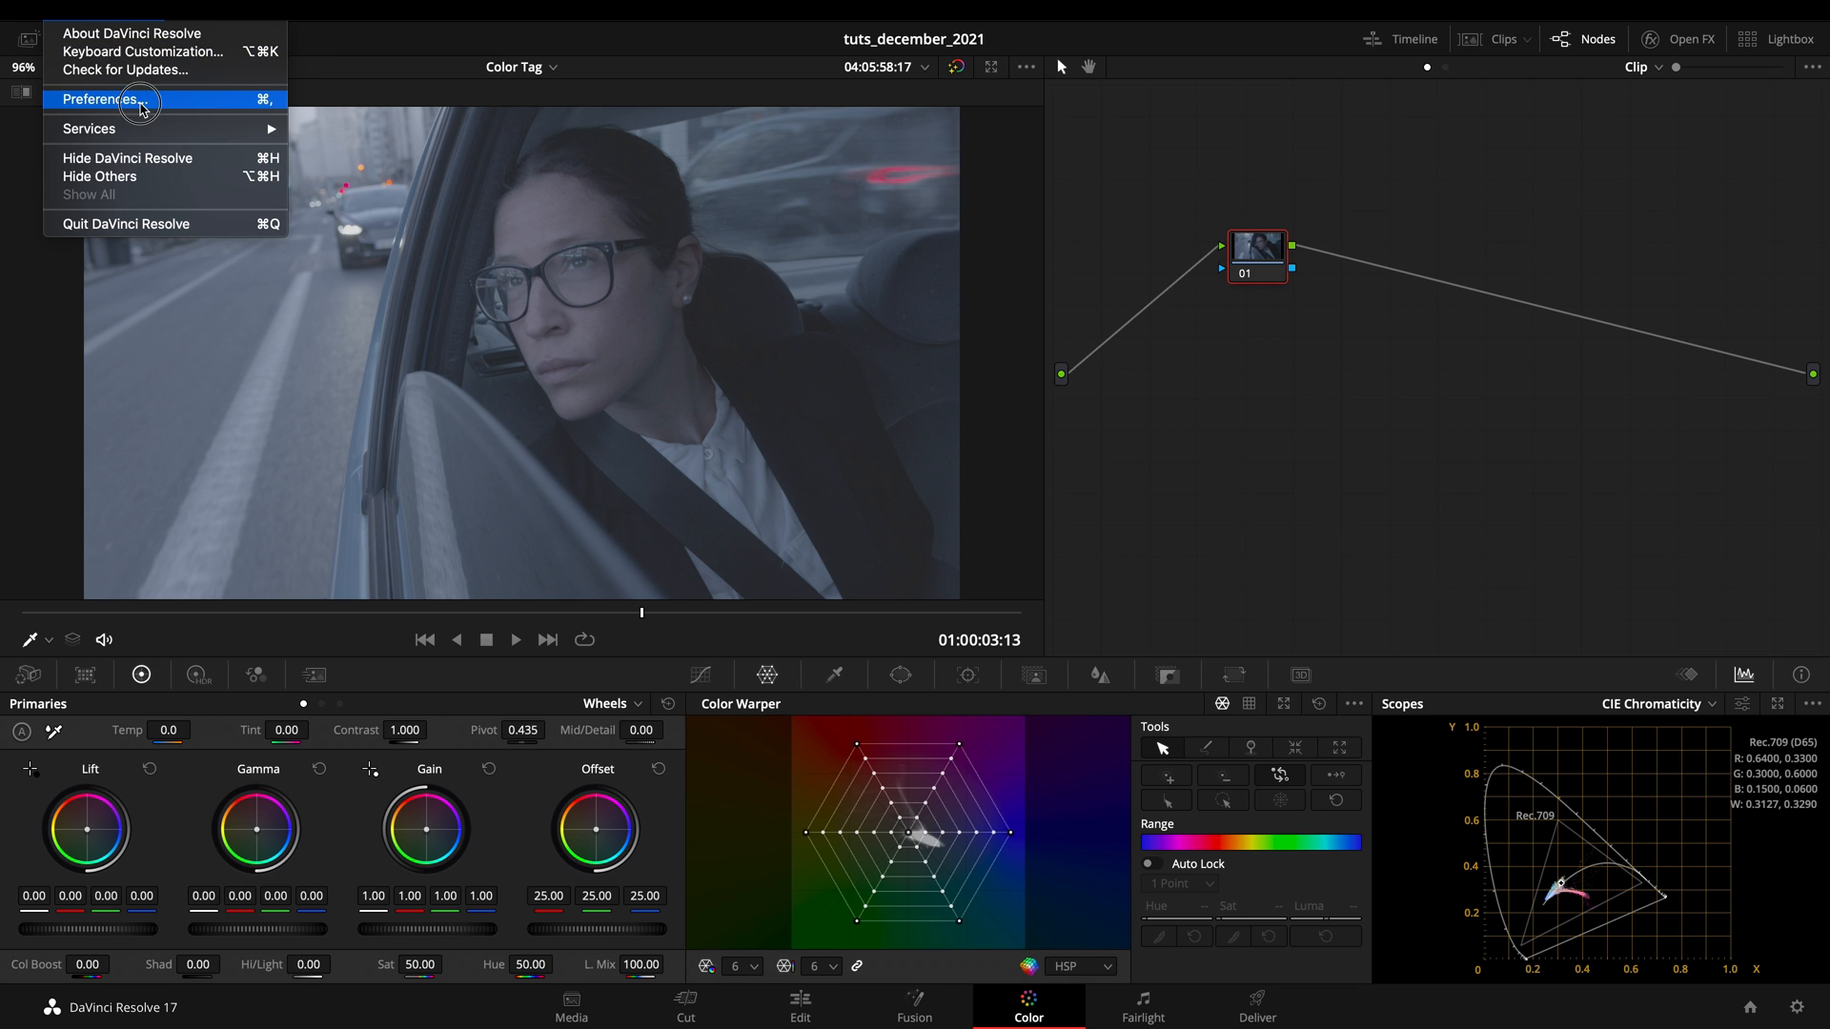
- Enable automatic tagging of Rec.709 Scene clips as Rec.709-A in General preferences and save
{"action": "left_click", "coordinate": [121, 101]}
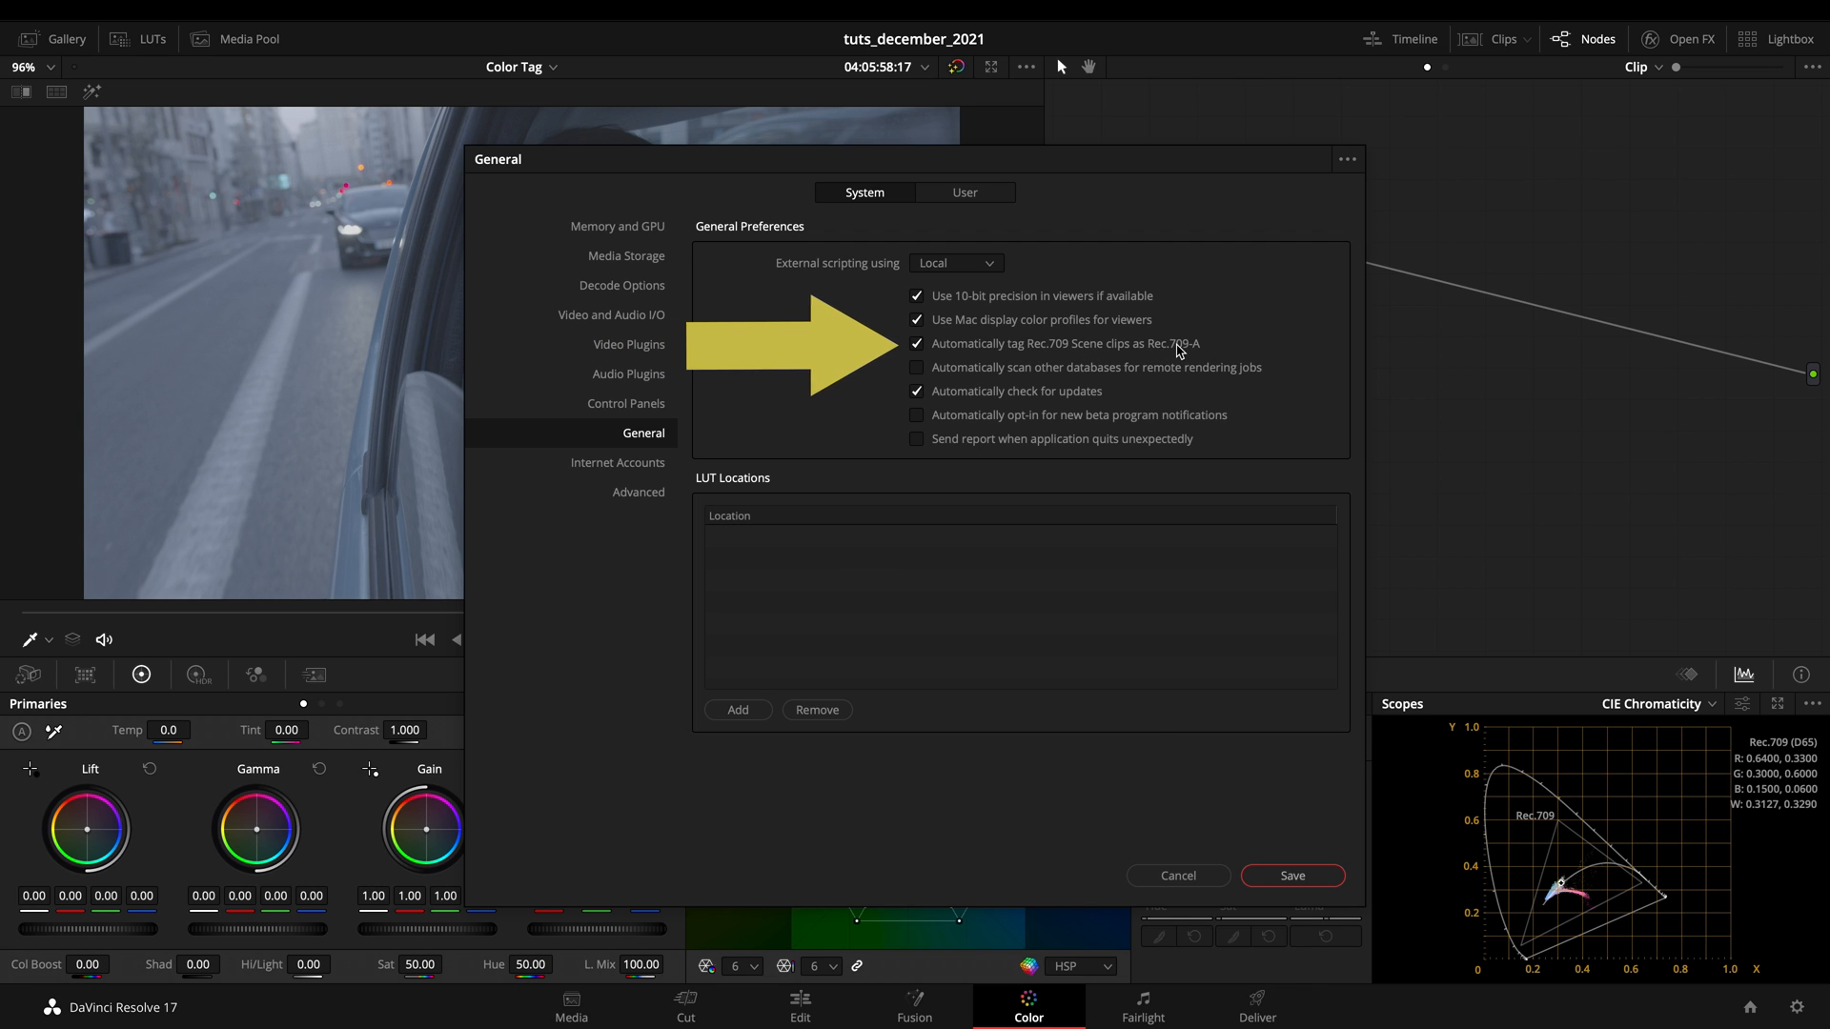
{"action": "left_click", "coordinate": [1292, 876]}
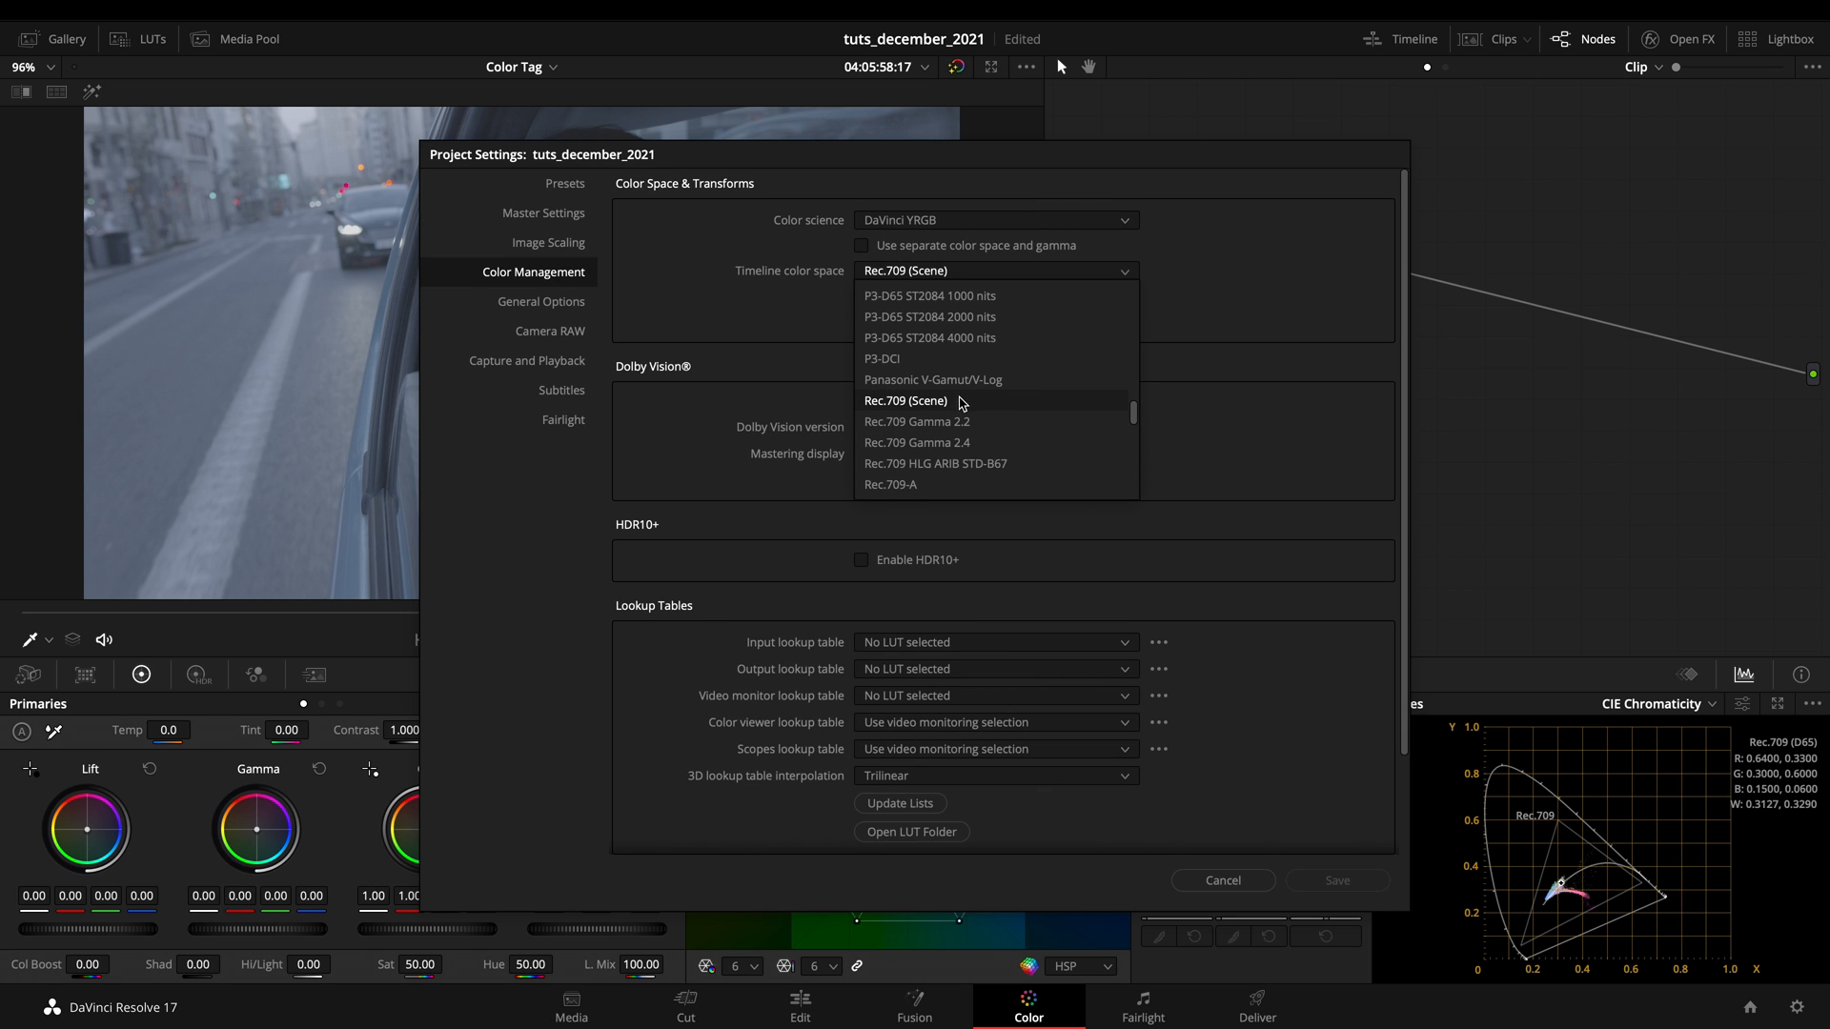
{"action": "mouse_move", "coordinate": [970, 406]}
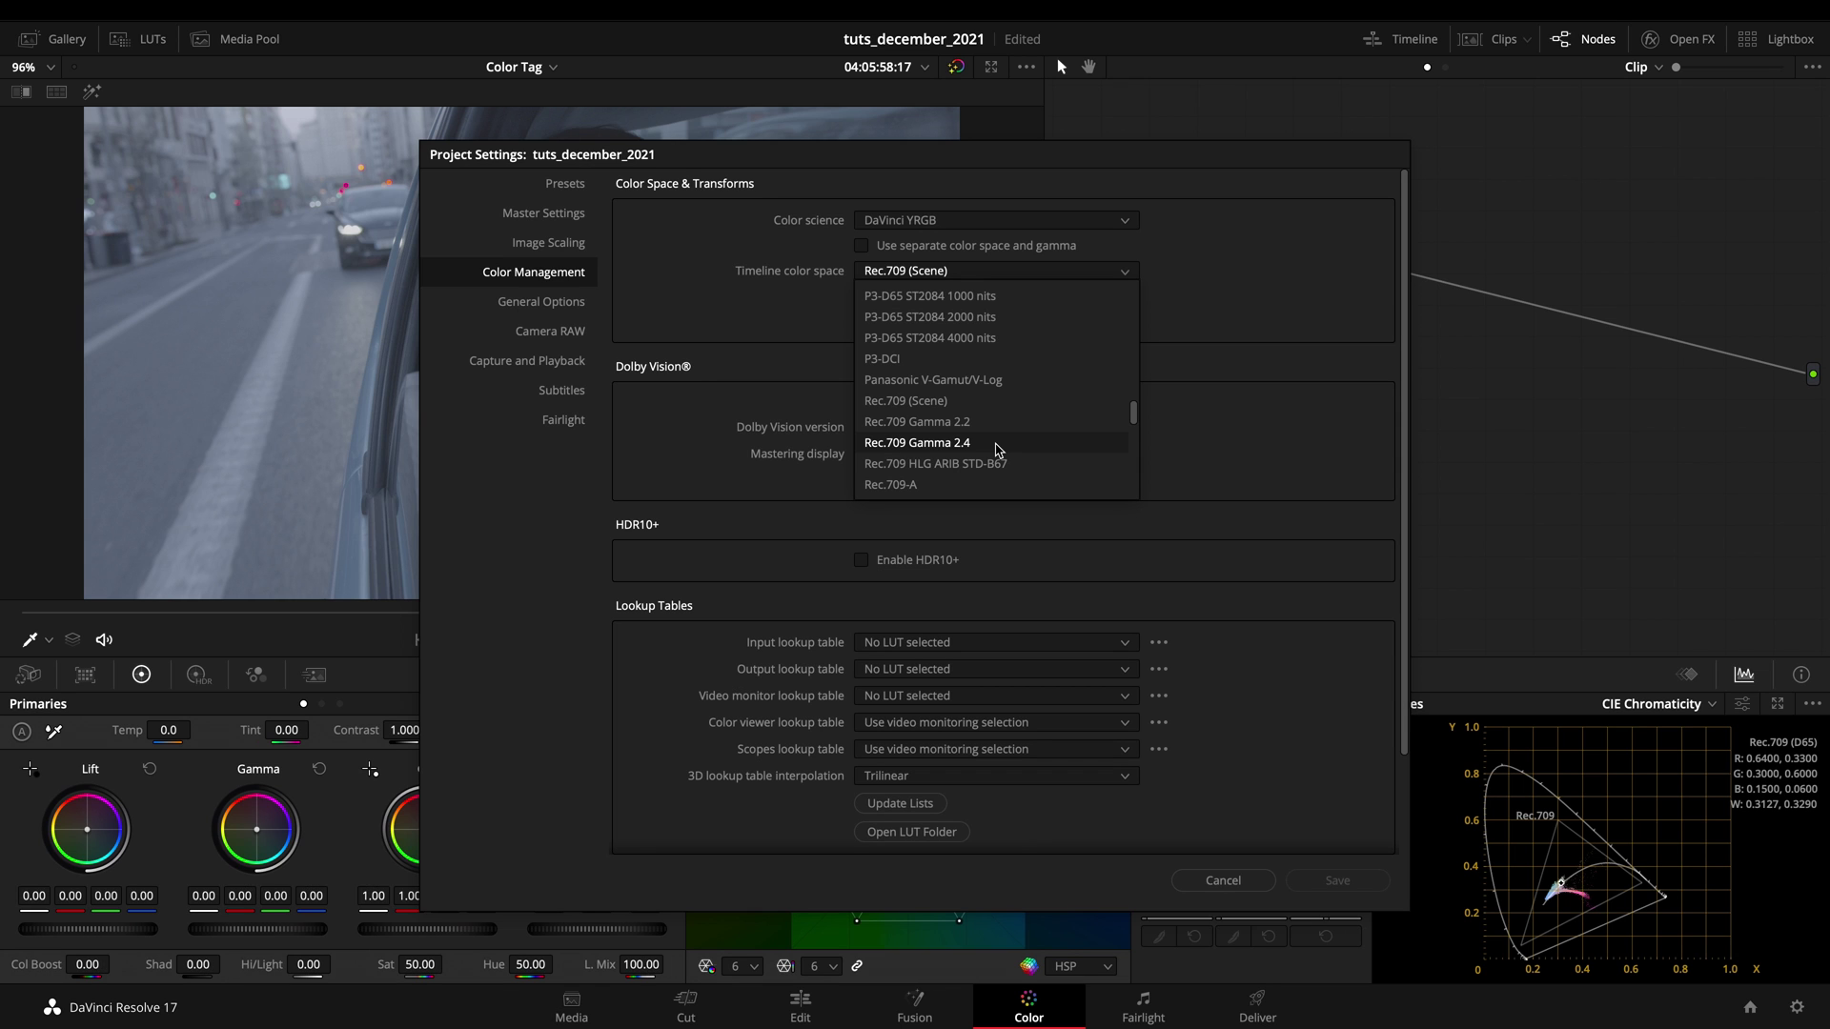
- Pick Rec.709-A from the Timeline color space list and save the settings
{"action": "scroll", "scroll_direction": "down", "scroll_amount": 3}
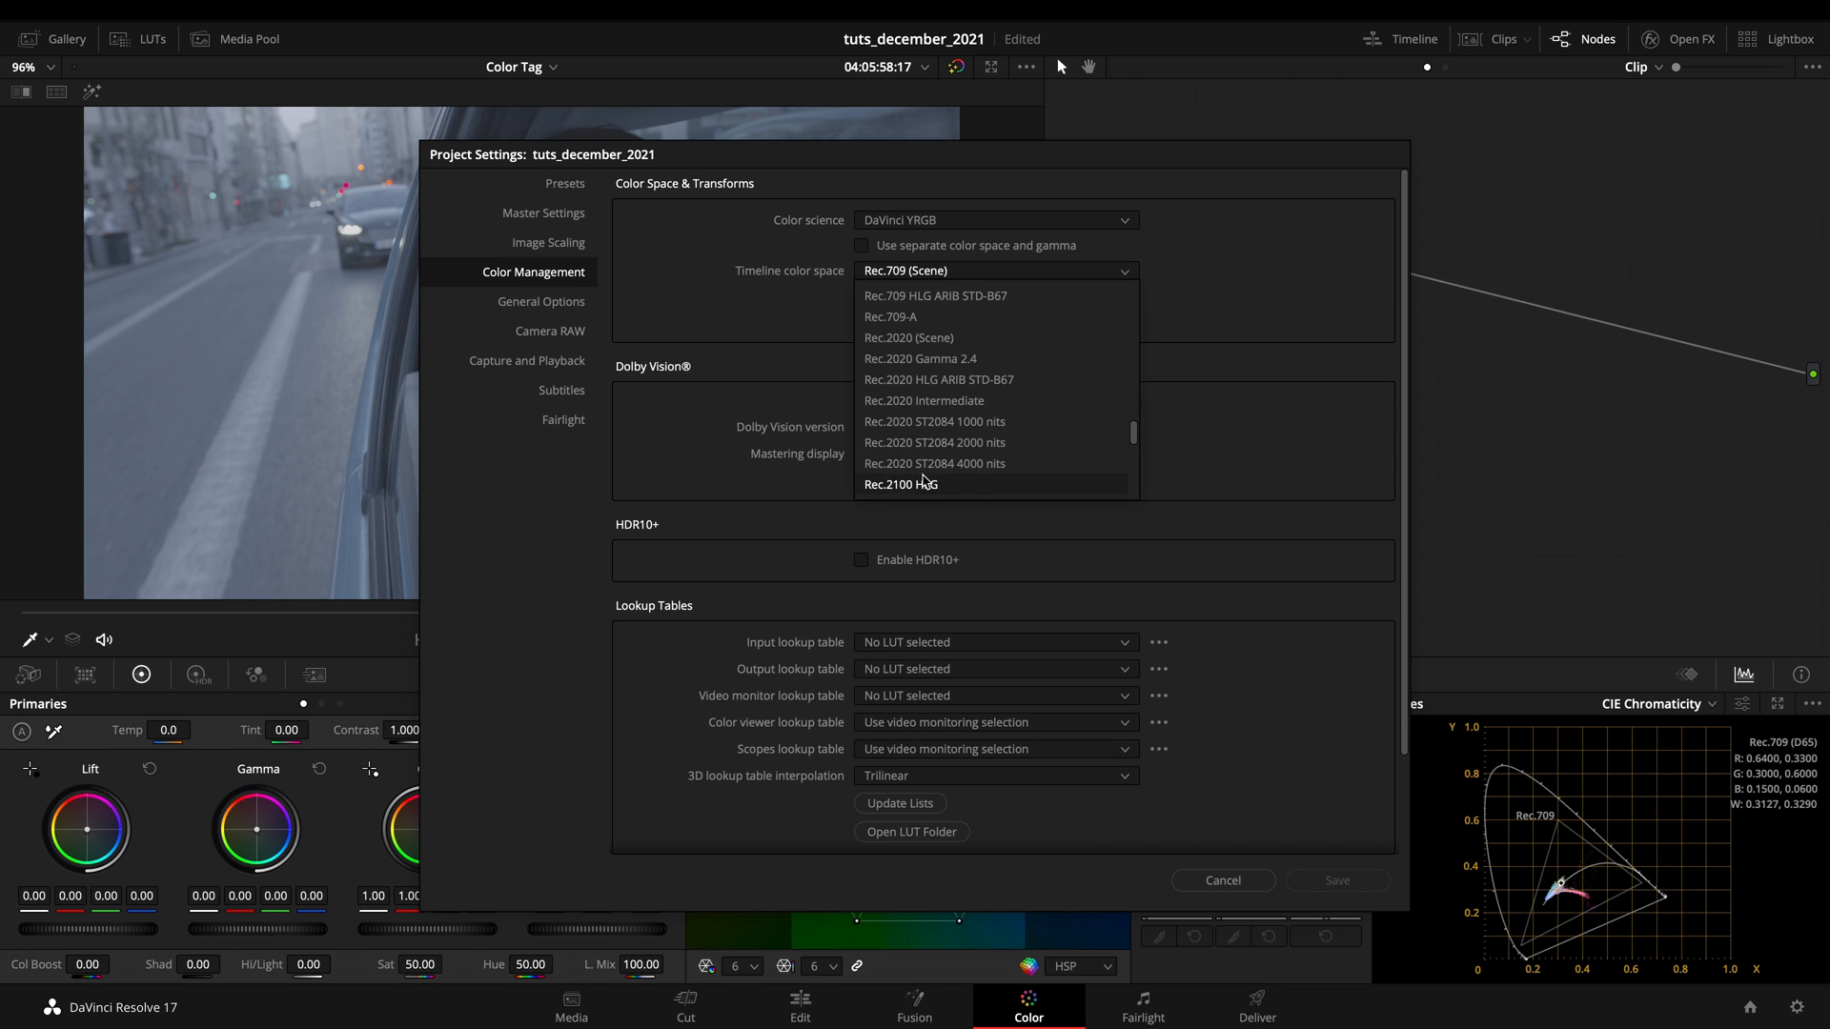
{"action": "mouse_move", "coordinate": [941, 324]}
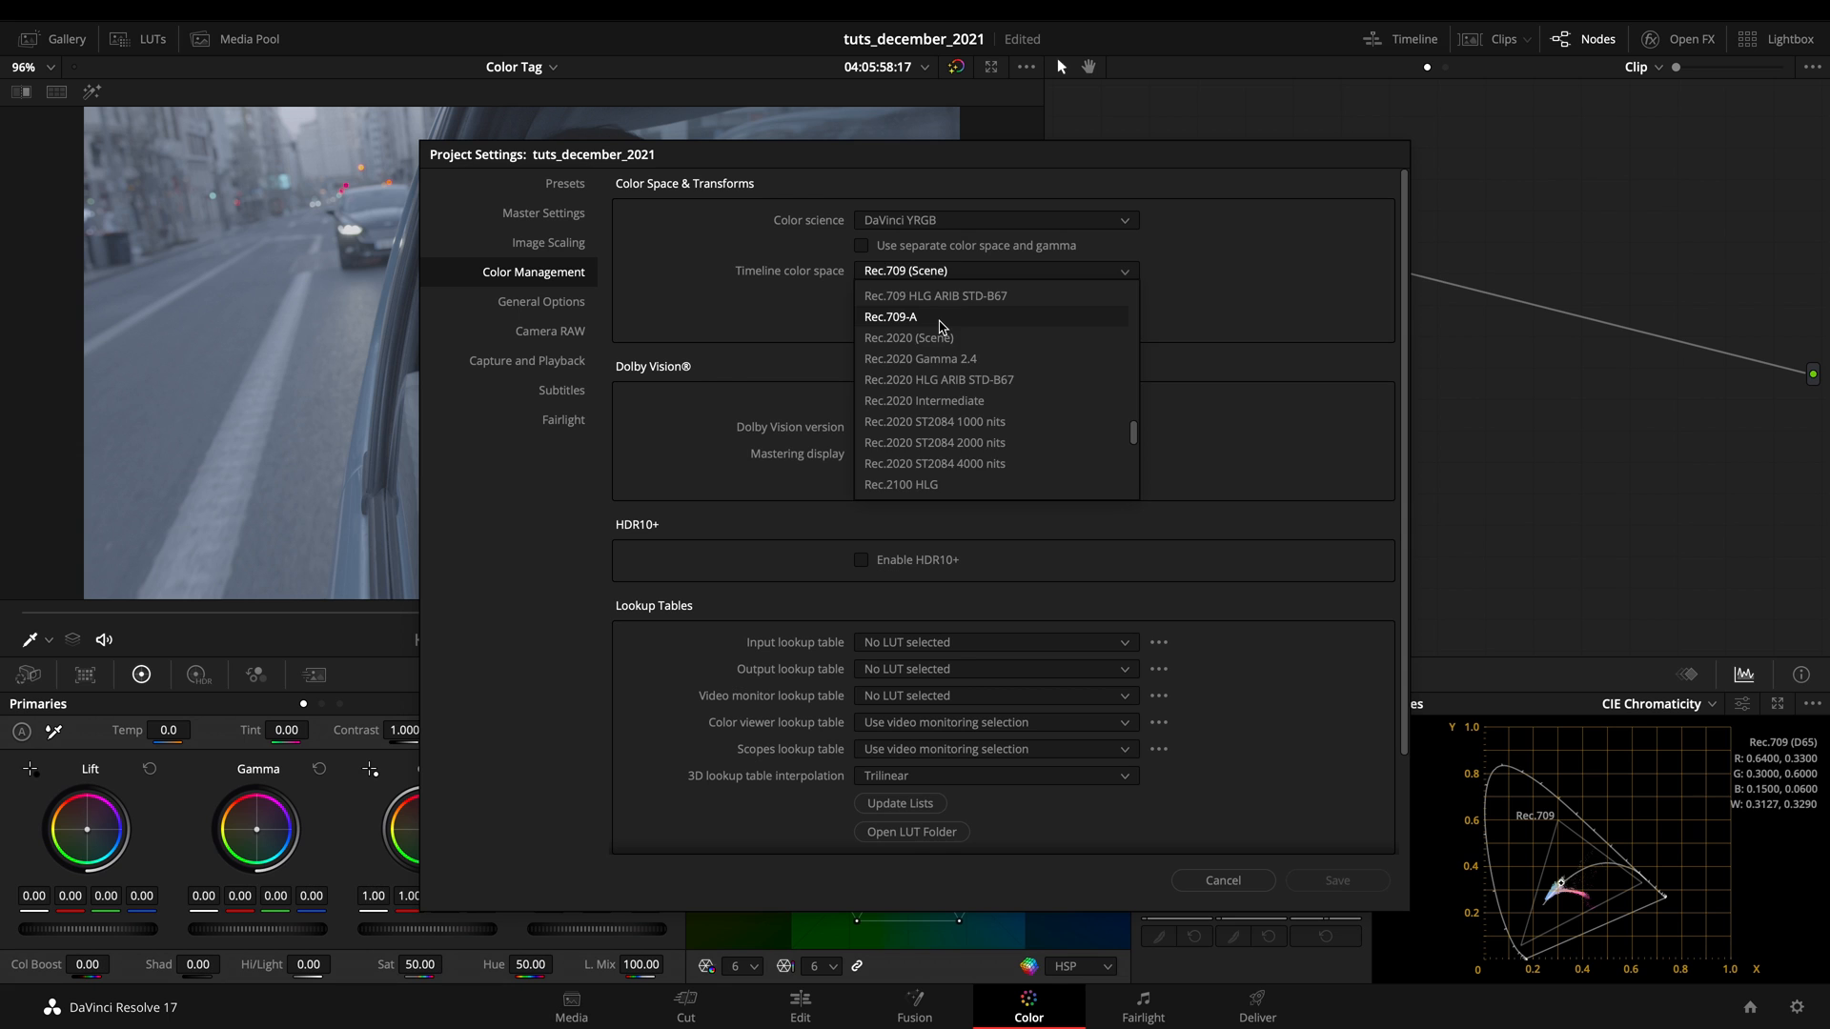
{"action": "left_click", "coordinate": [890, 317]}
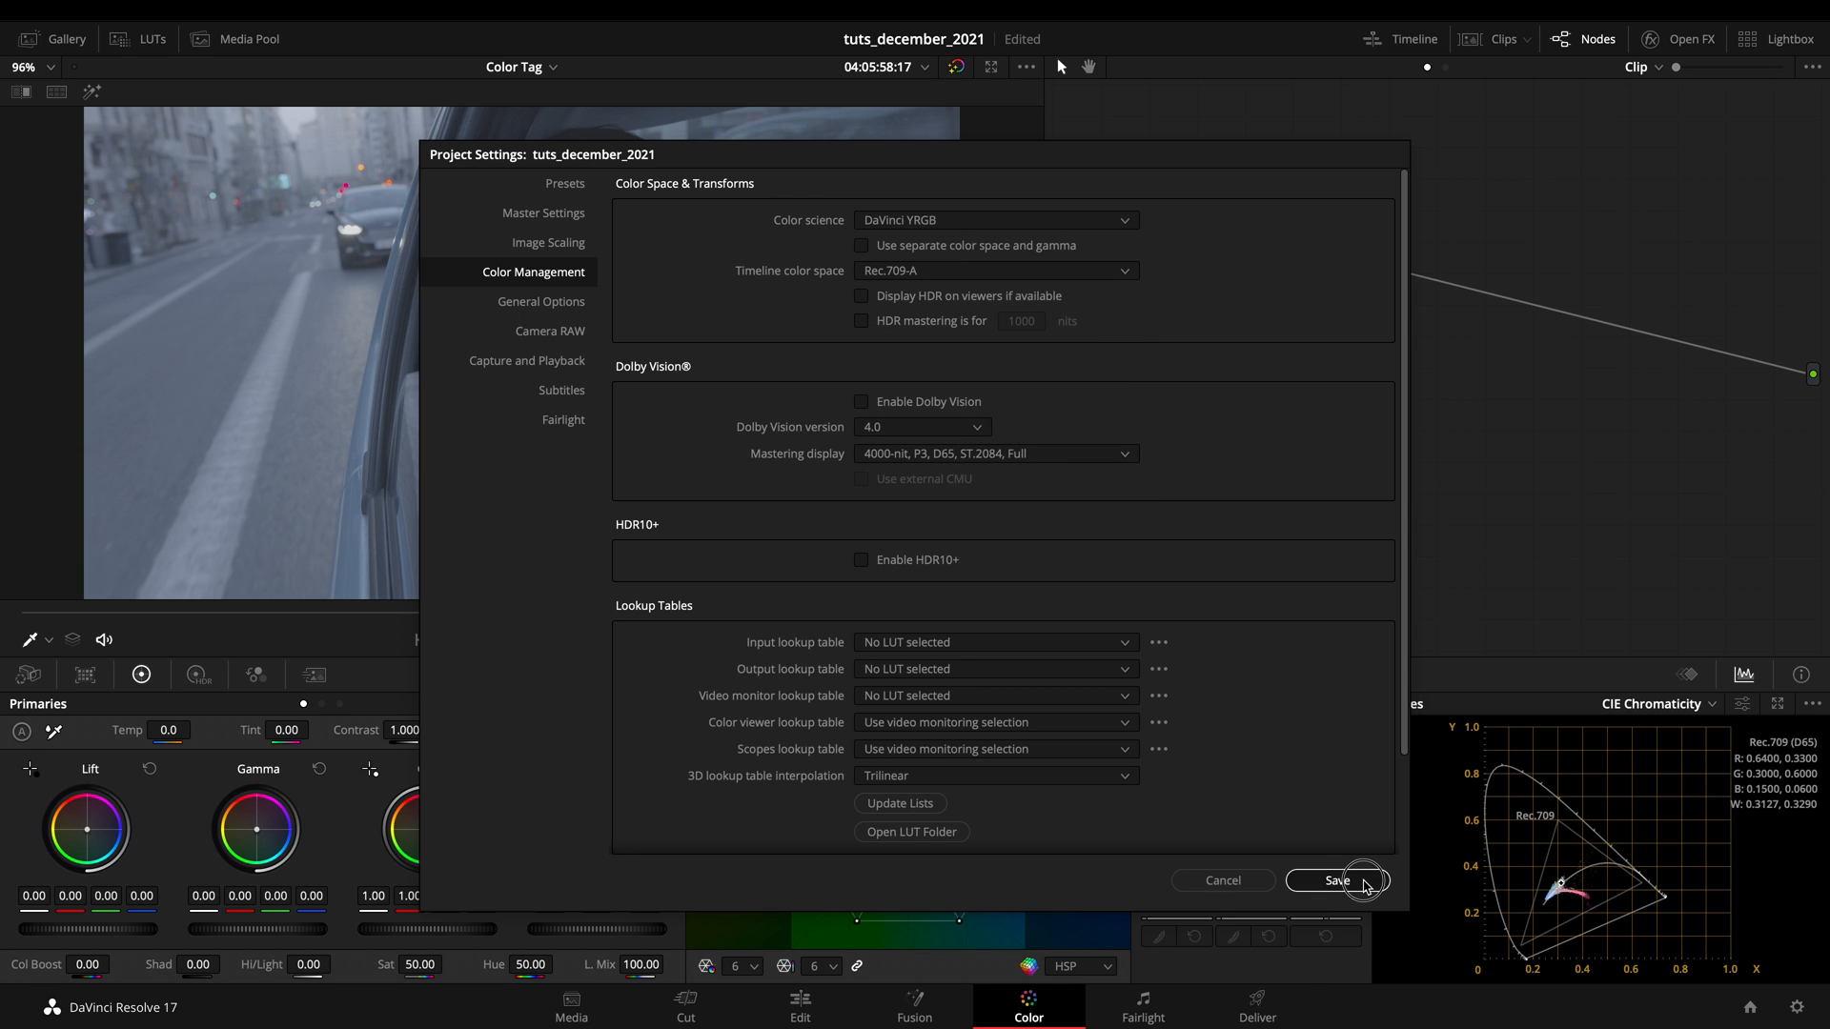
{"action": "left_click", "coordinate": [1338, 881]}
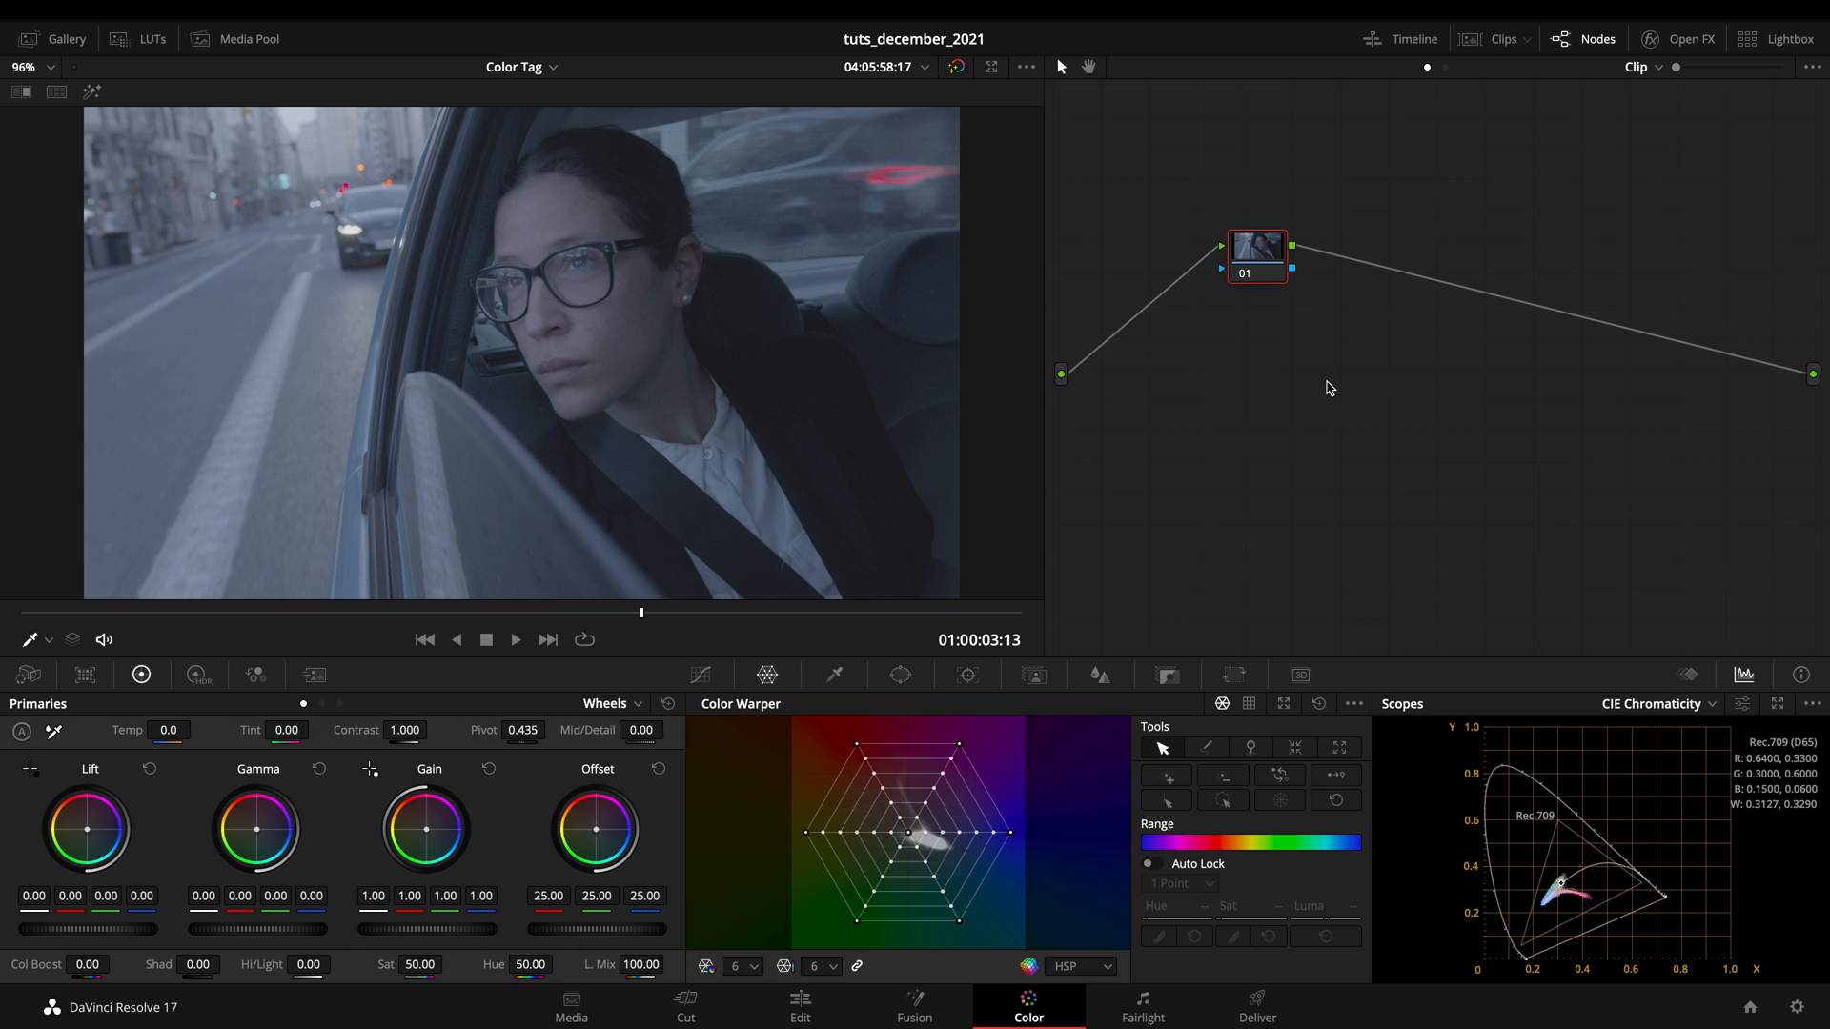
- Switch the project's color science to DaVinci YRGB Color Managed
{"action": "left_click", "coordinate": [1796, 1015]}
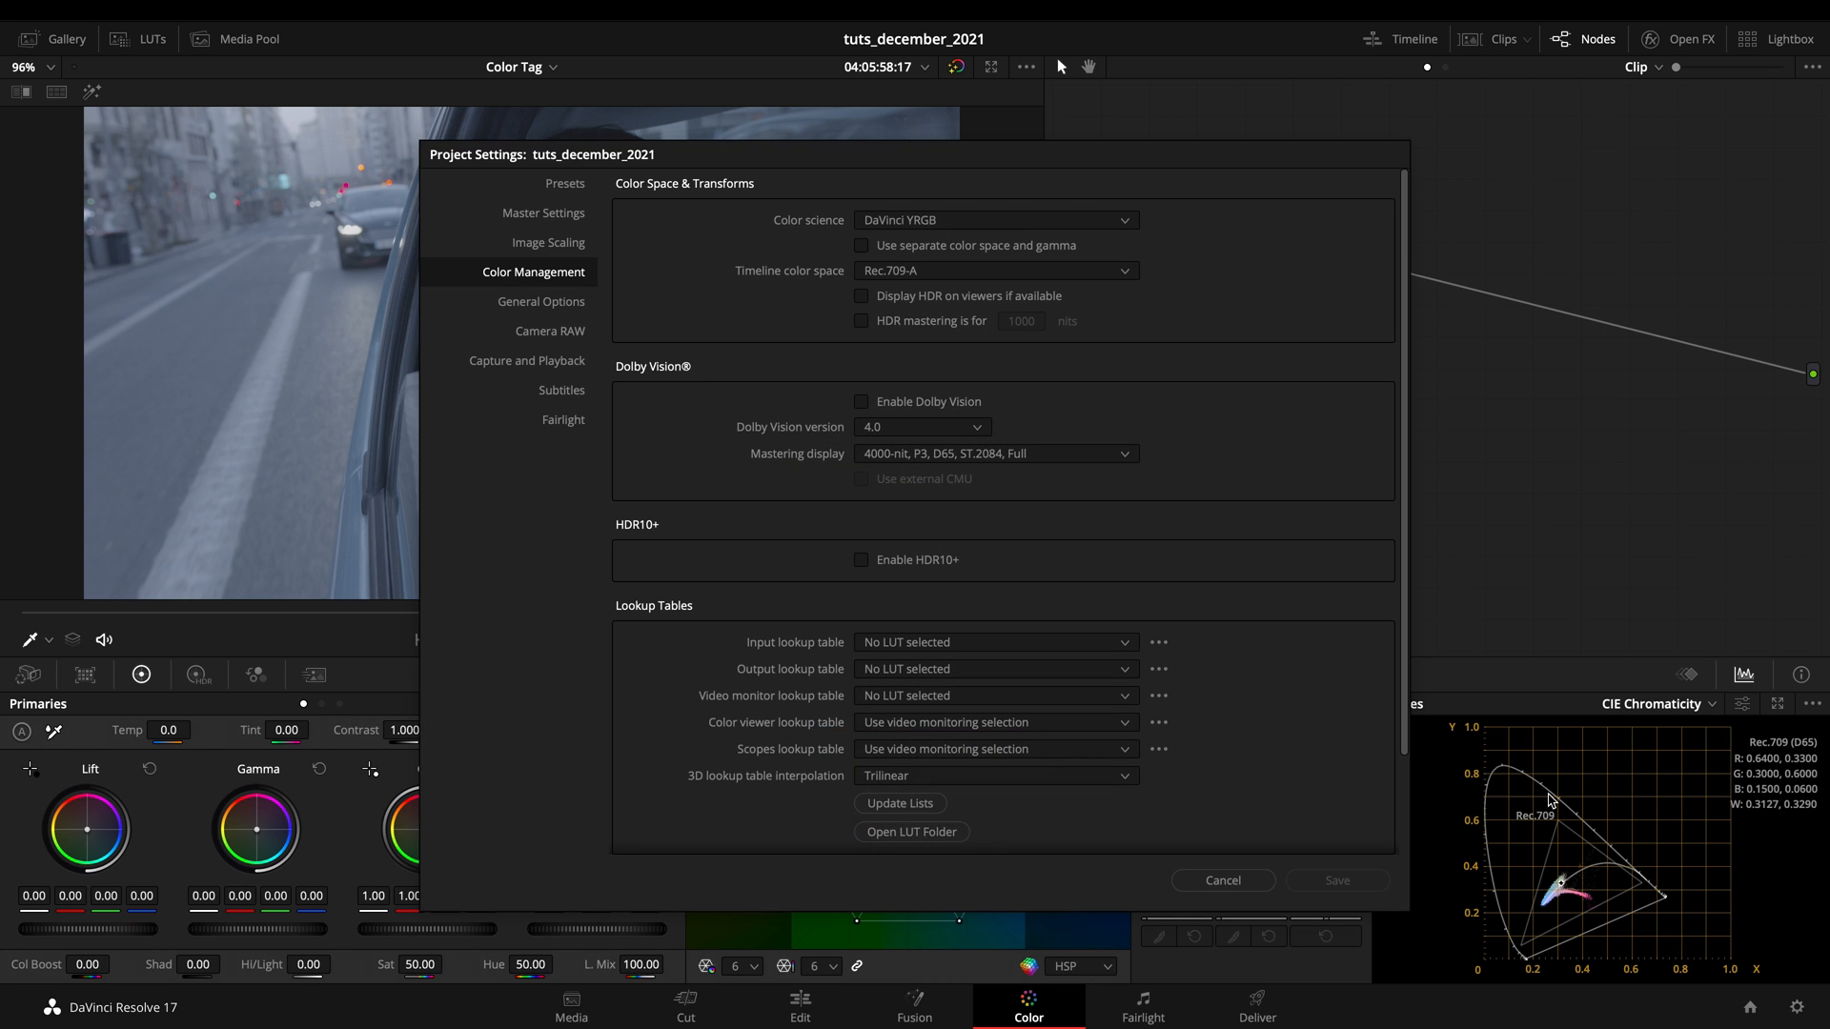
{"action": "mouse_move", "coordinate": [927, 243]}
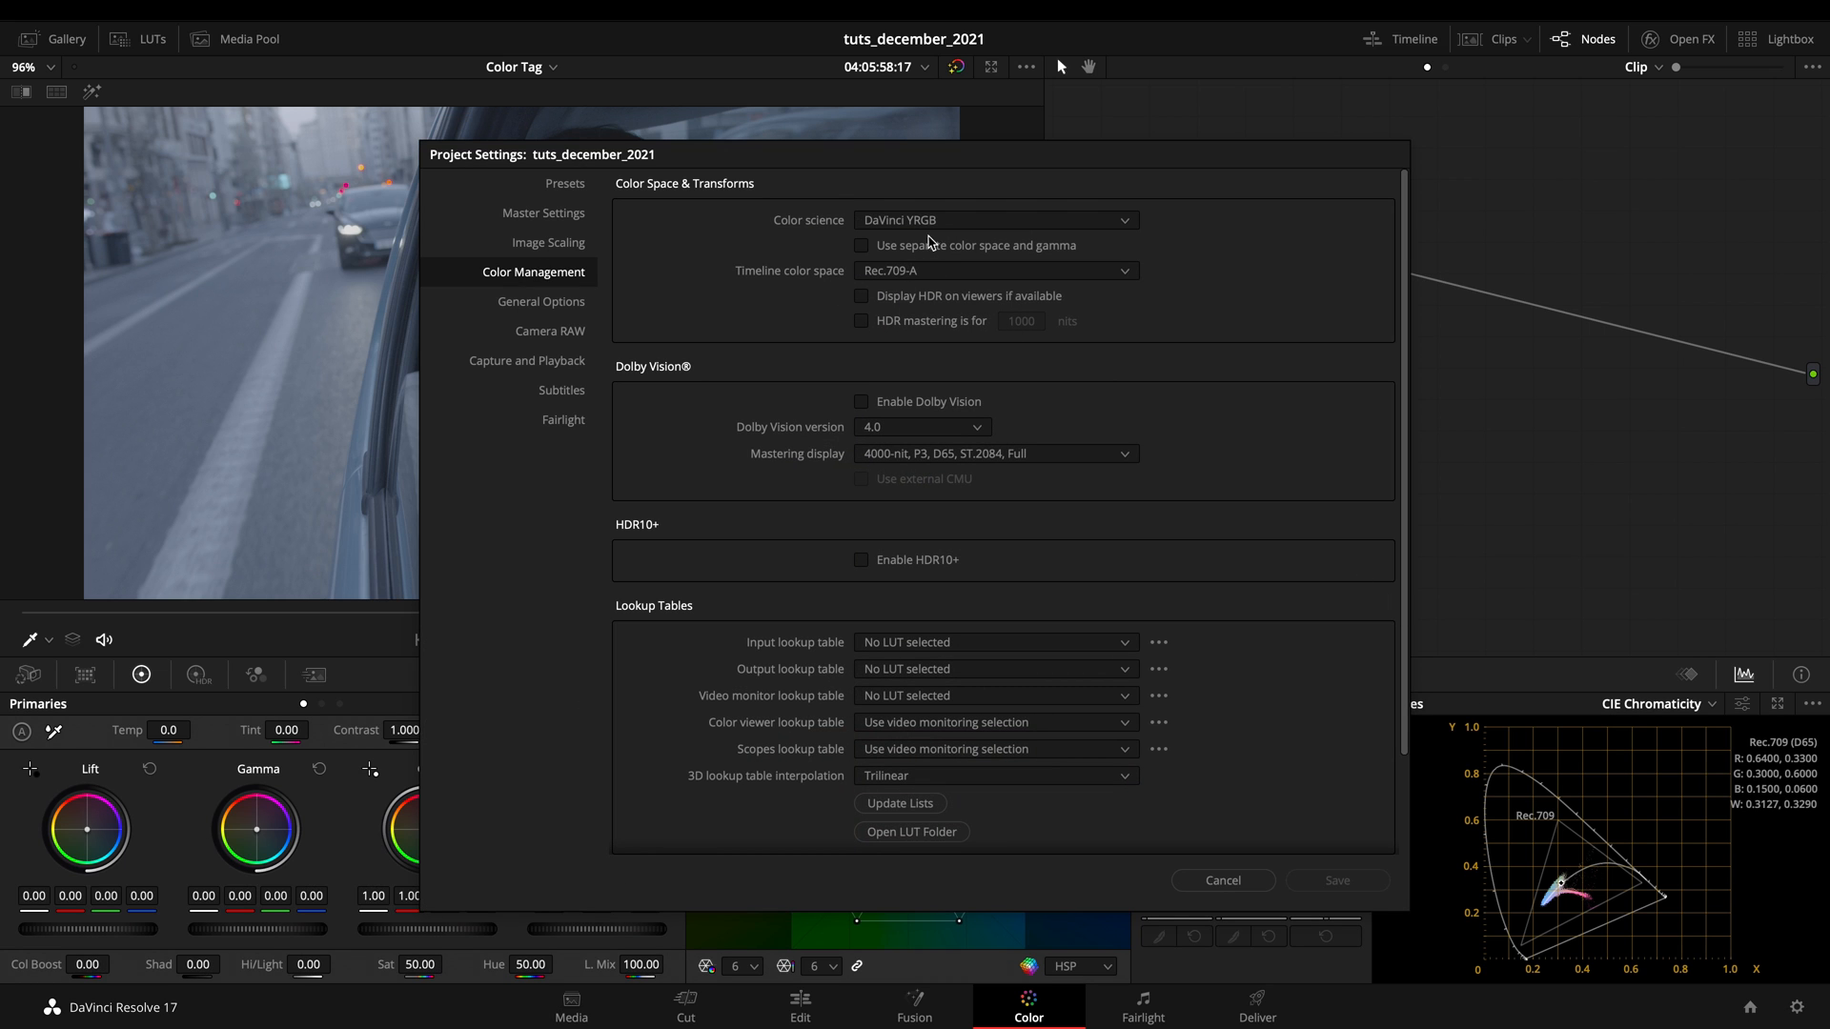
{"action": "left_click", "coordinate": [1223, 880]}
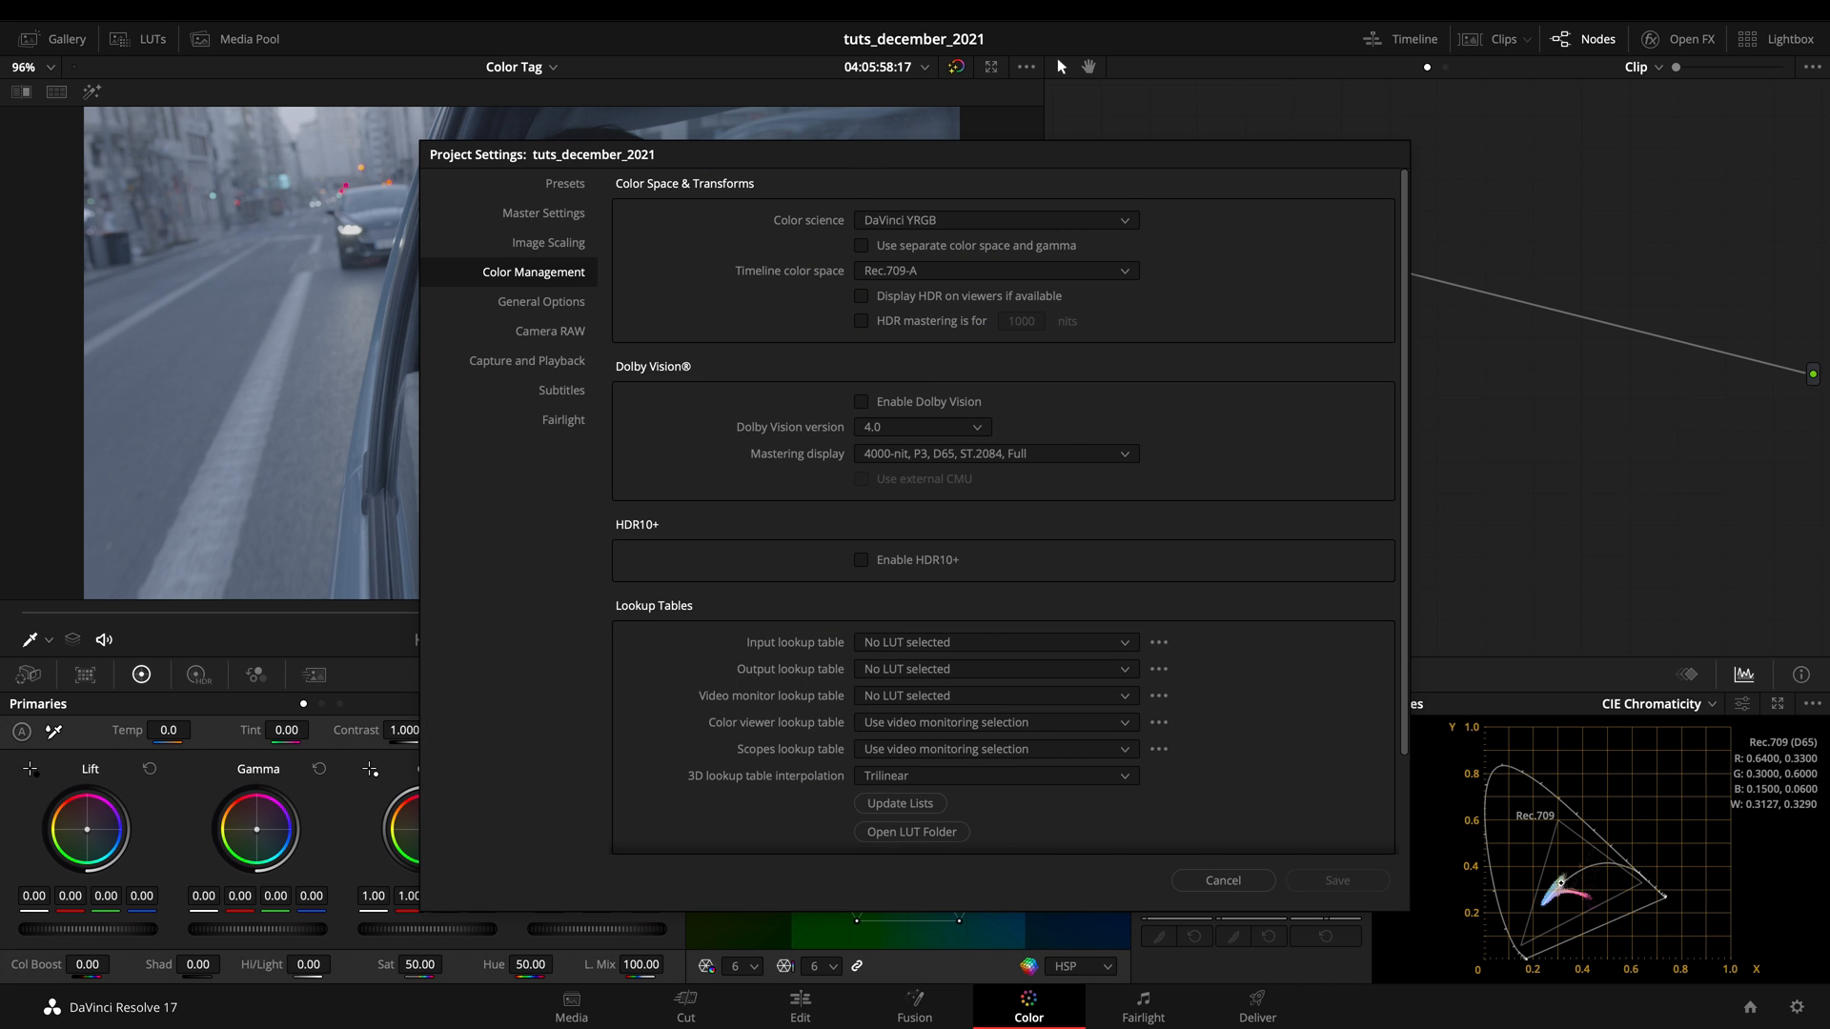
{"action": "left_click", "coordinate": [996, 220]}
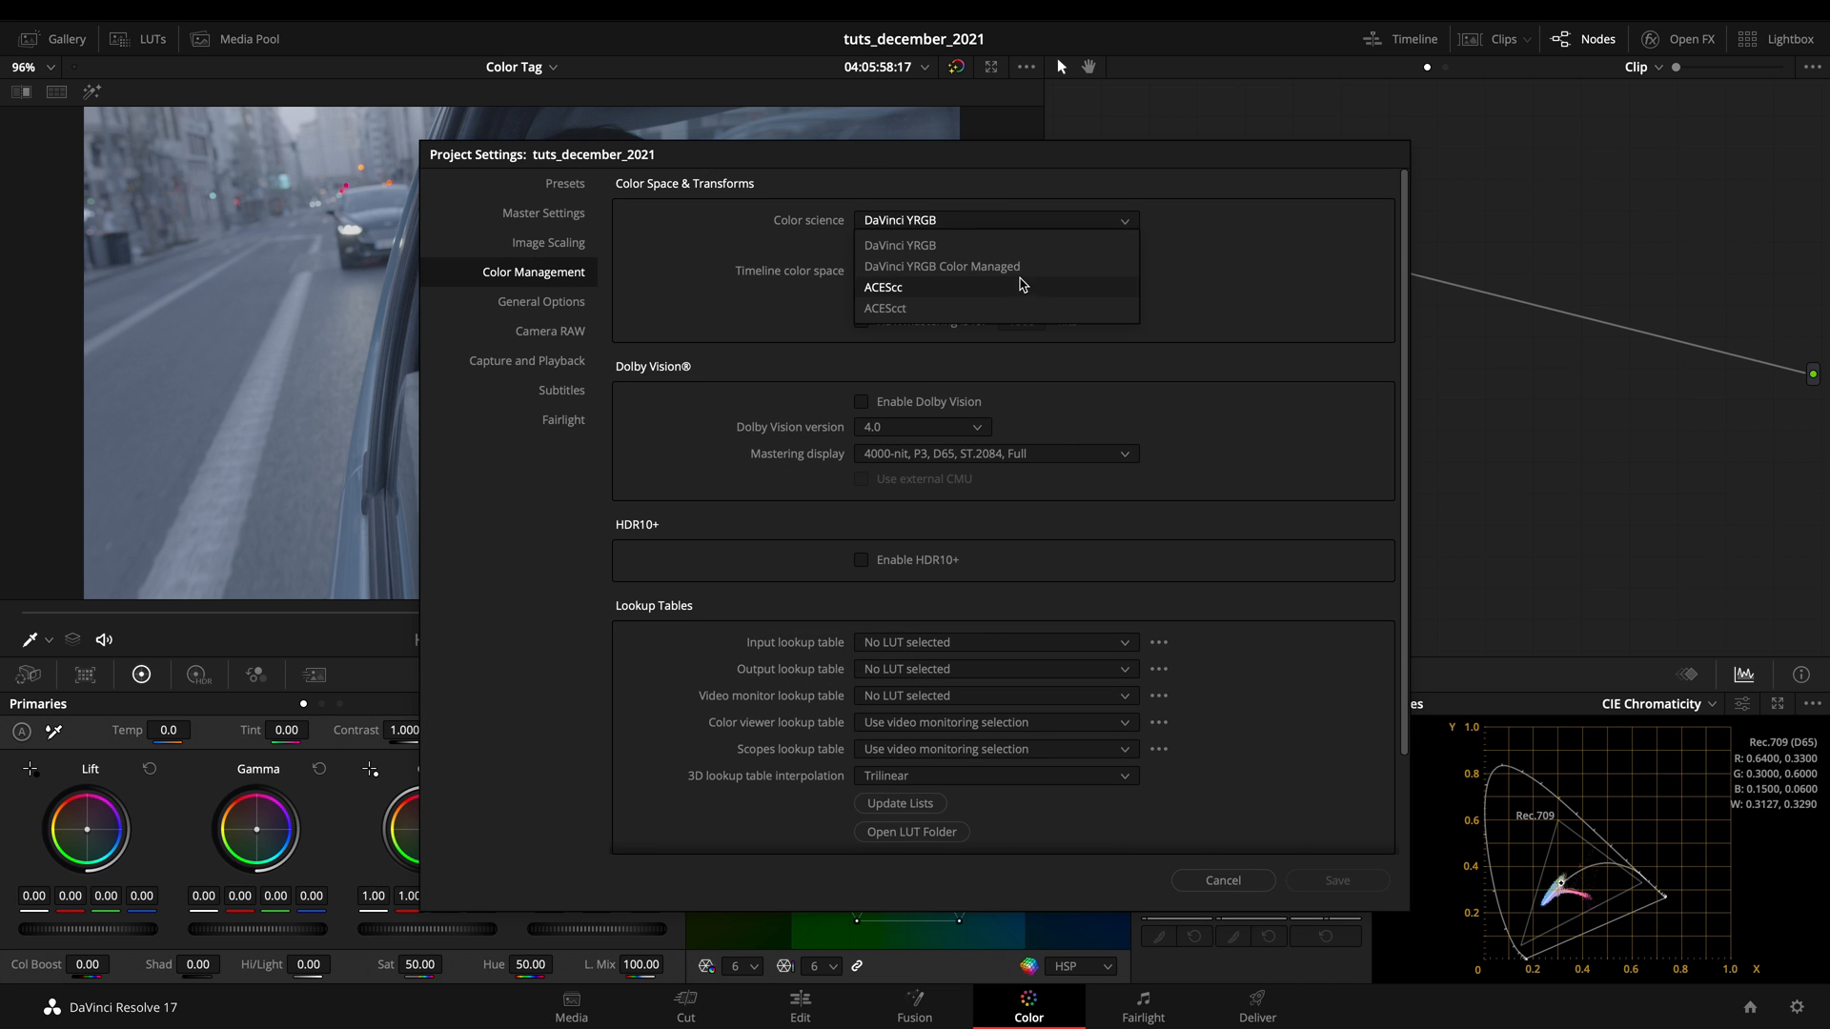
{"action": "left_click", "coordinate": [942, 266]}
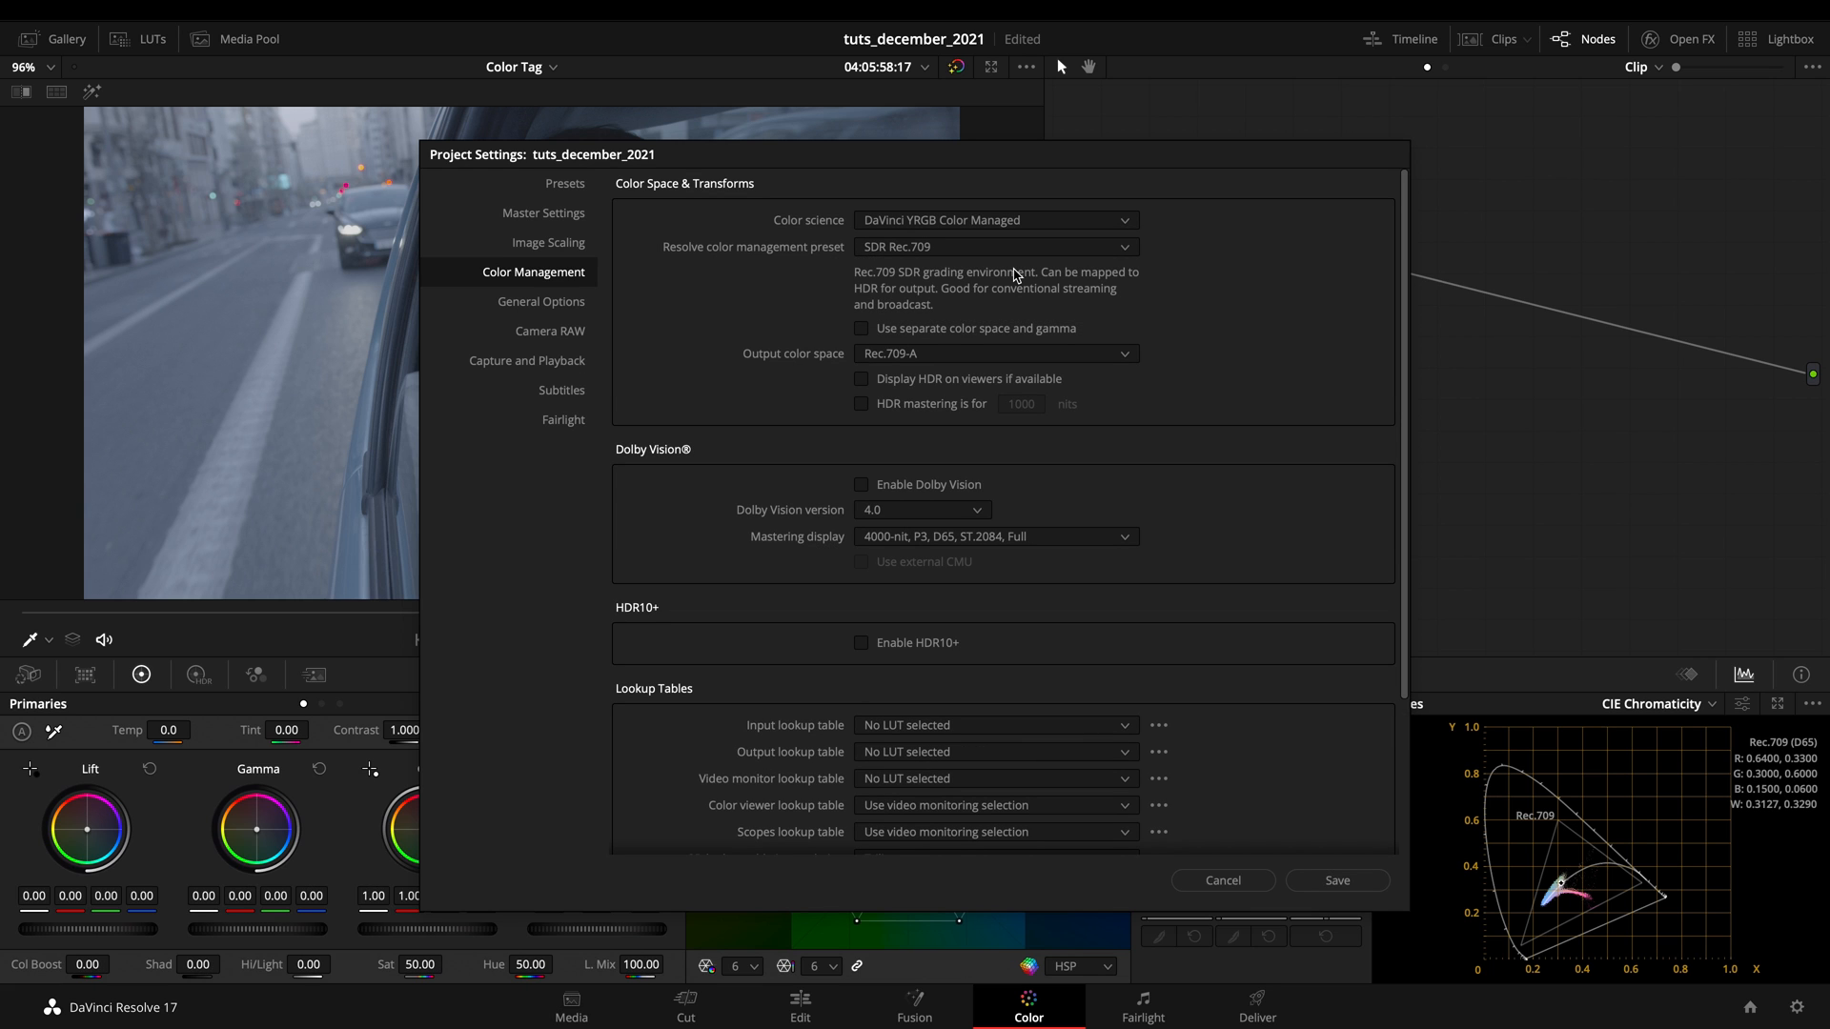
{"action": "mouse_move", "coordinate": [941, 373]}
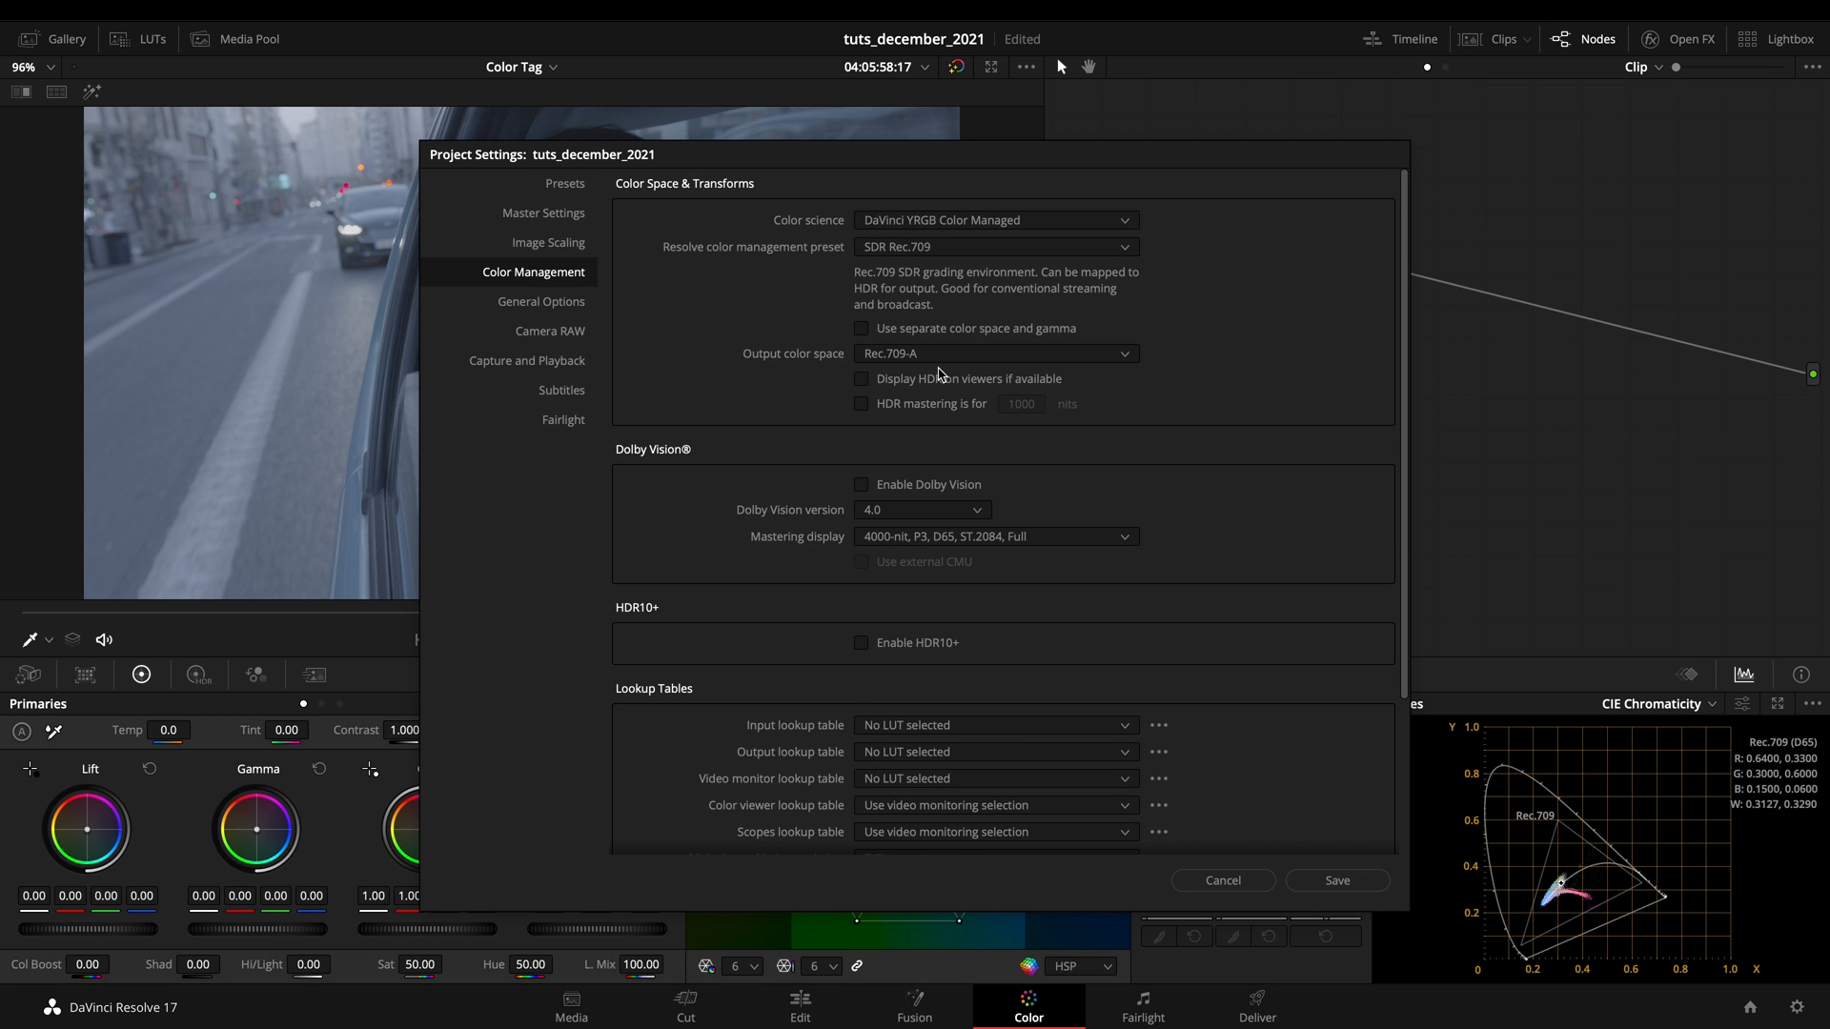
{"action": "mouse_move", "coordinate": [1008, 250]}
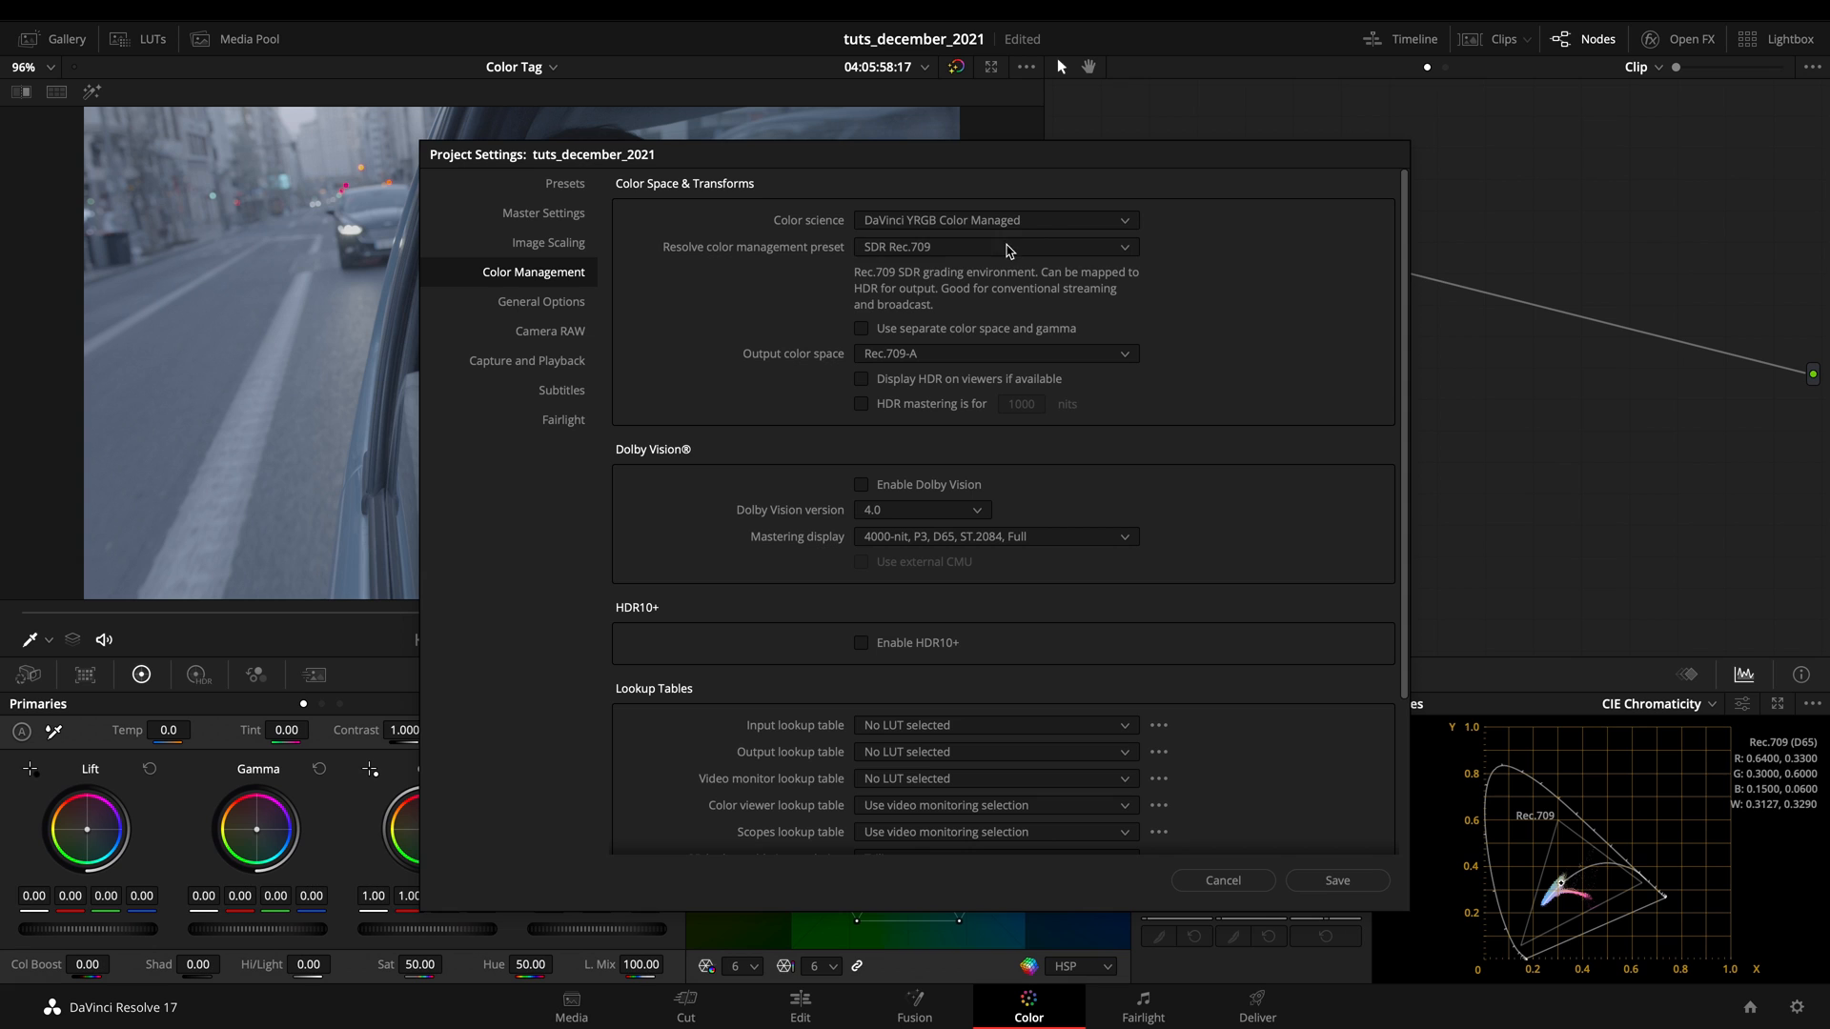
{"action": "left_click", "coordinate": [996, 220]}
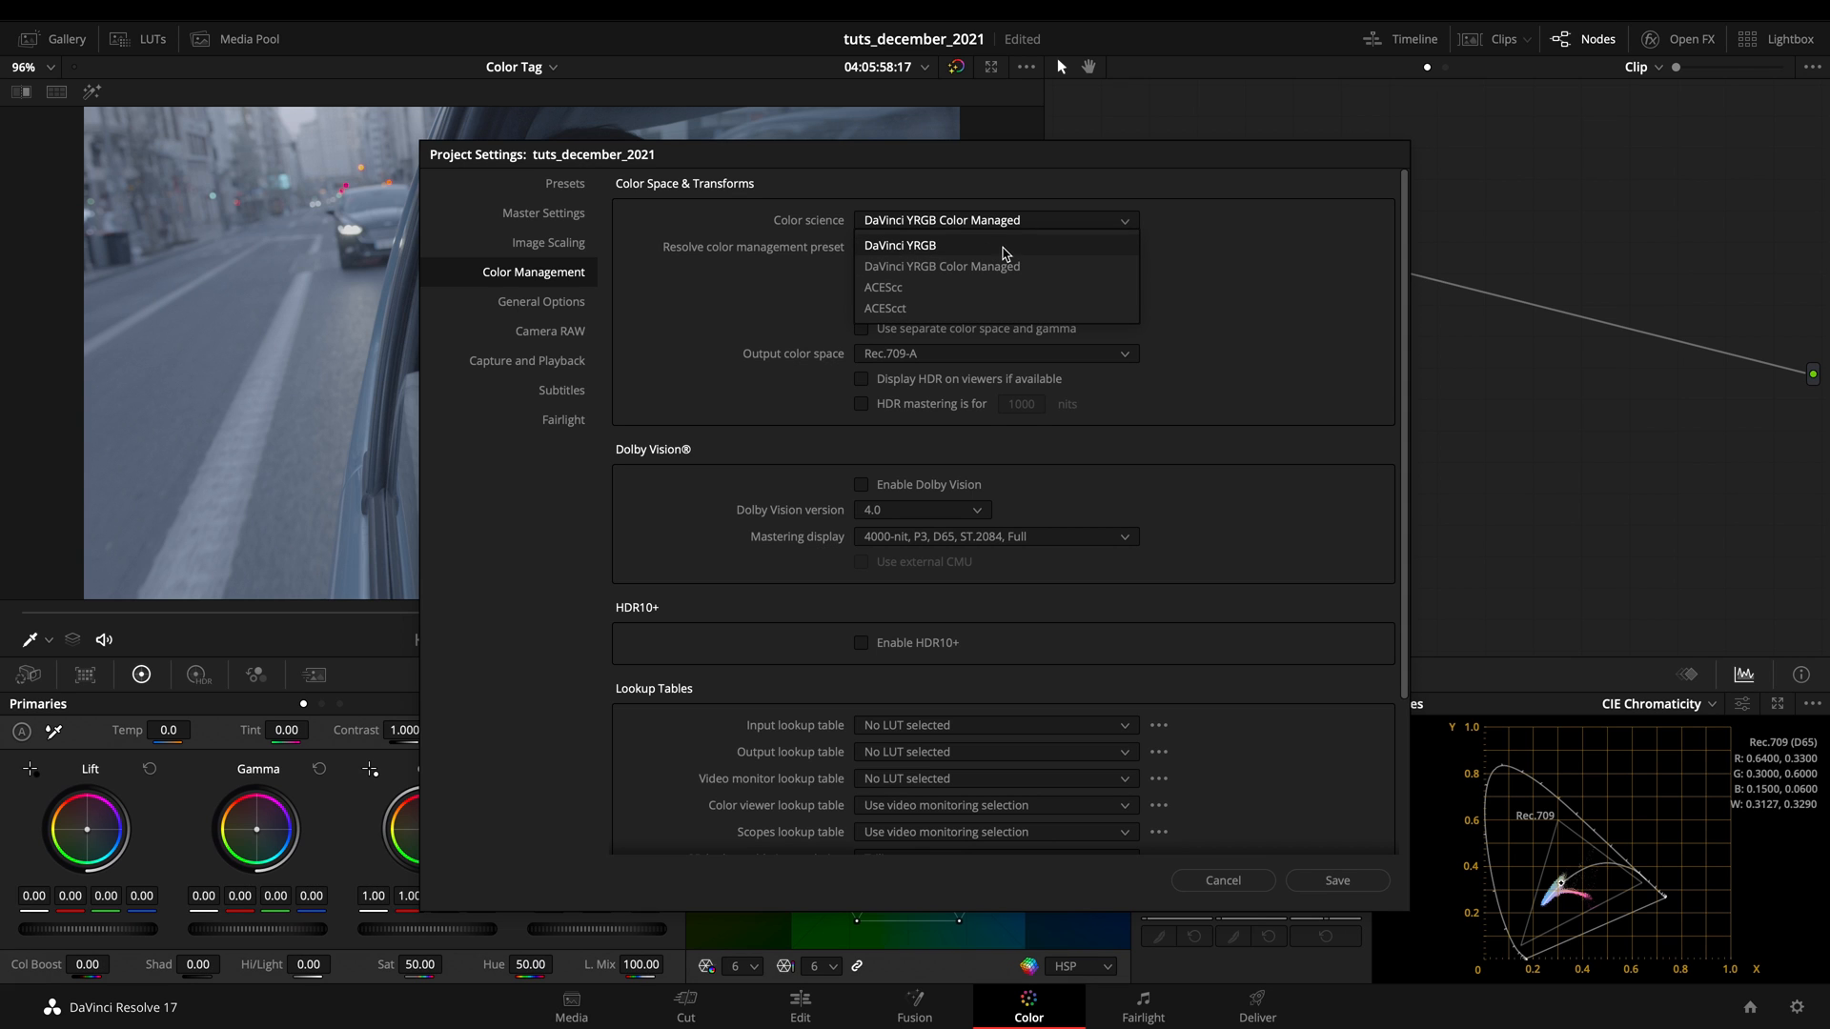
{"action": "left_click", "coordinate": [942, 266]}
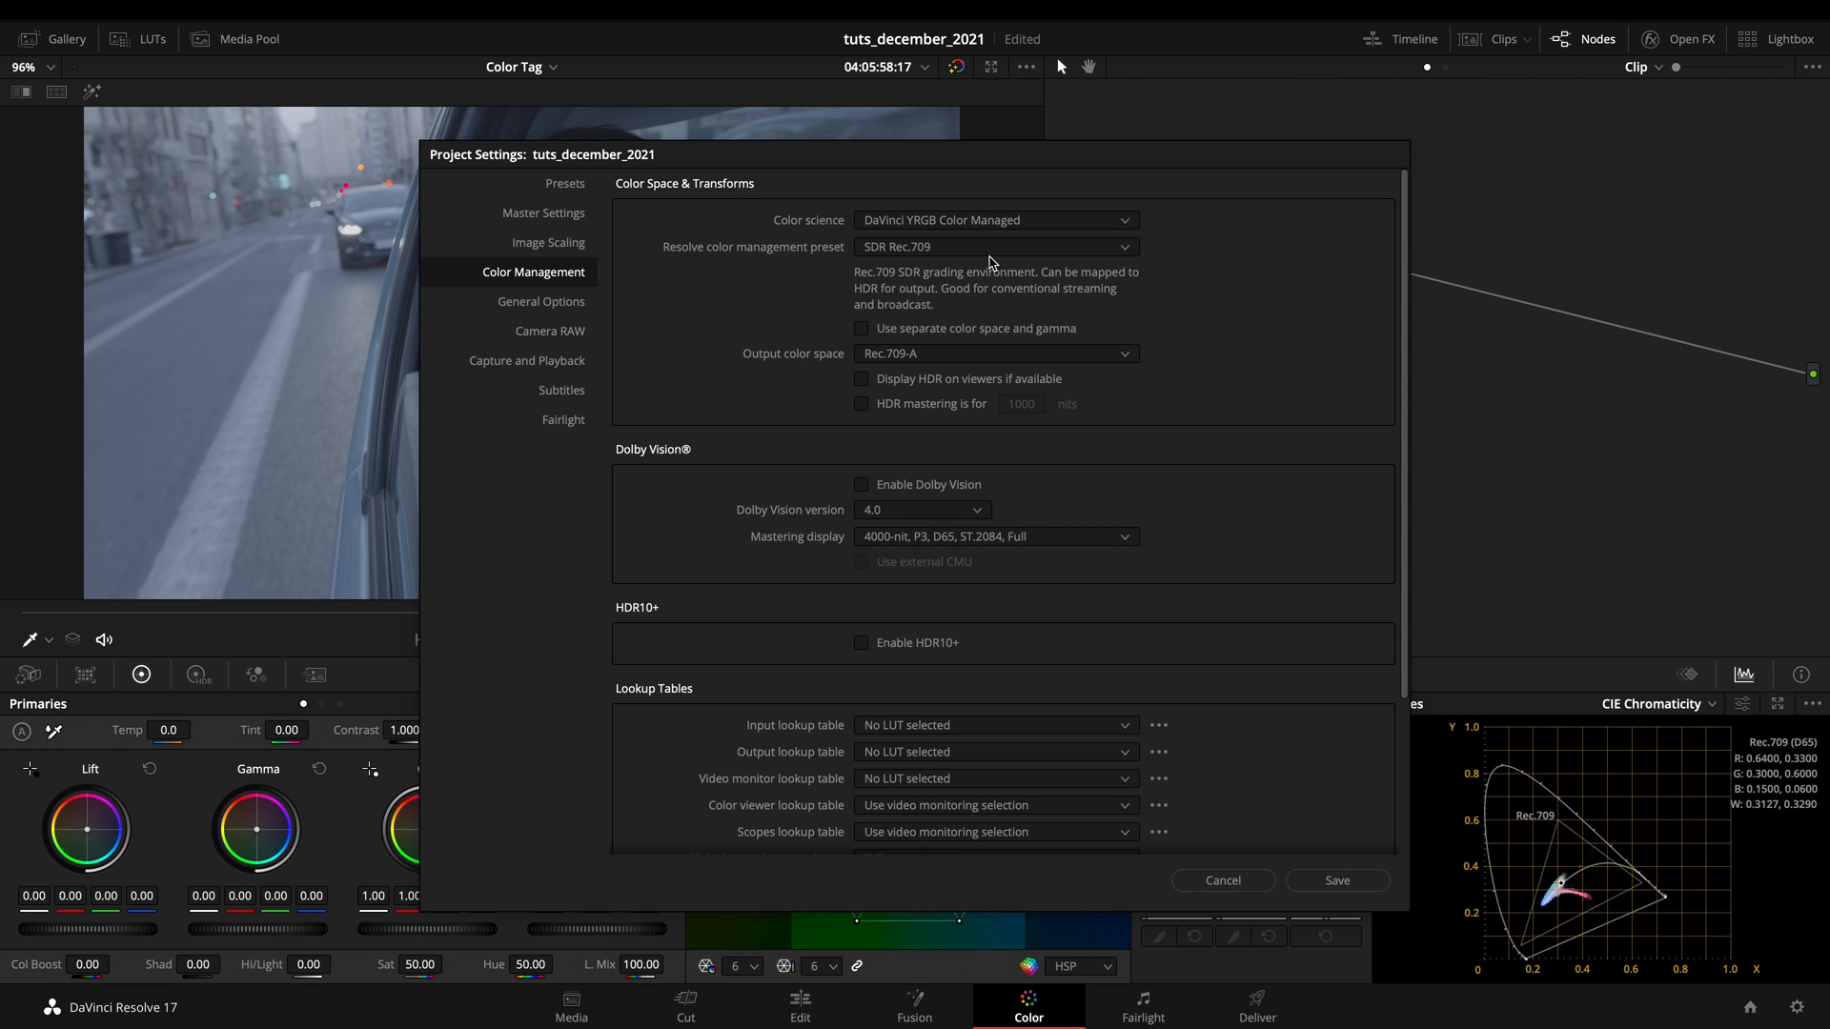
- Apply the DaVinci Wide Gamut color management preset and save
{"action": "left_click", "coordinate": [997, 247]}
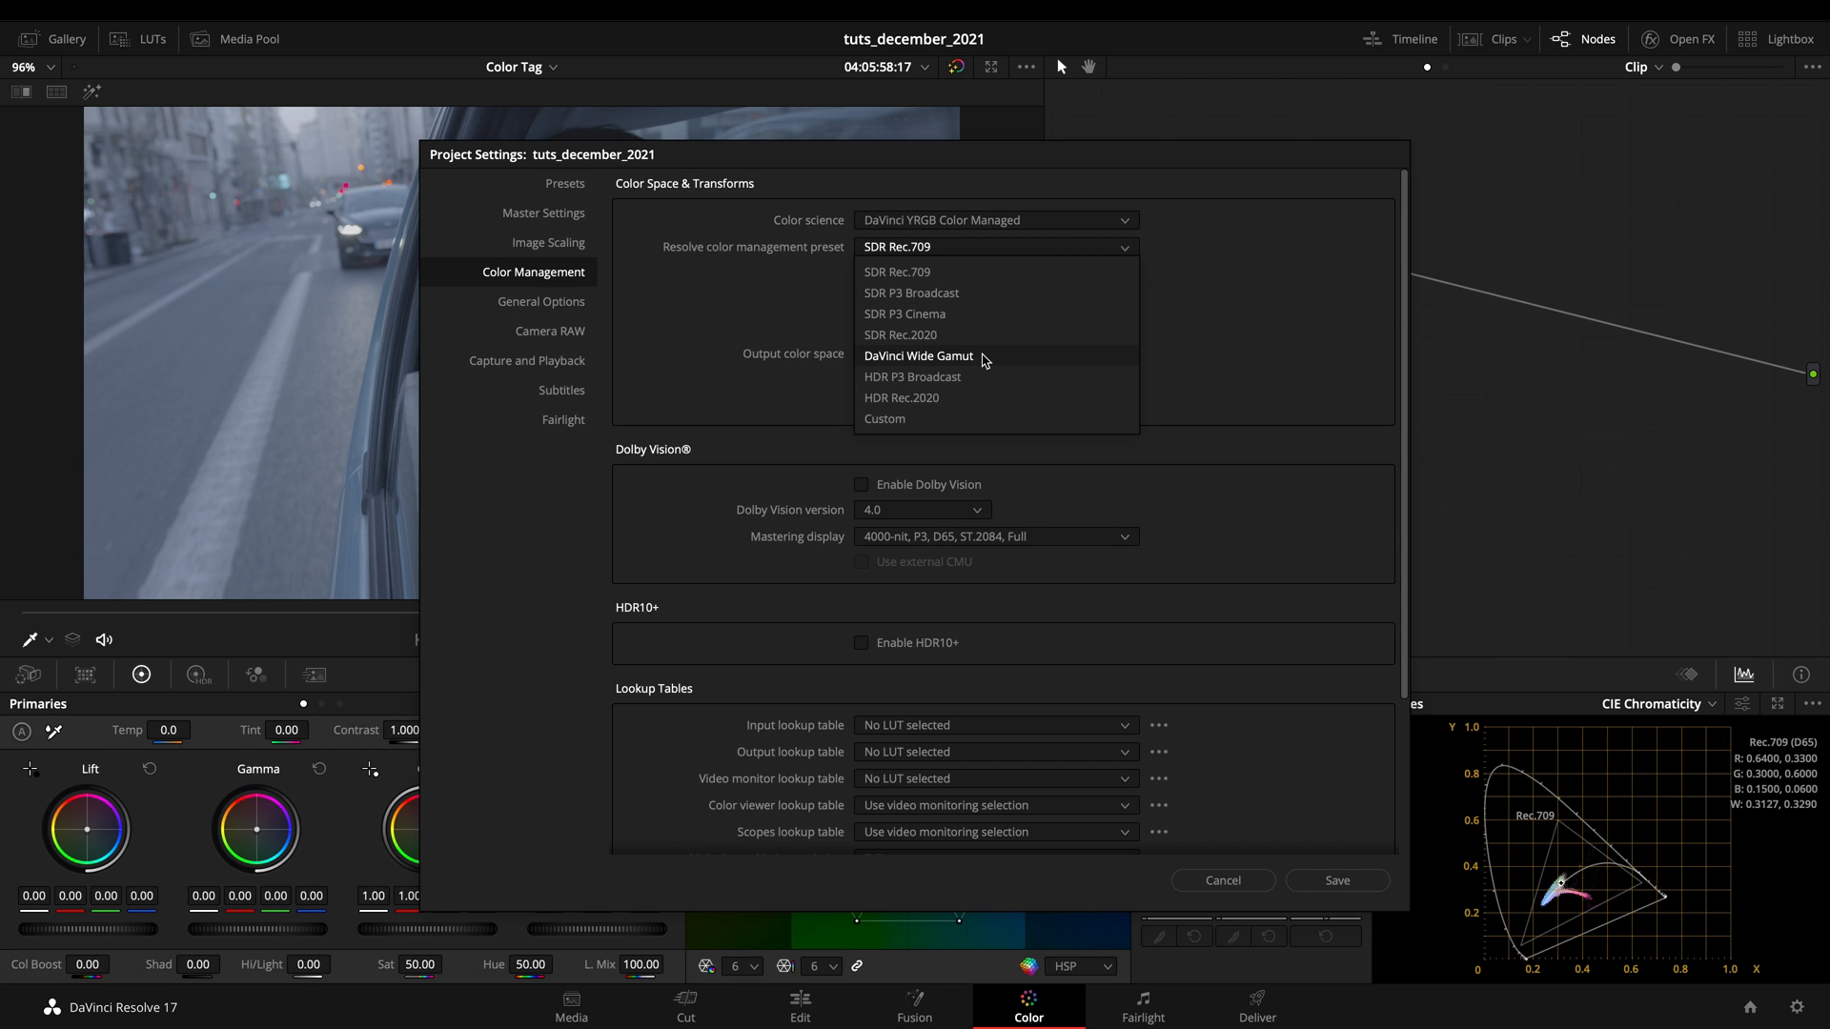
{"action": "left_click", "coordinate": [918, 356]}
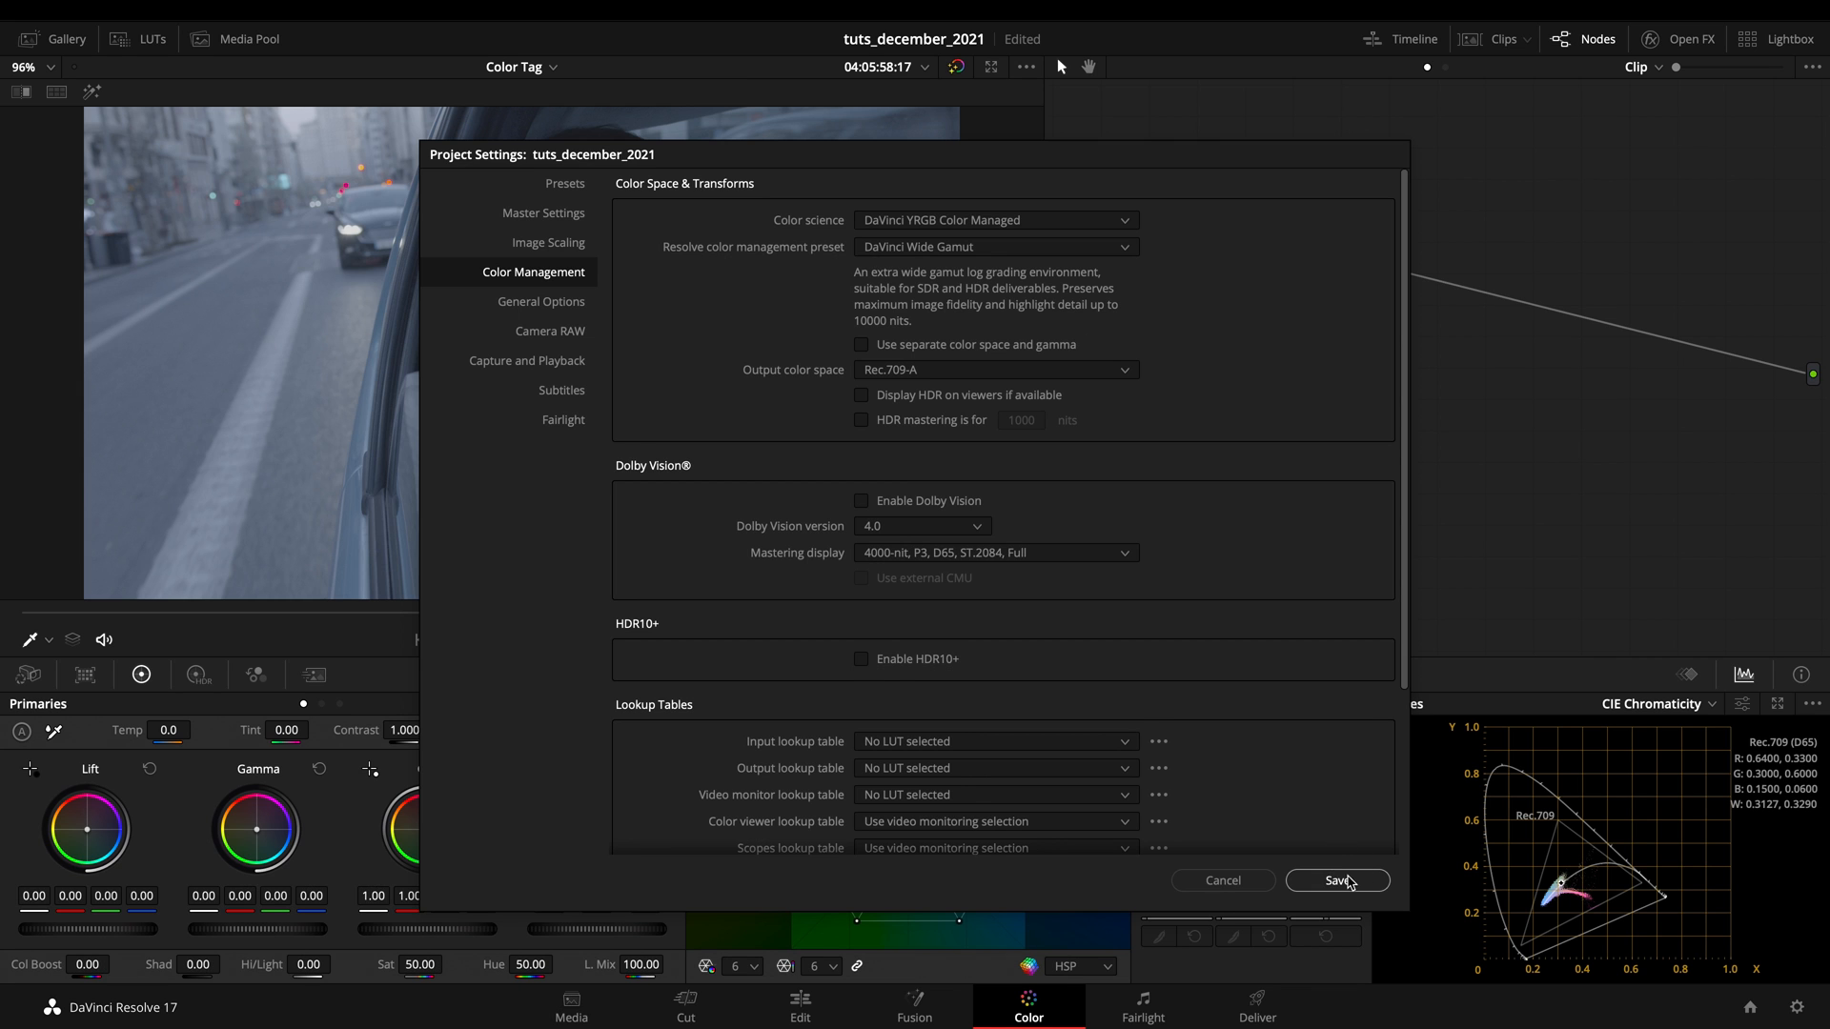
{"action": "left_click", "coordinate": [1338, 881]}
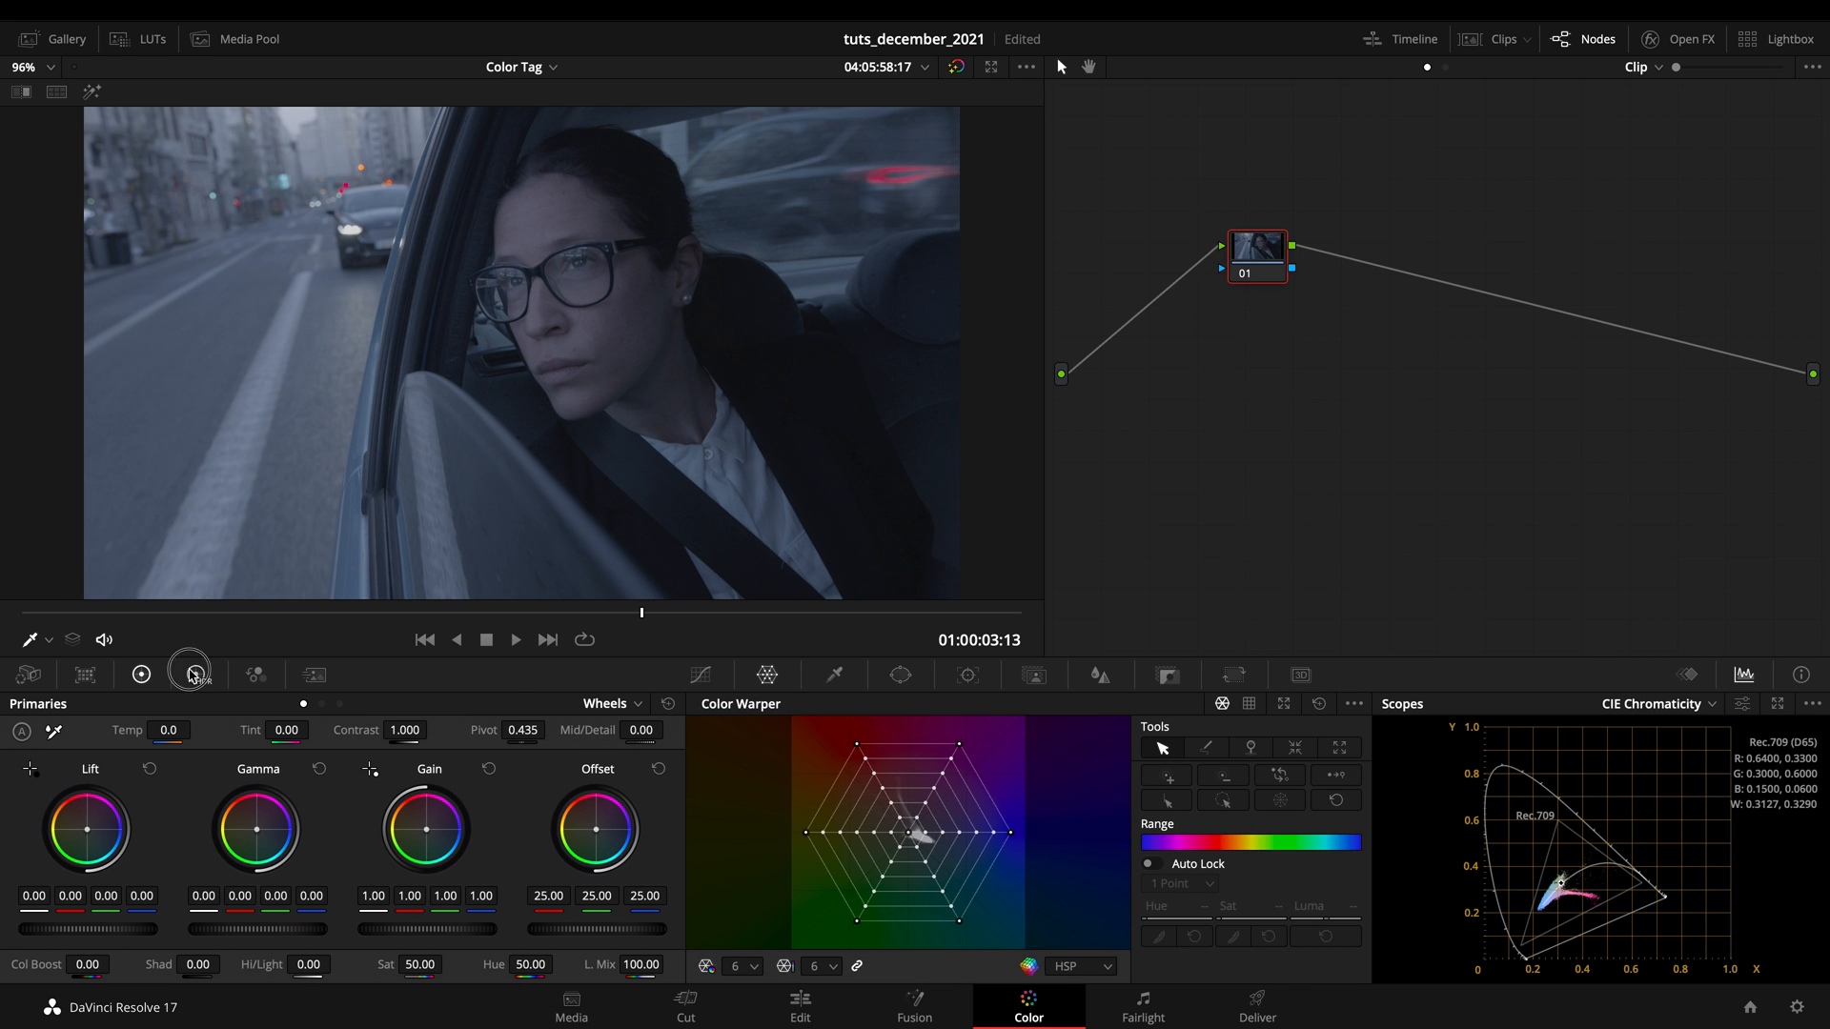
- Open the HDR wheels, scrub the taxi clip back and forth, then go to Media
{"action": "left_click", "coordinate": [196, 673]}
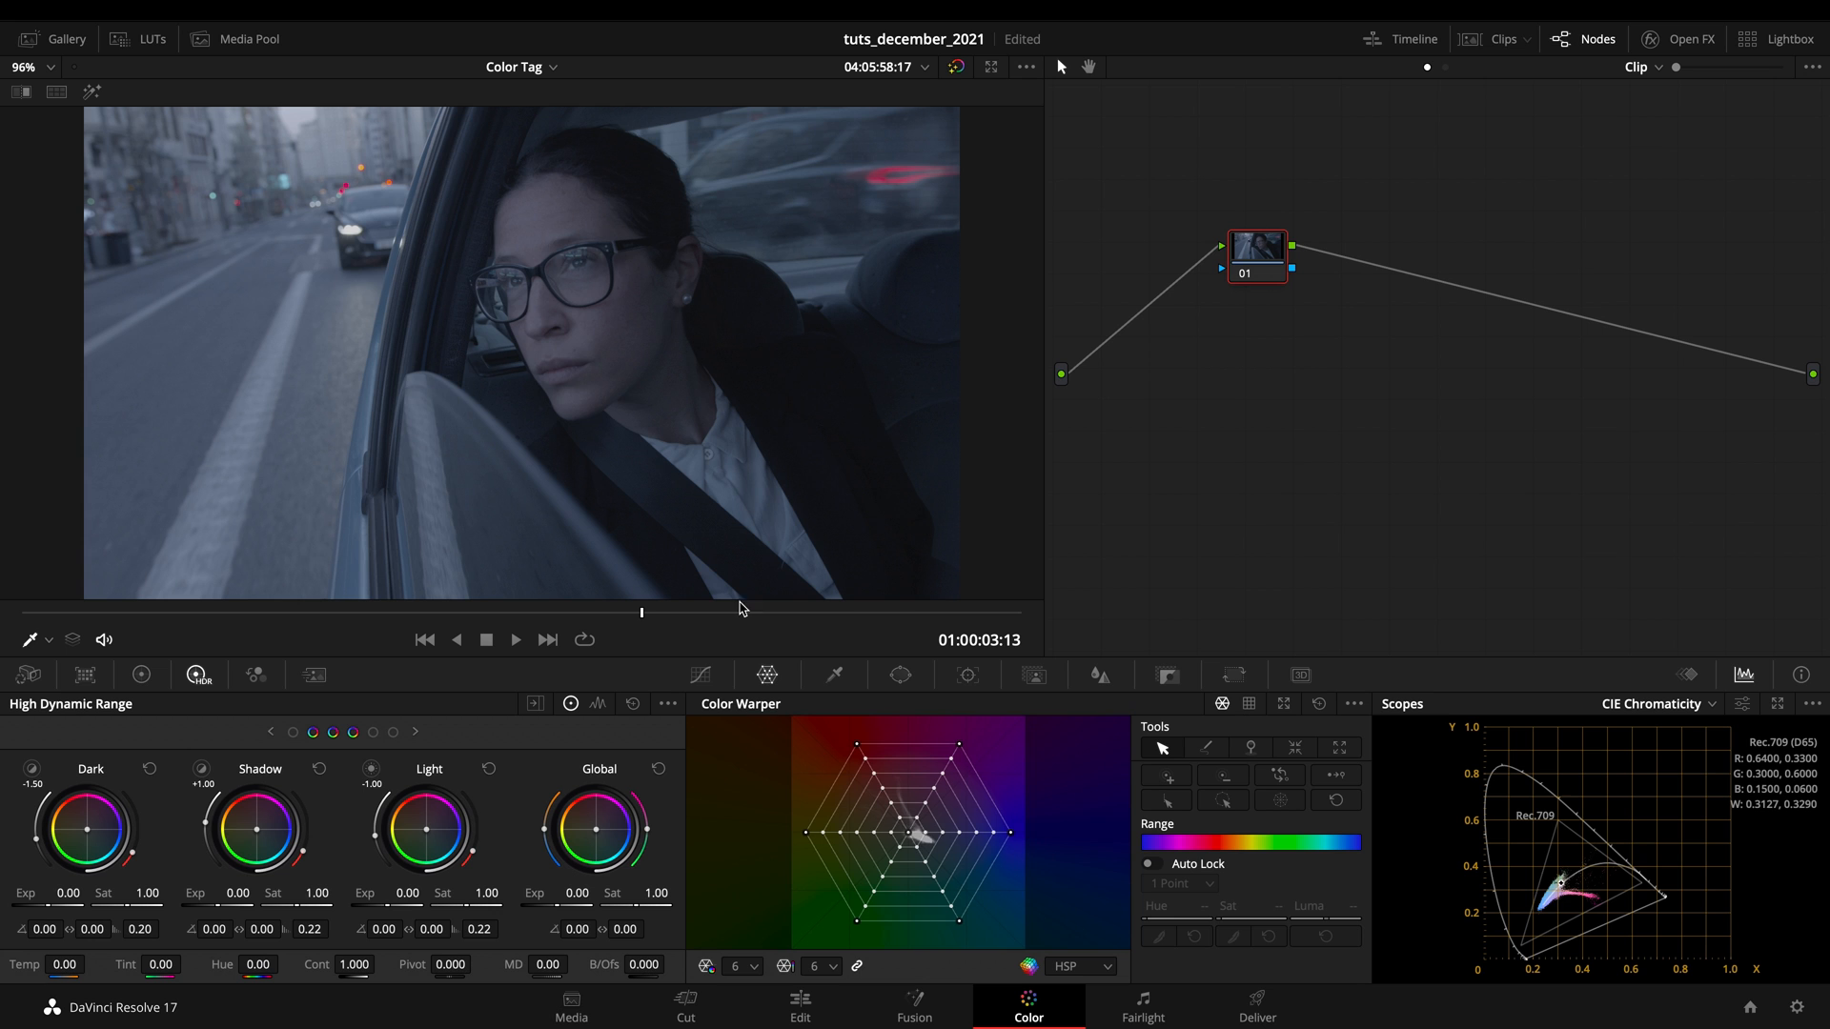
{"action": "left_click_drag", "start_coordinate": [642, 612], "coordinate": [688, 615]}
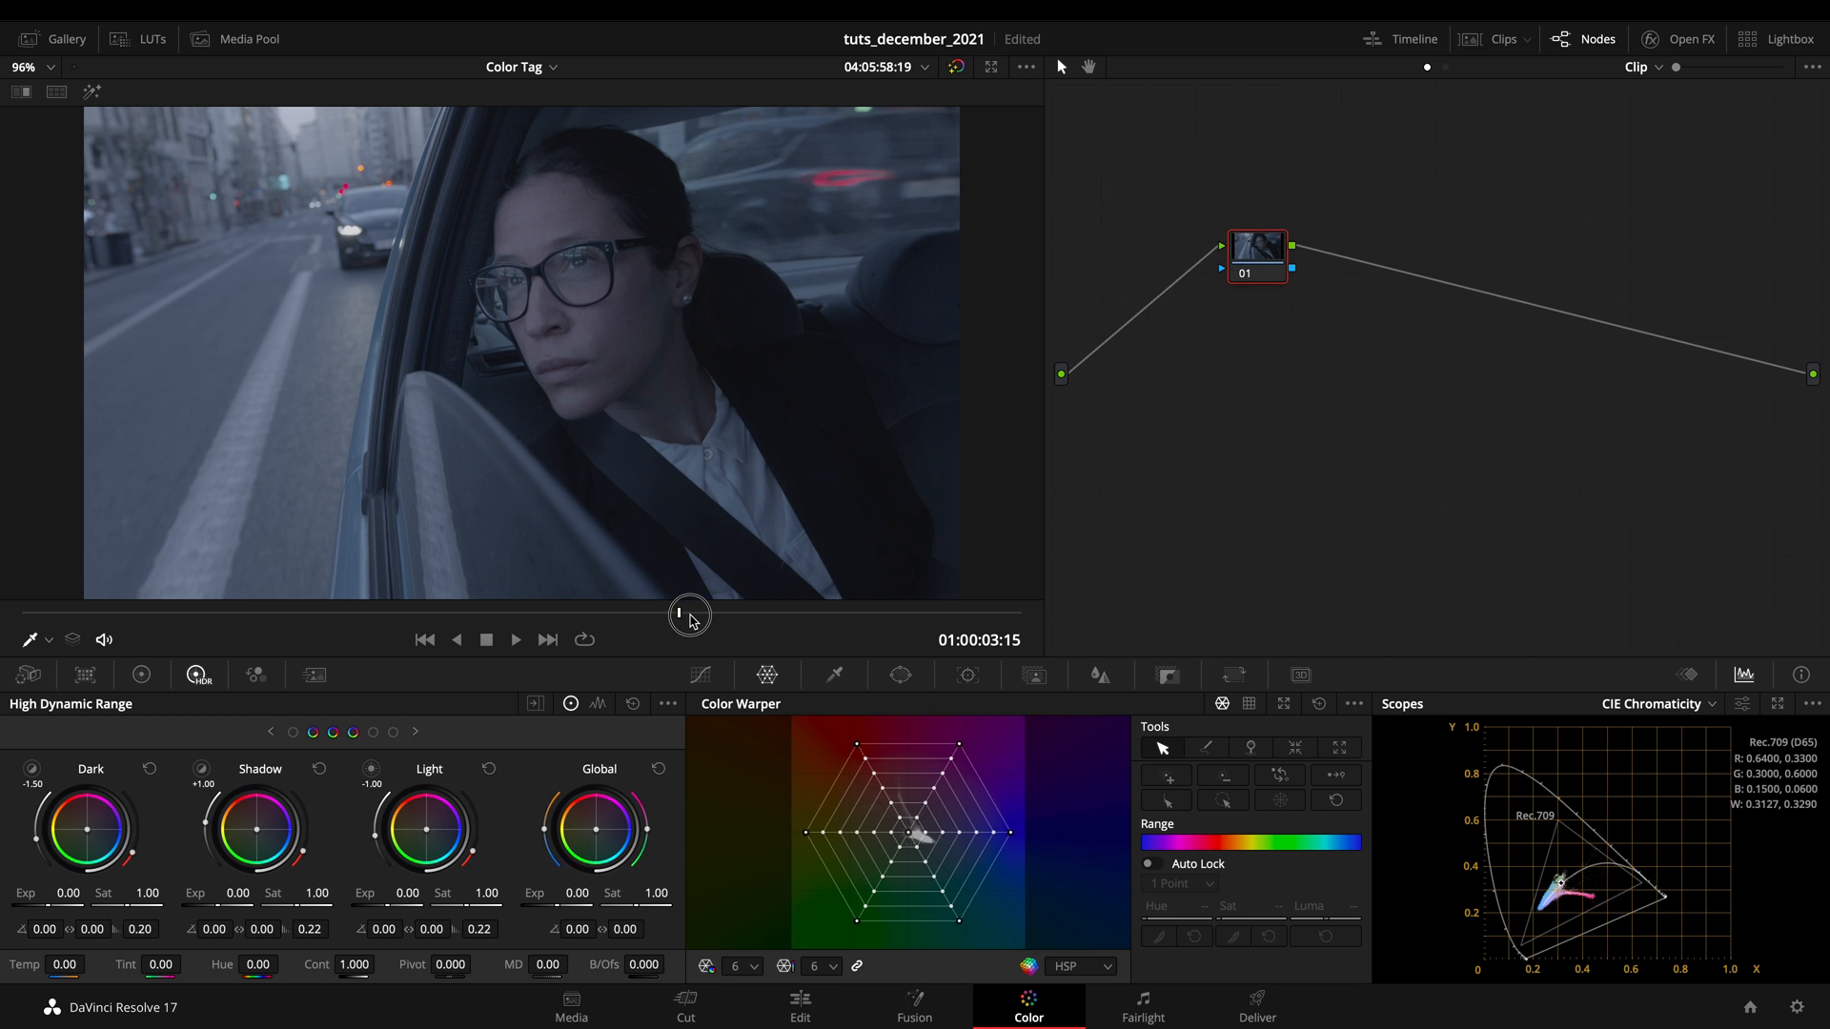
{"action": "left_click_drag", "start_coordinate": [688, 615], "coordinate": [612, 601]}
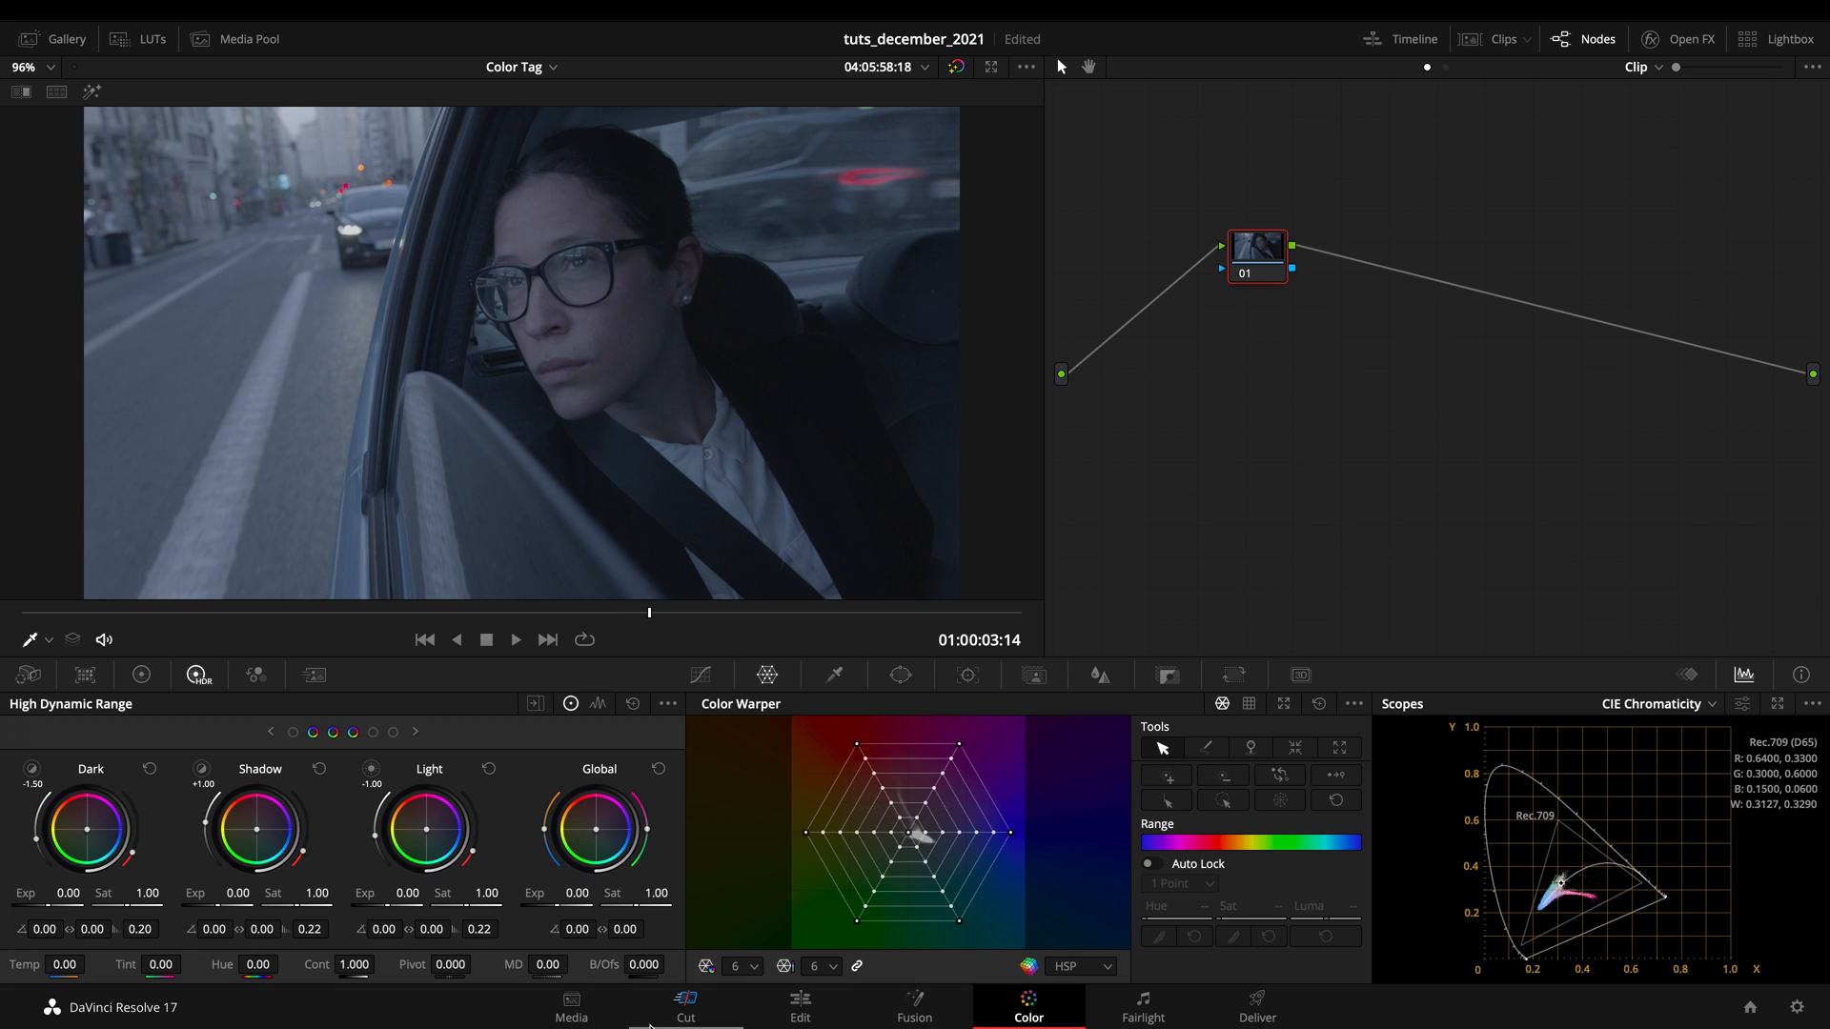
{"action": "left_click", "coordinate": [572, 1008]}
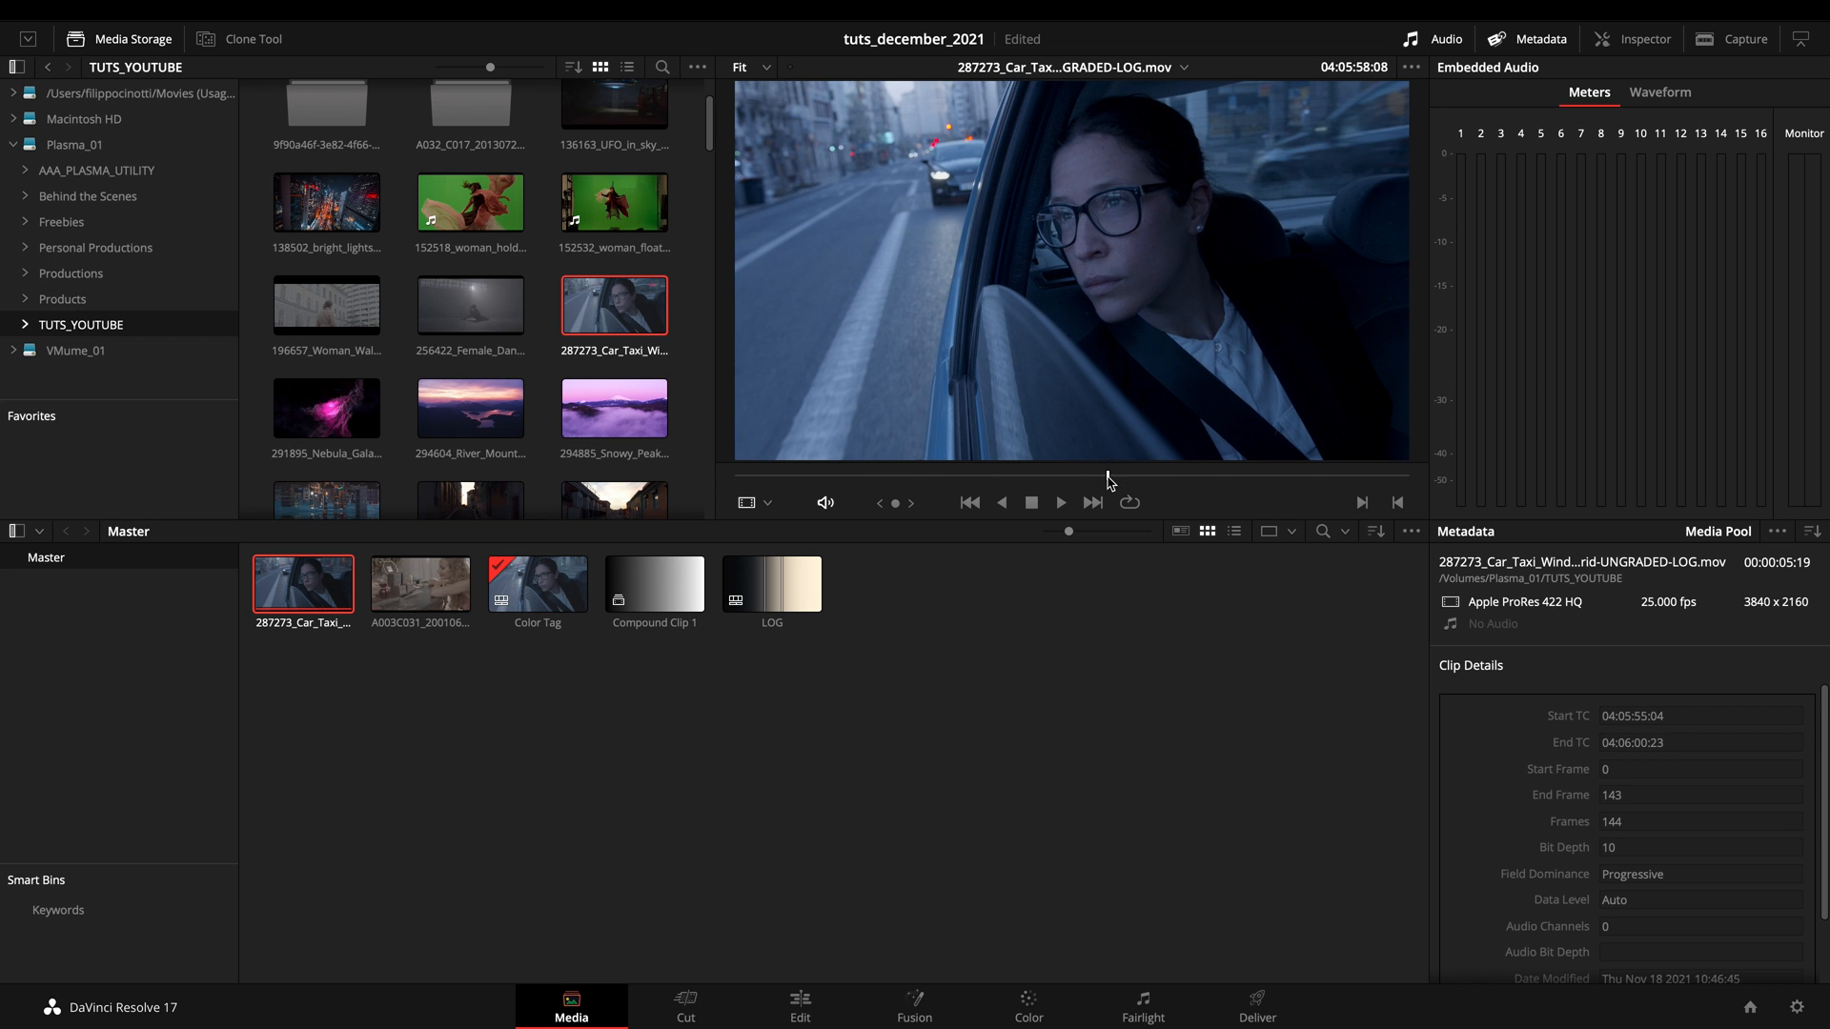
- Check the Rec.709-A output color space in Project Settings, then switch to Deliver
{"action": "left_click", "coordinate": [1802, 1007]}
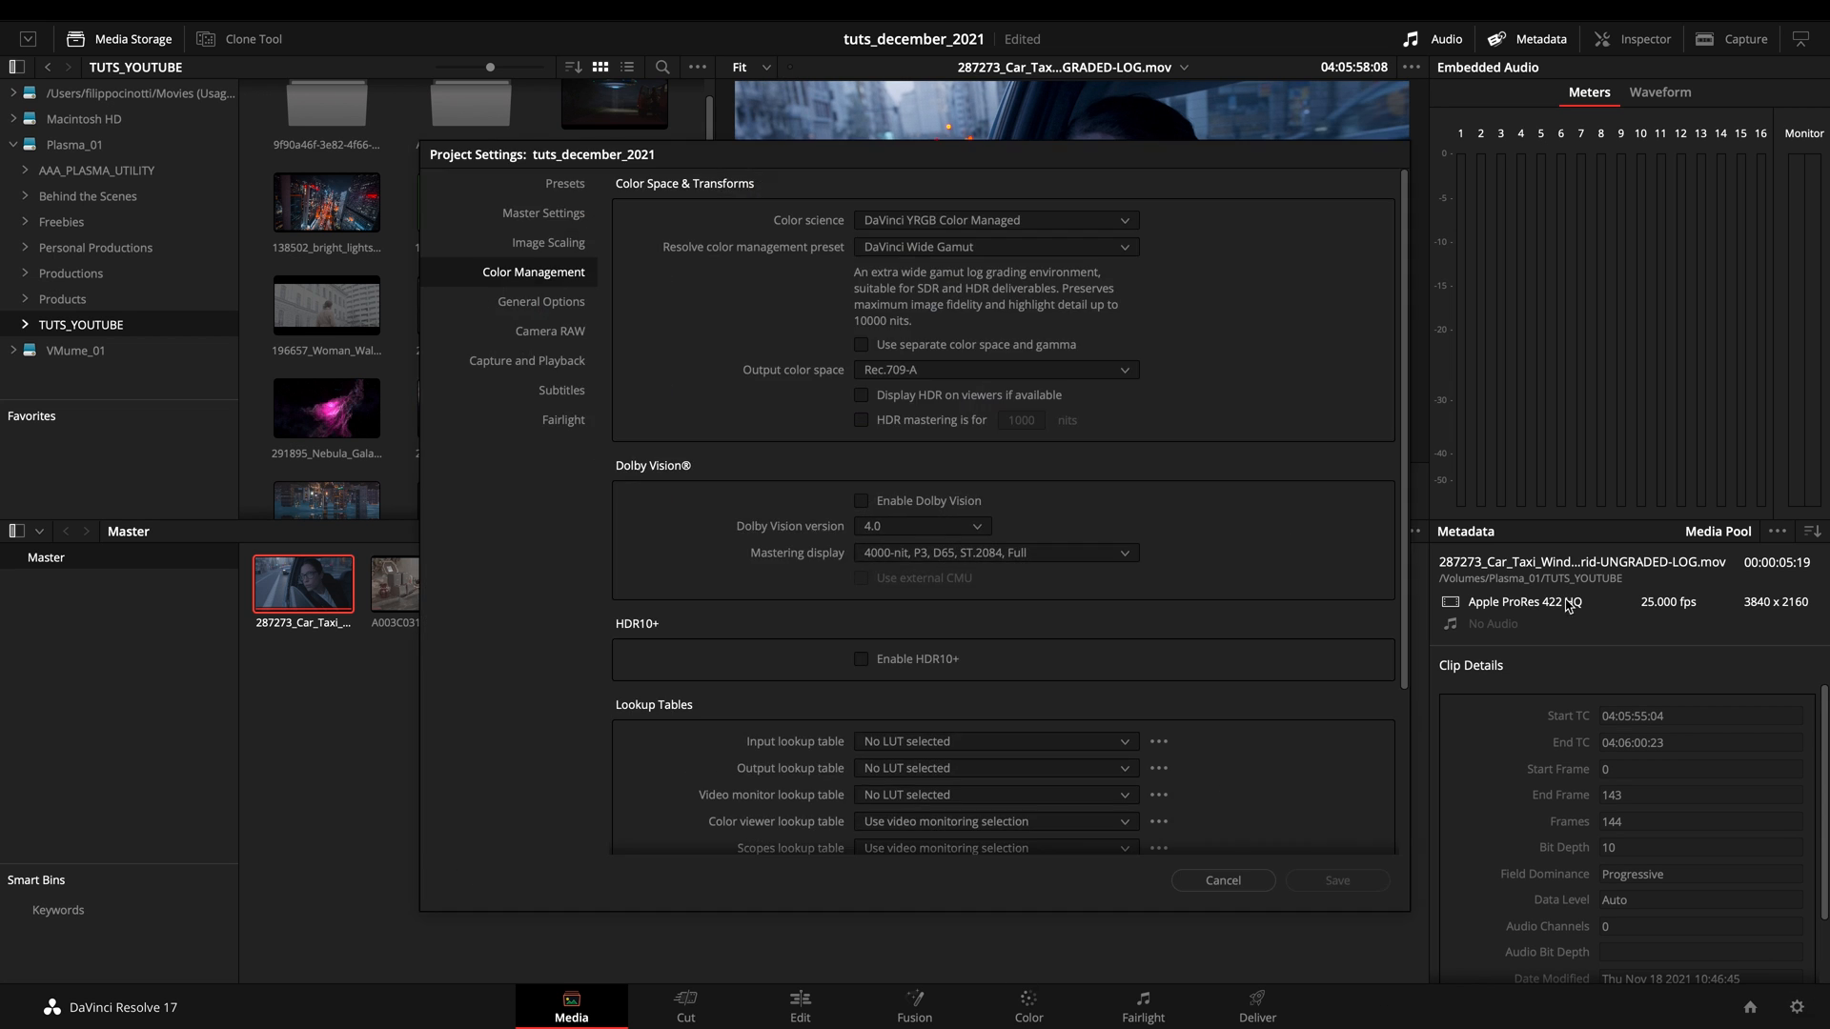
{"action": "mouse_move", "coordinate": [941, 387]}
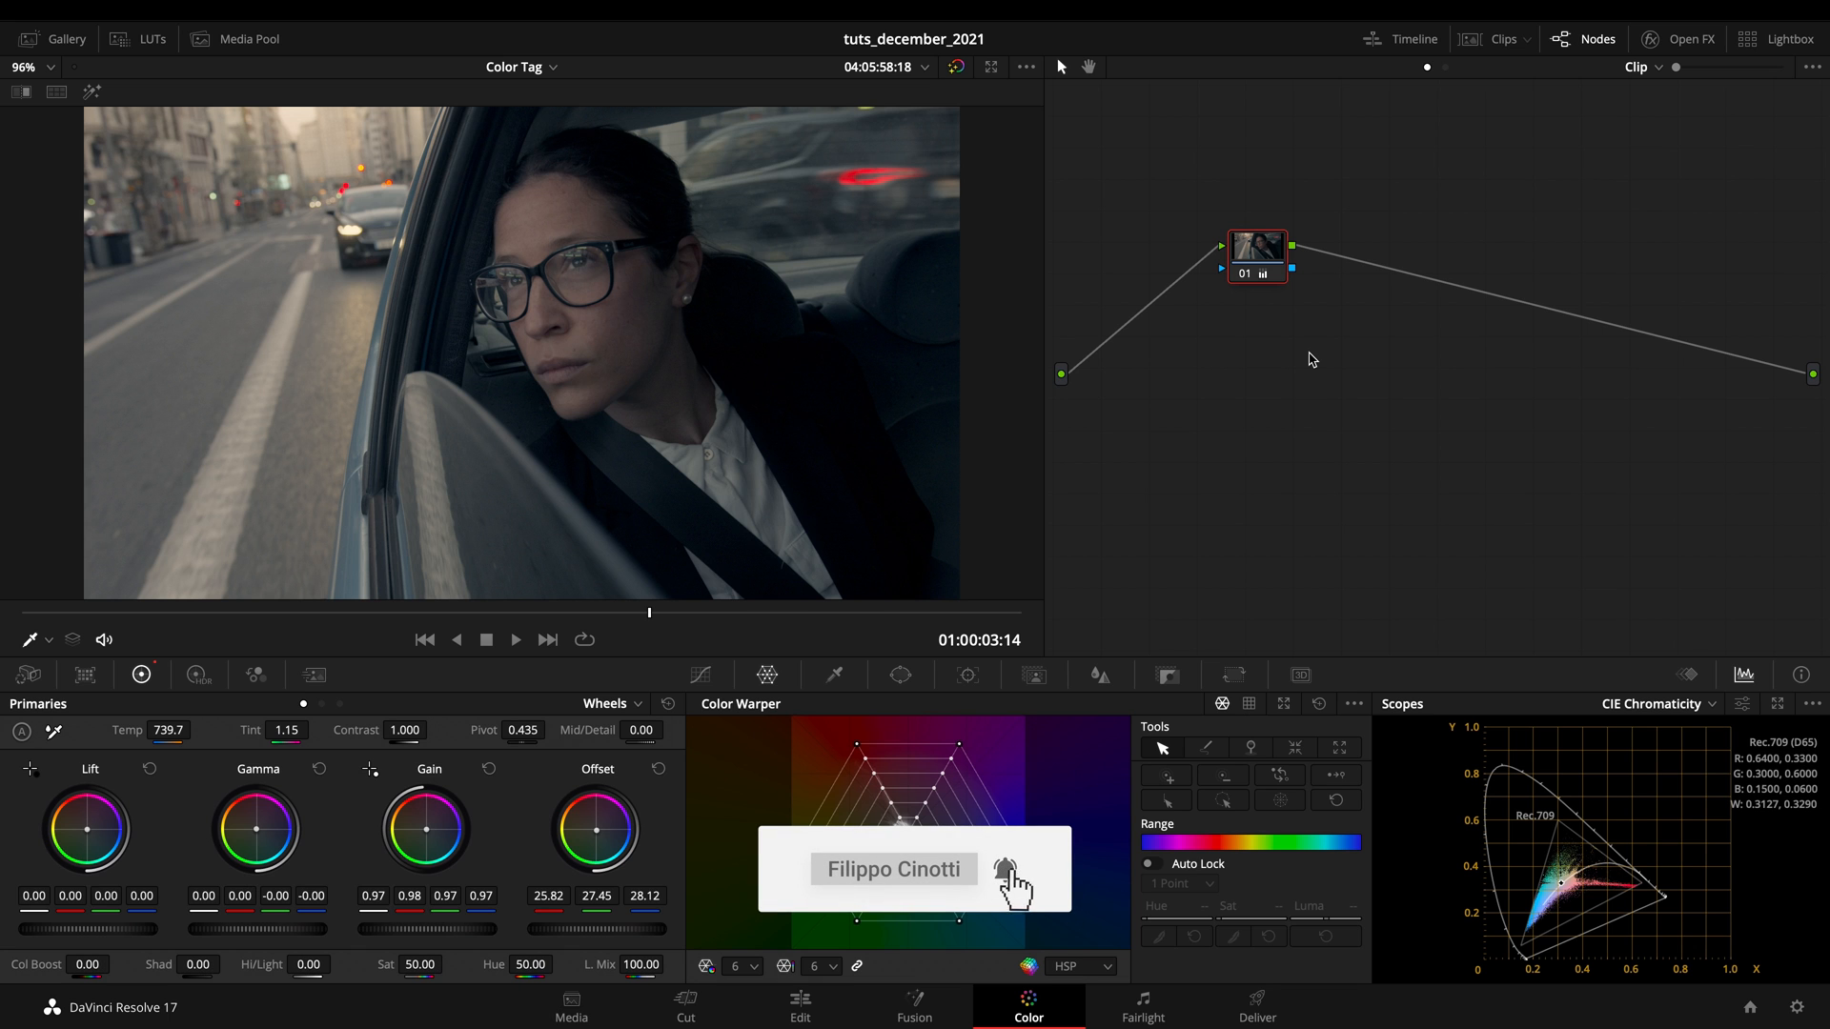
{"action": "left_click", "coordinate": [1257, 1020]}
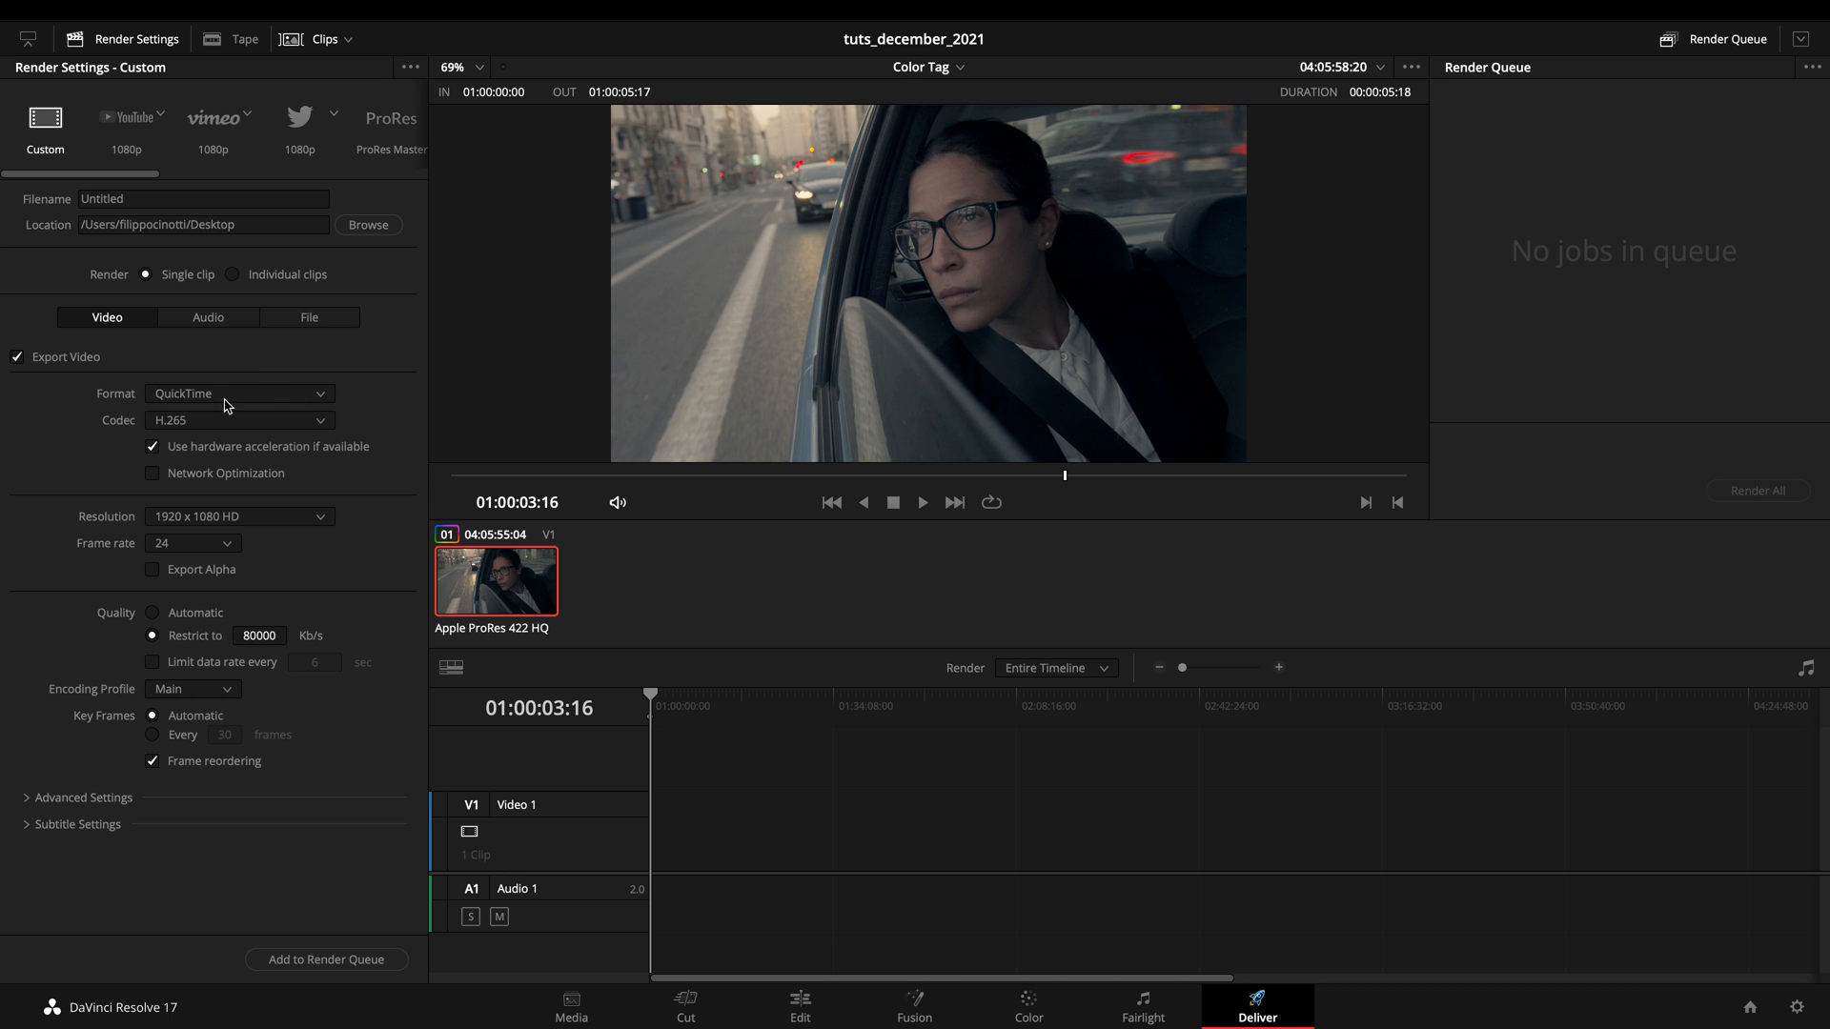
- Keep the codec at H.265 after trying ProRes, restricting bitrate to 80000 Kb/s
{"action": "left_click", "coordinate": [238, 421]}
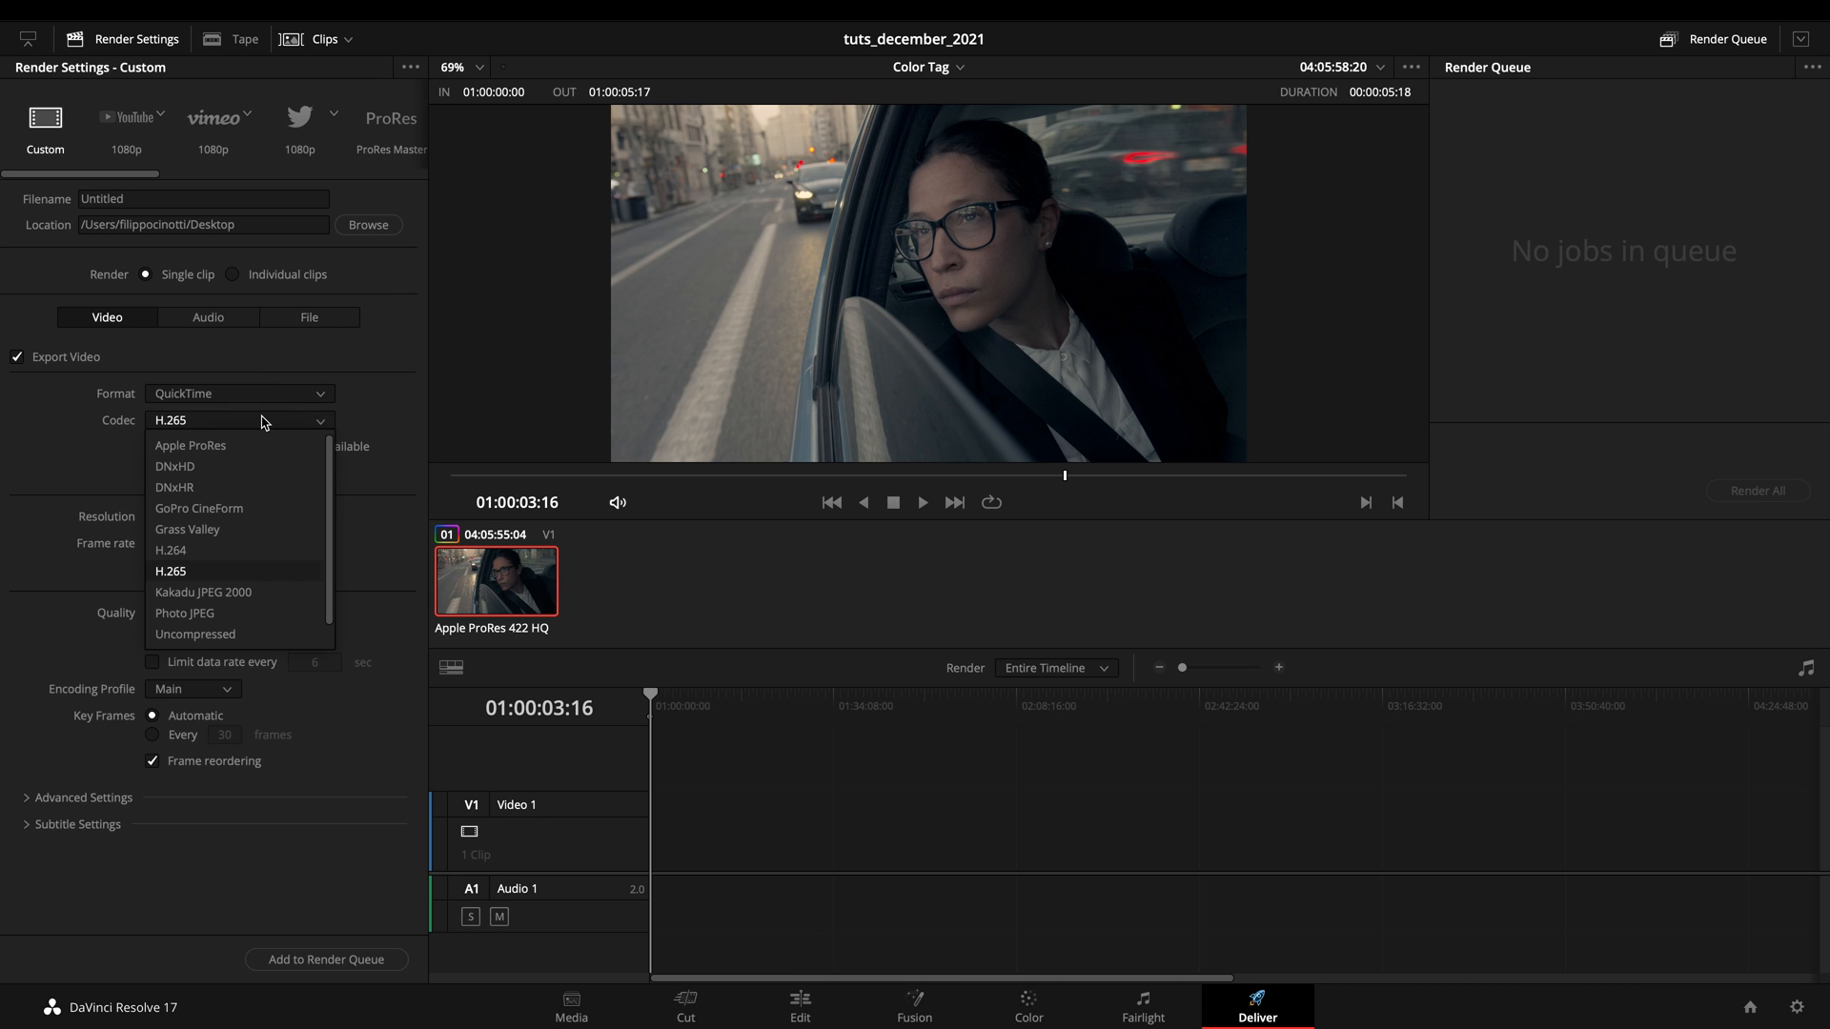
{"action": "left_click", "coordinate": [190, 446]}
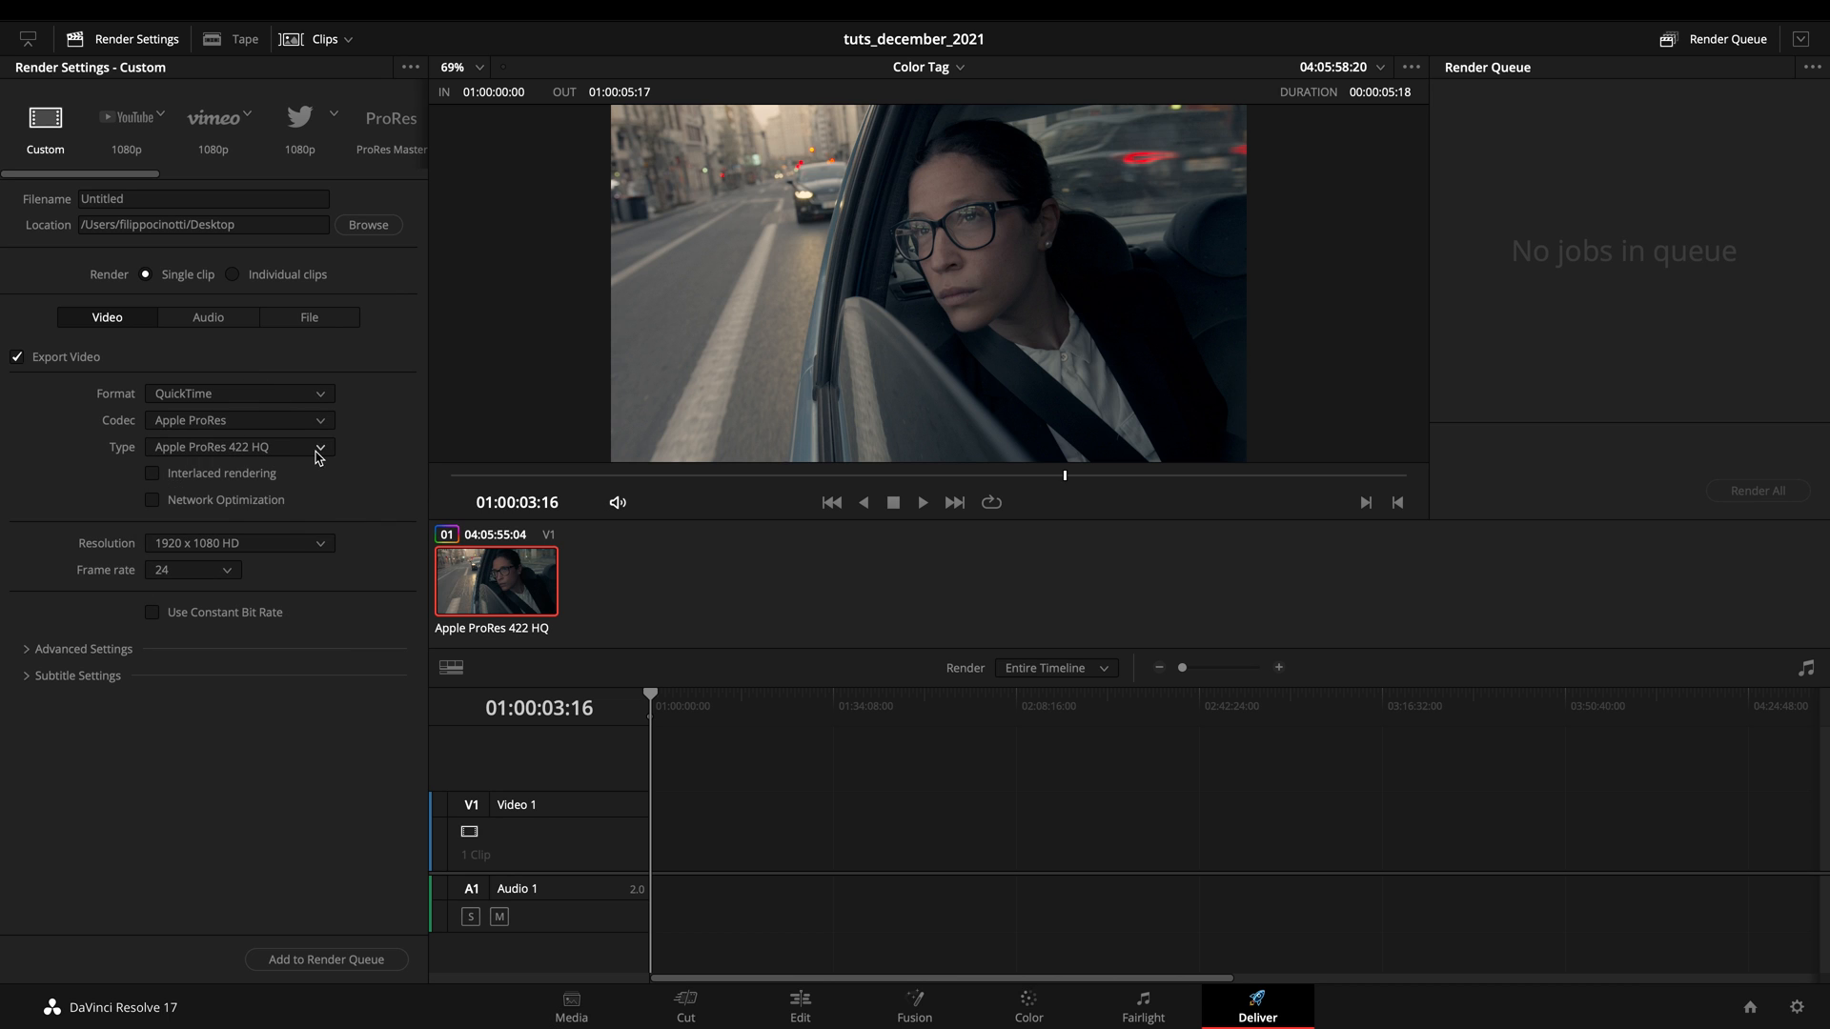
{"action": "mouse_move", "coordinate": [316, 466]}
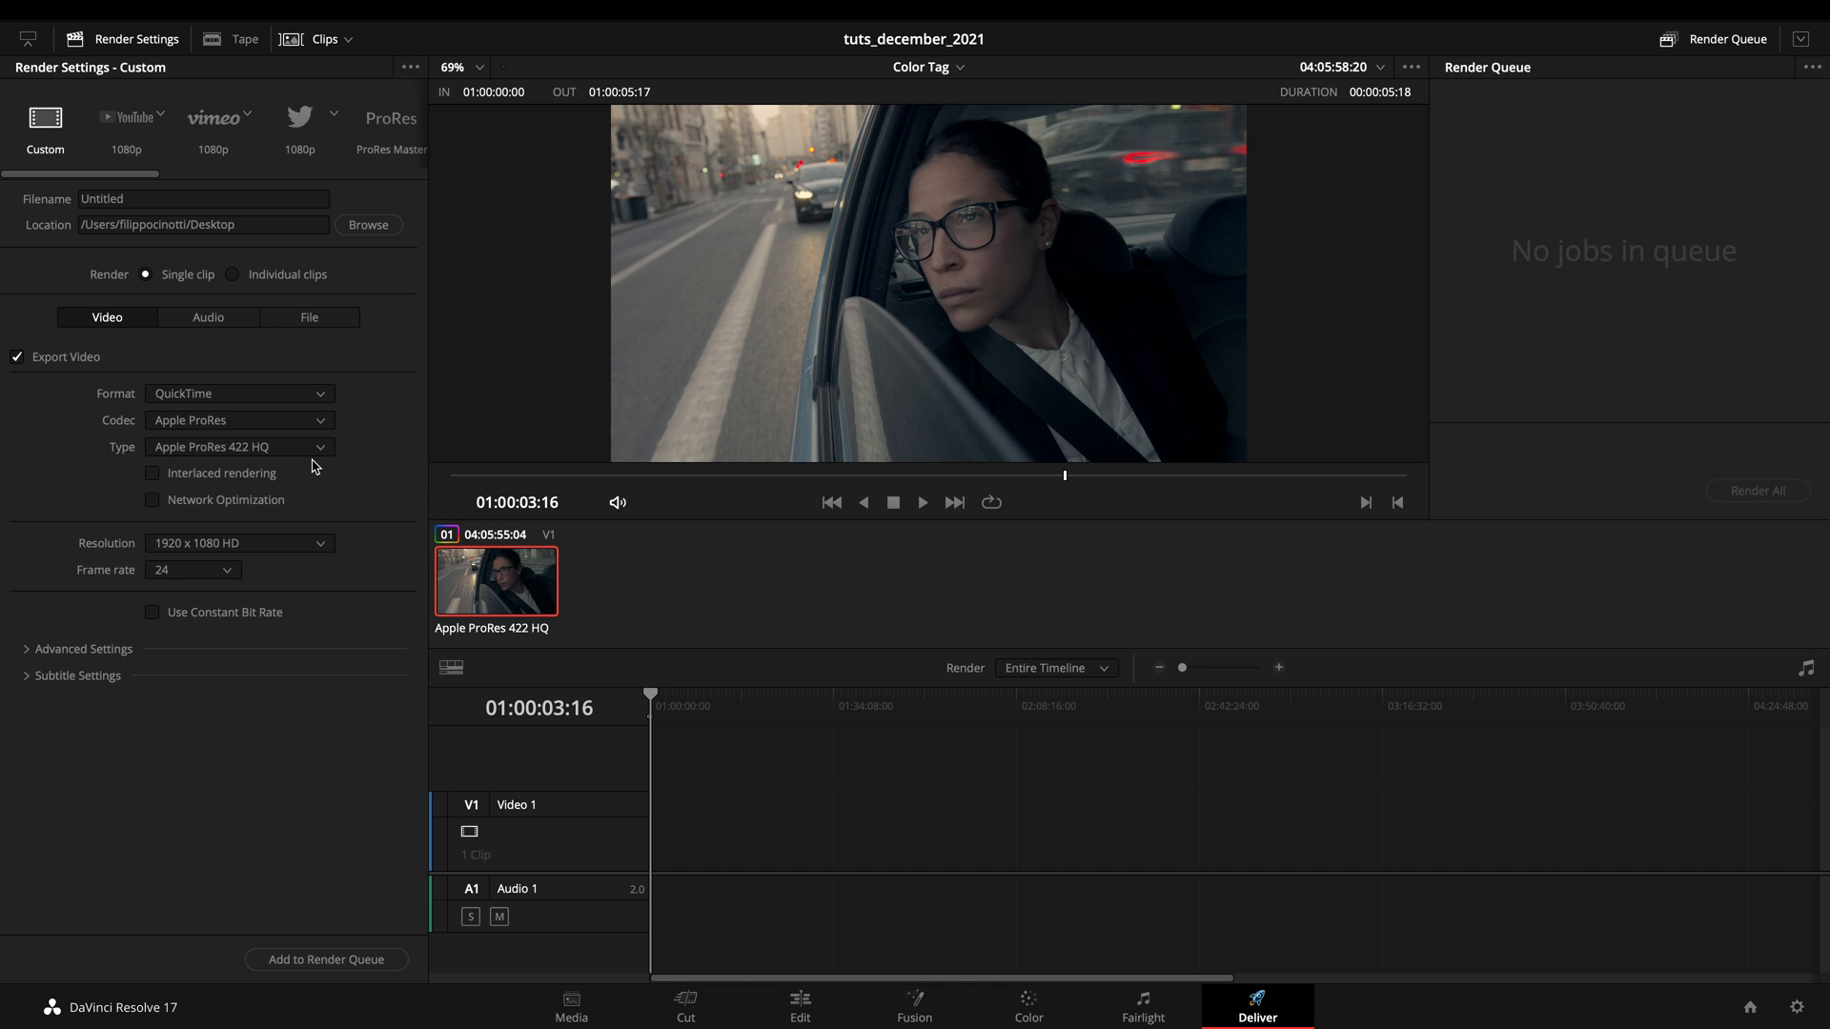
{"action": "mouse_move", "coordinate": [272, 423]}
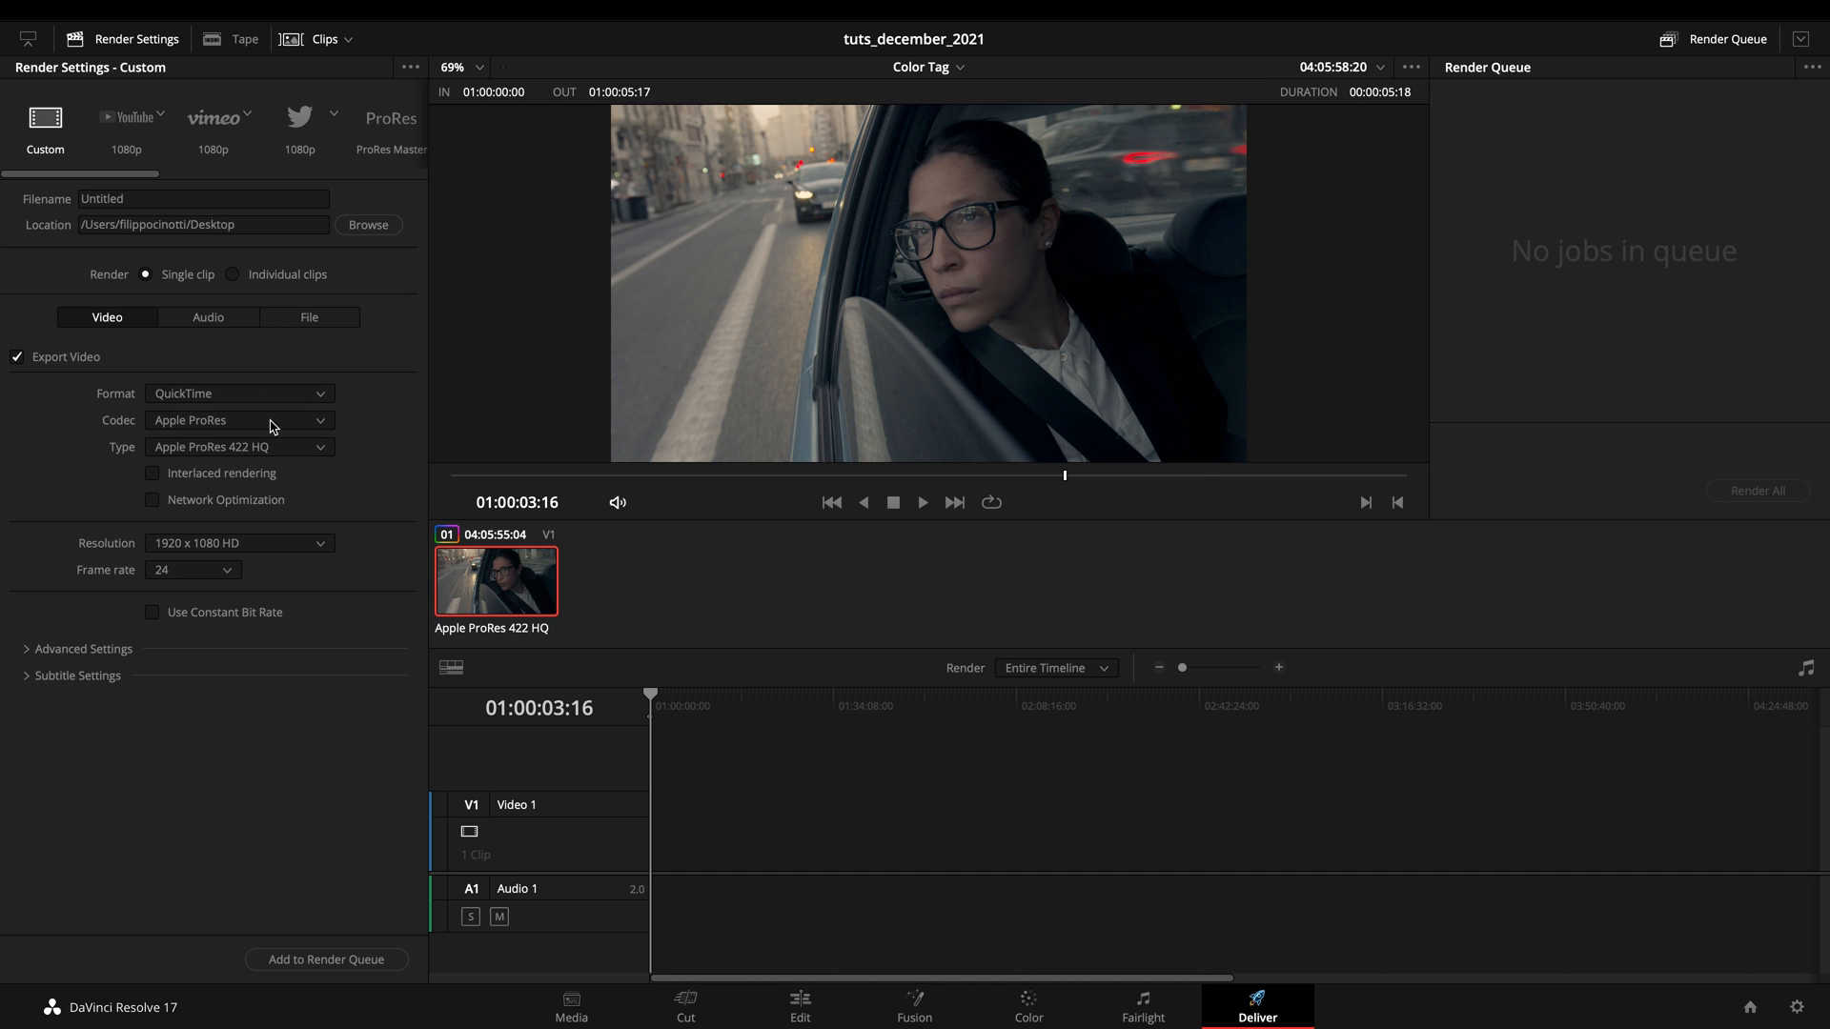
{"action": "left_click", "coordinate": [239, 420]}
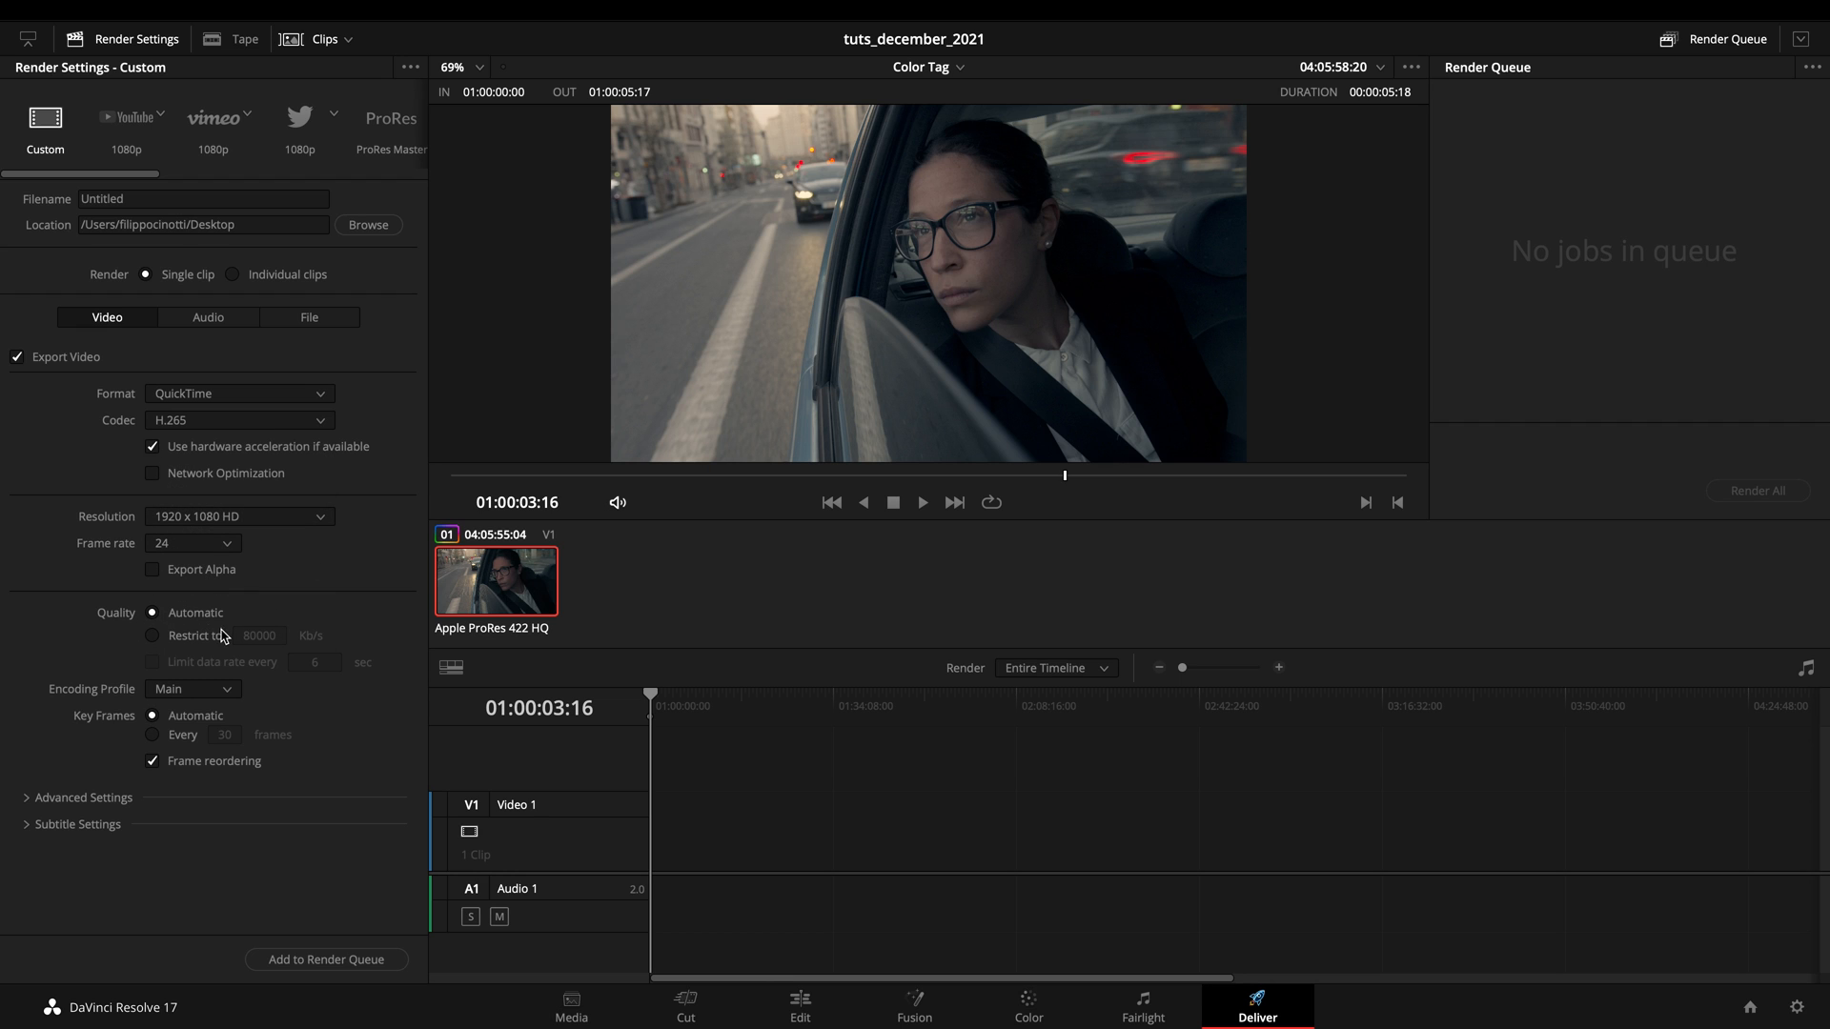
{"action": "left_click", "coordinate": [152, 635]}
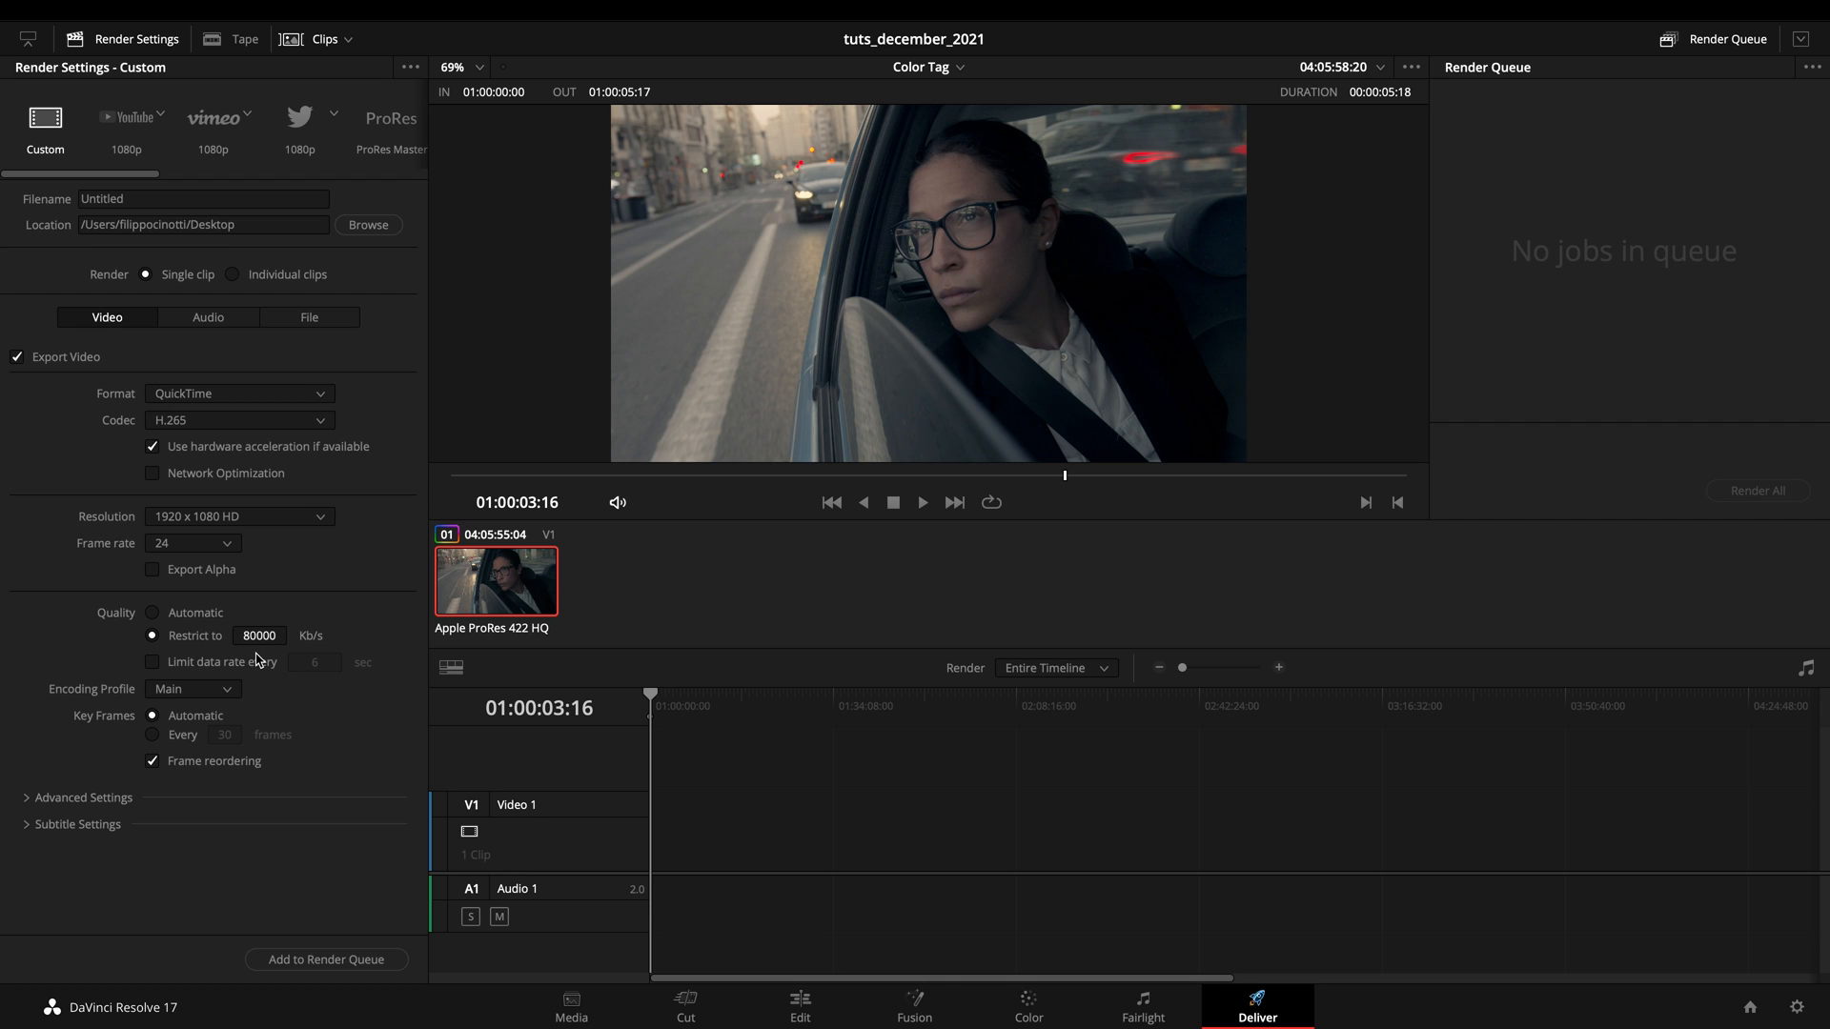
{"action": "mouse_move", "coordinate": [261, 683]}
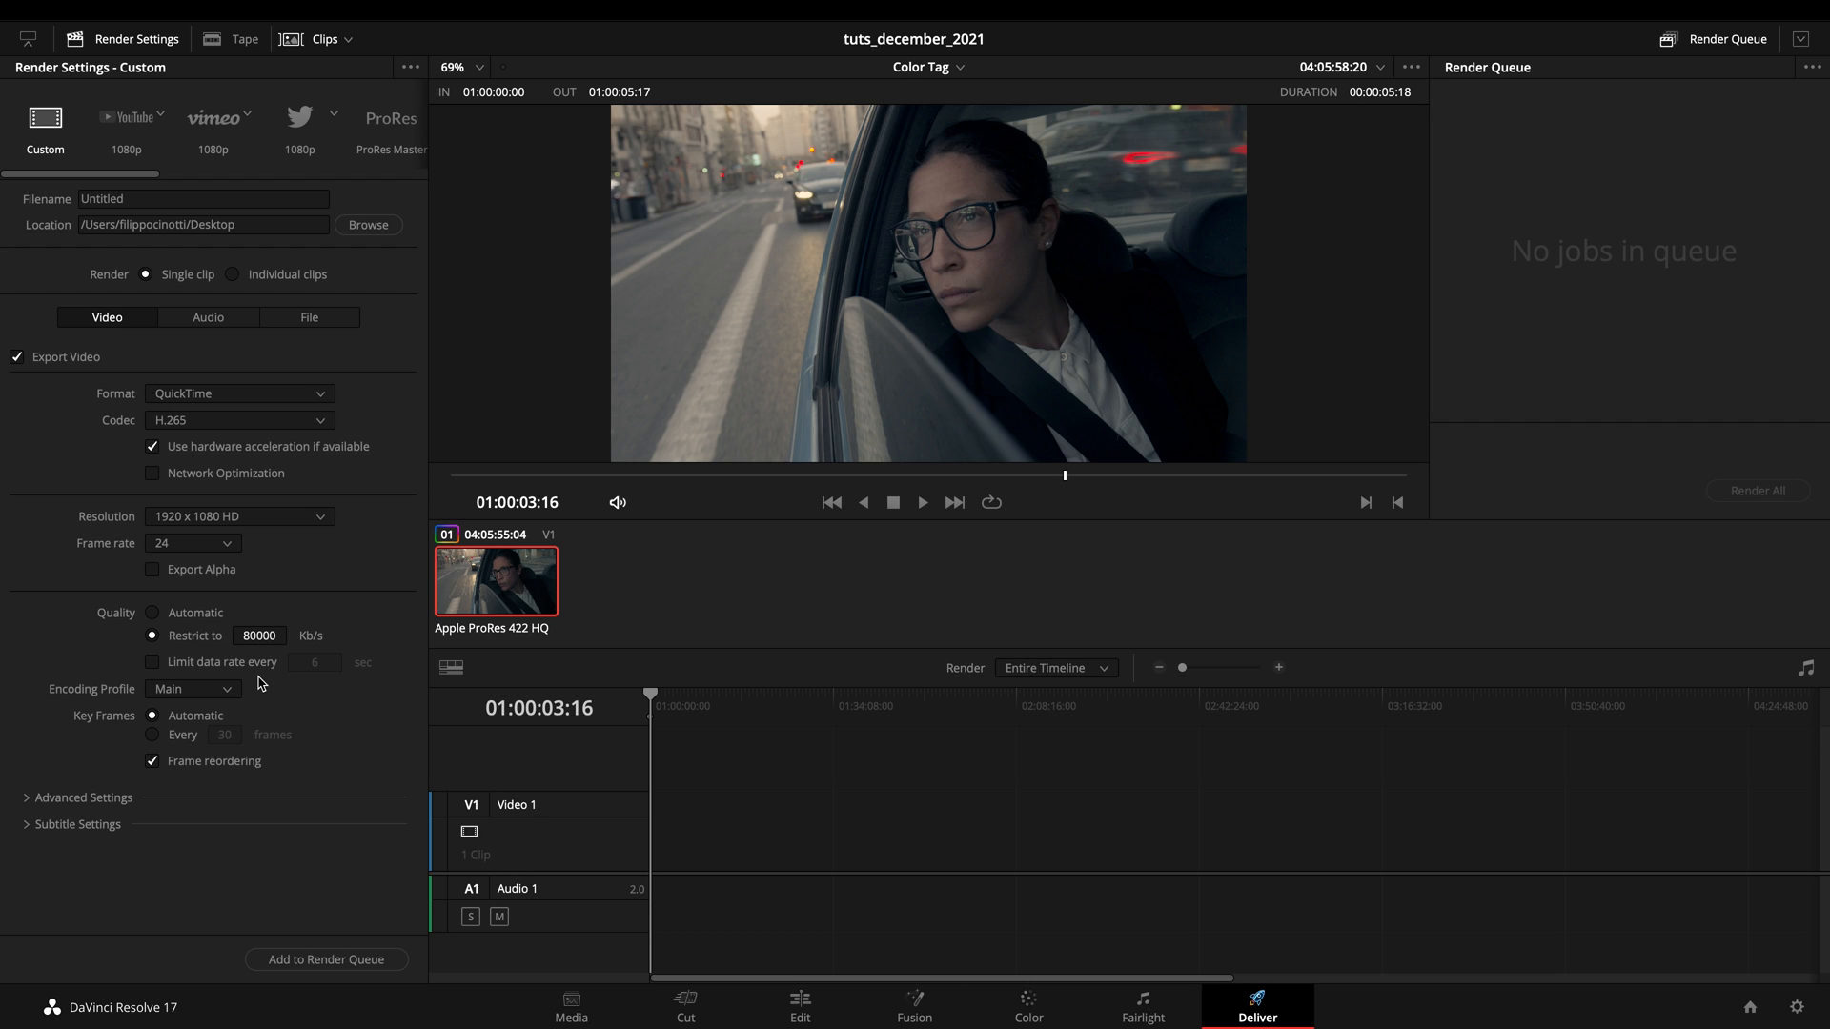
- Name the rendered file after the timeline, 'Color Tag', in the File settings
{"action": "left_click", "coordinate": [207, 318]}
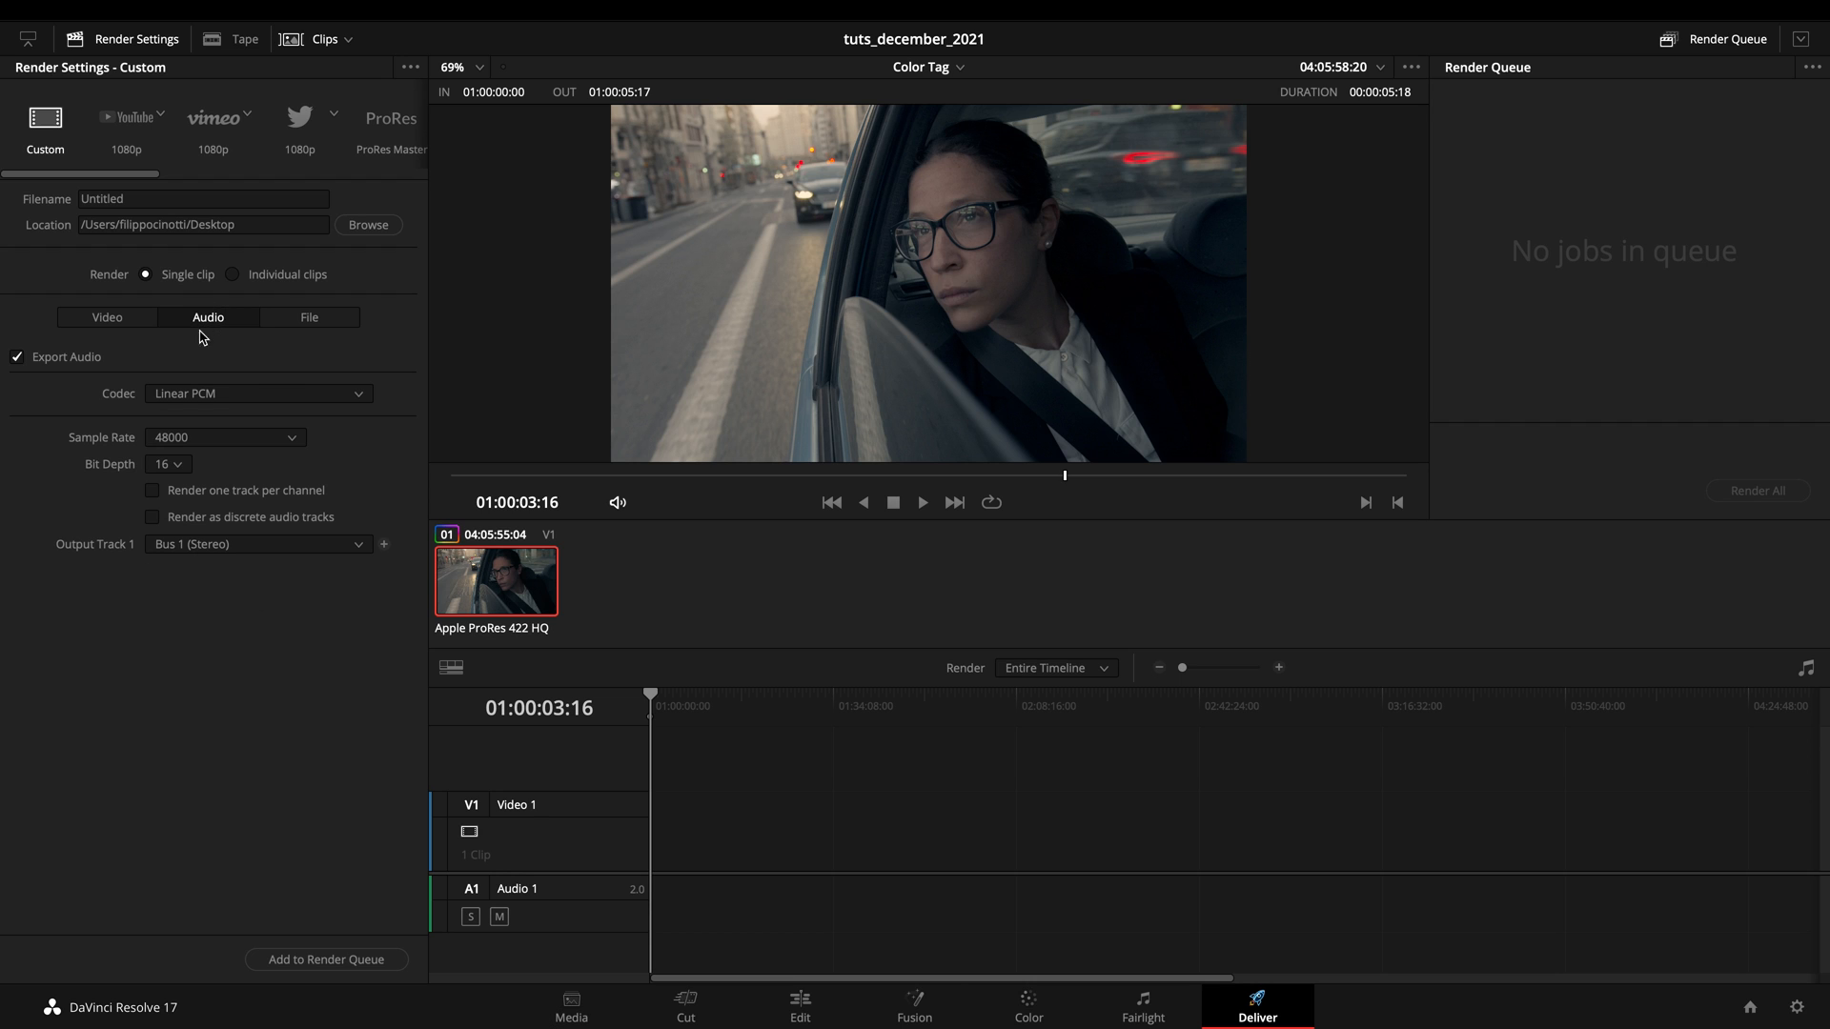
{"action": "left_click", "coordinate": [309, 317]}
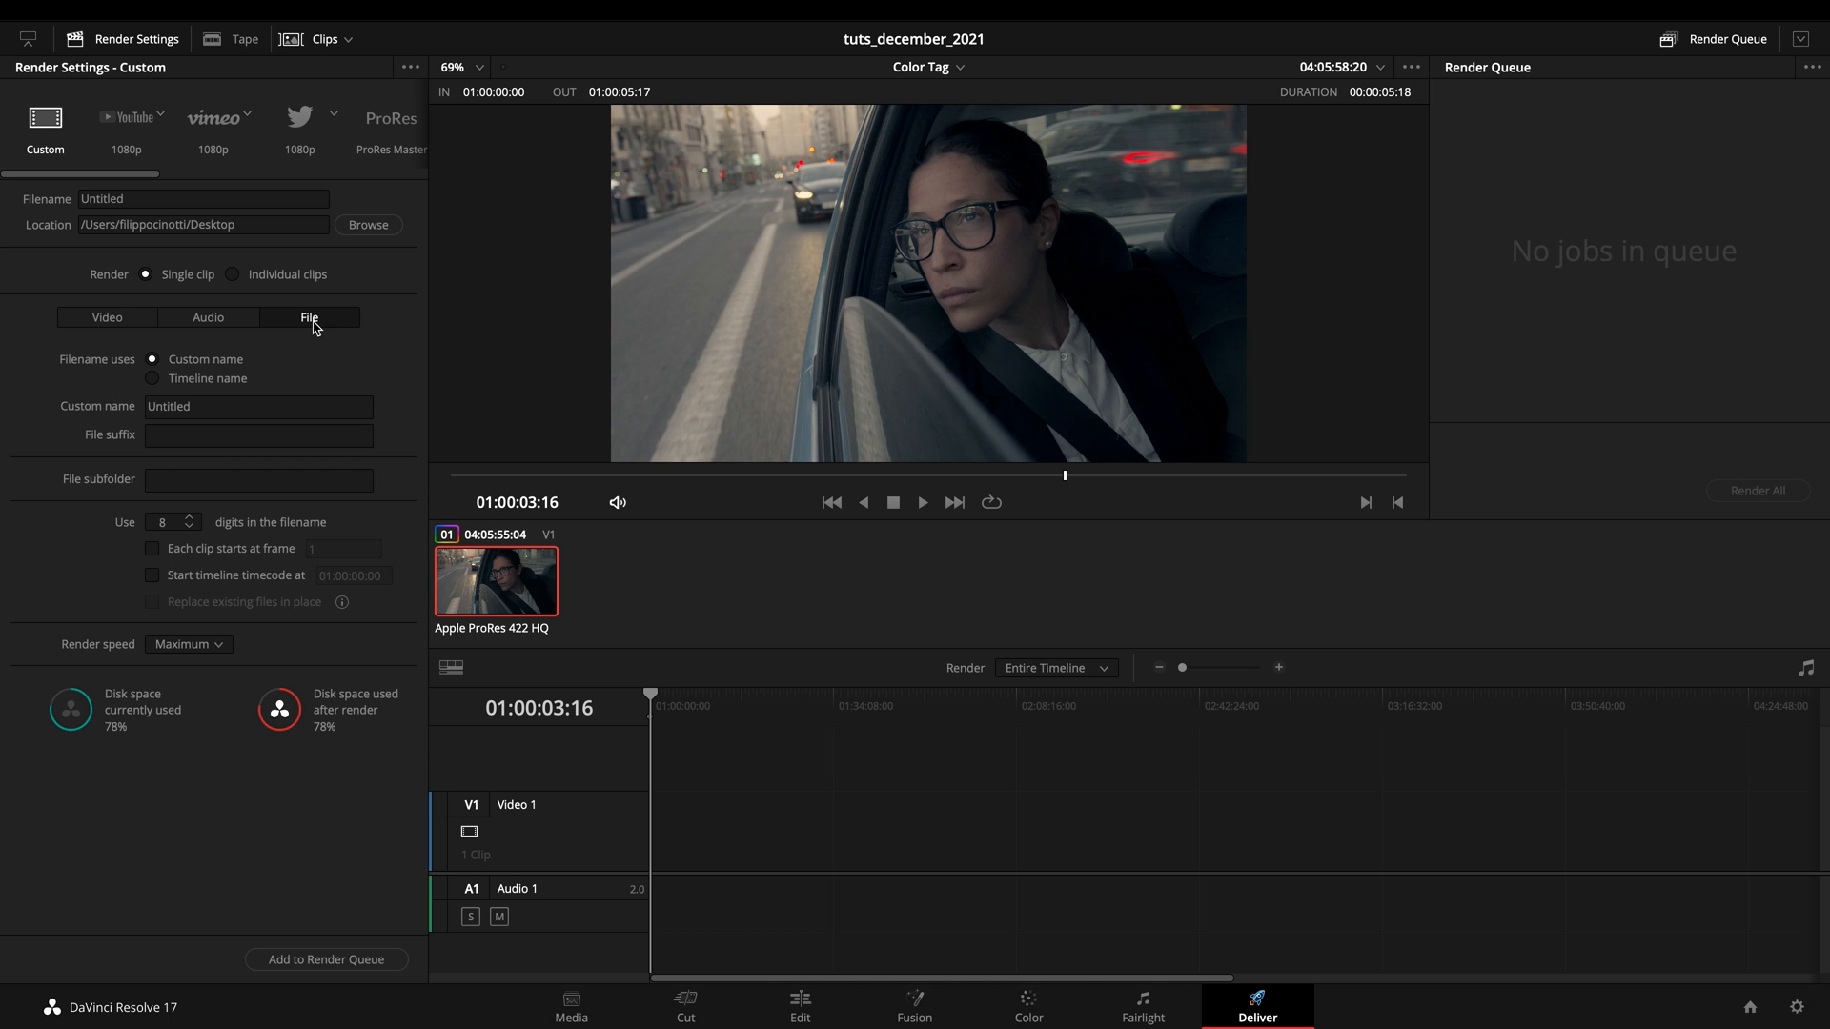
{"action": "left_click", "coordinate": [150, 379]}
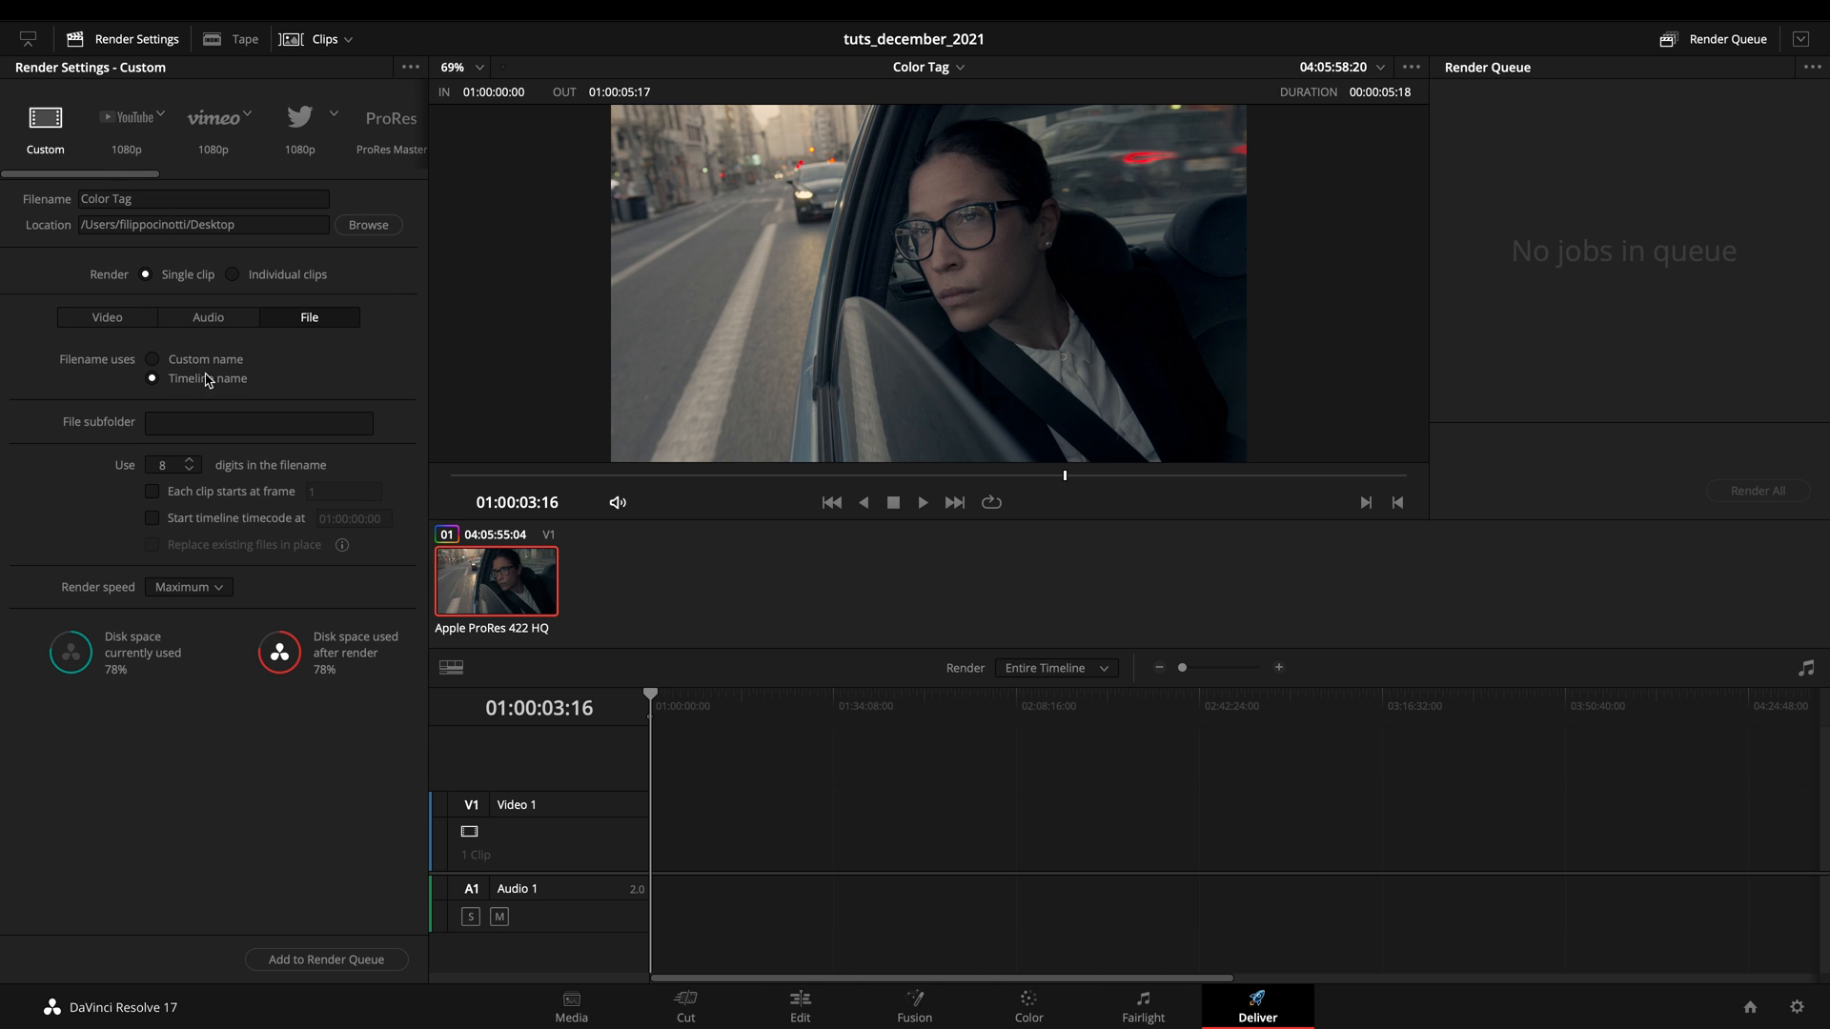
{"action": "left_click", "coordinate": [106, 316]}
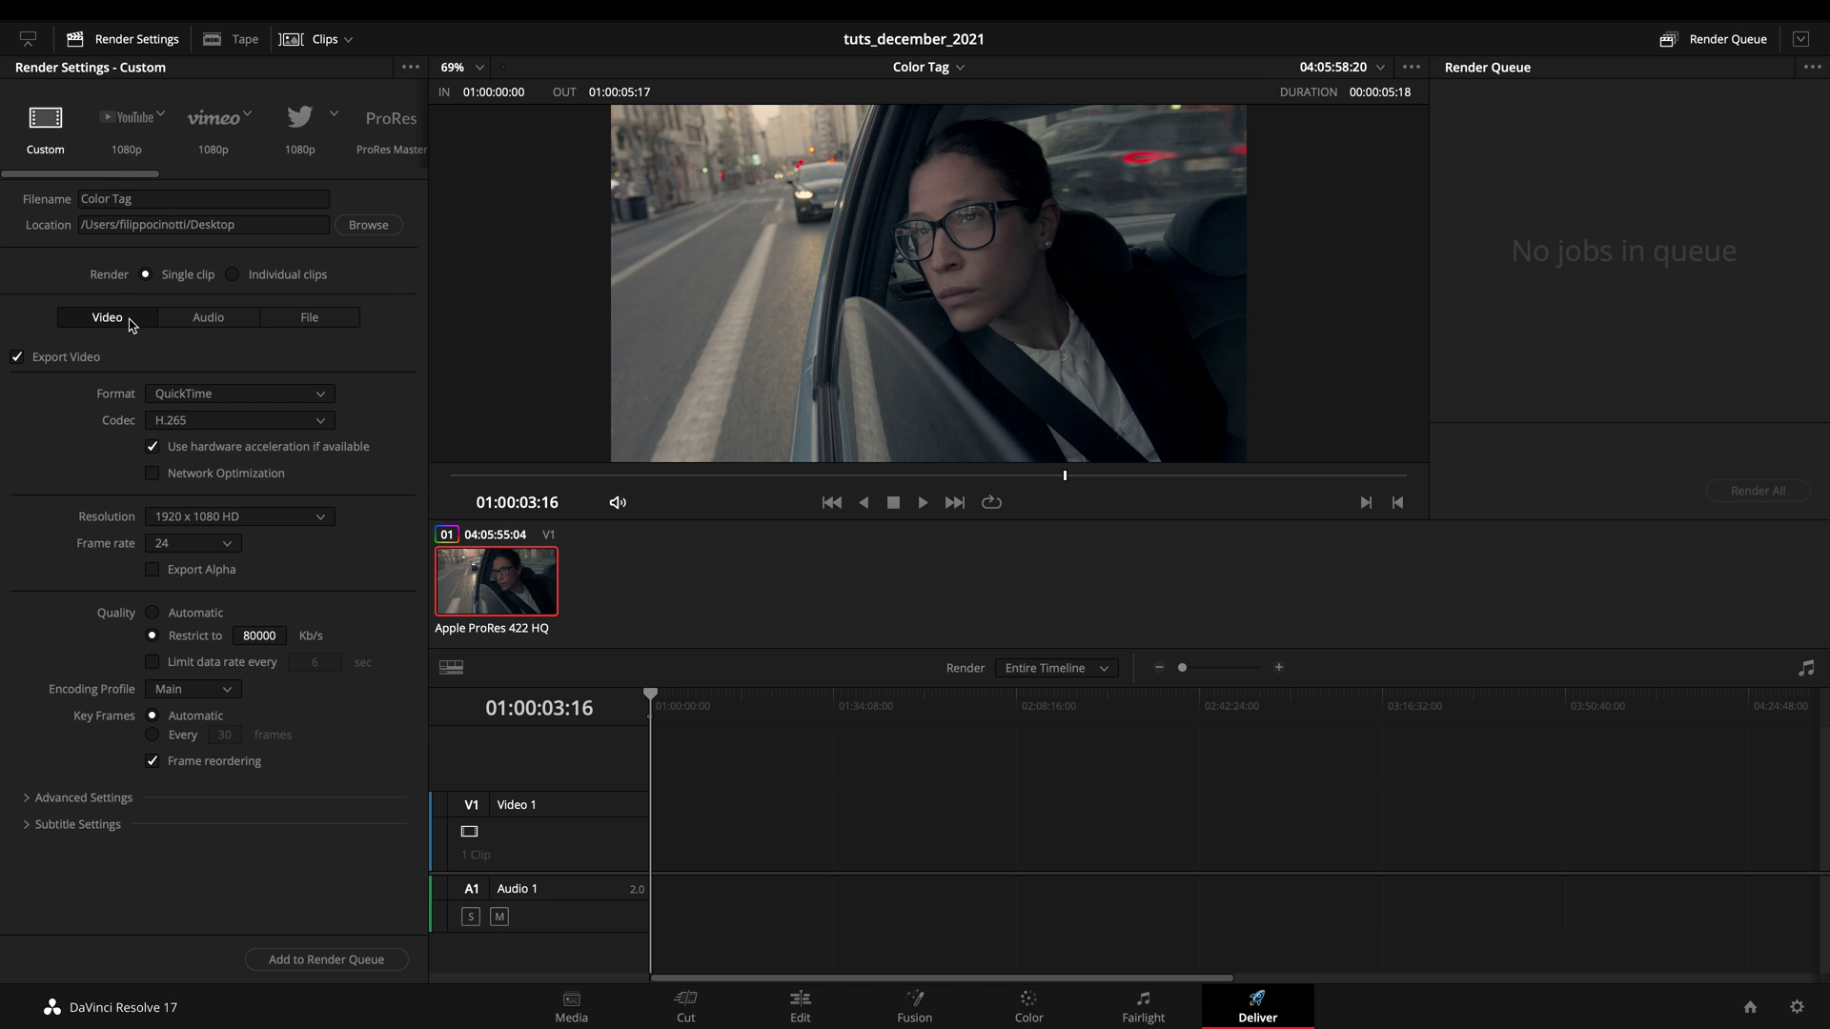
{"action": "left_click", "coordinate": [32, 38]}
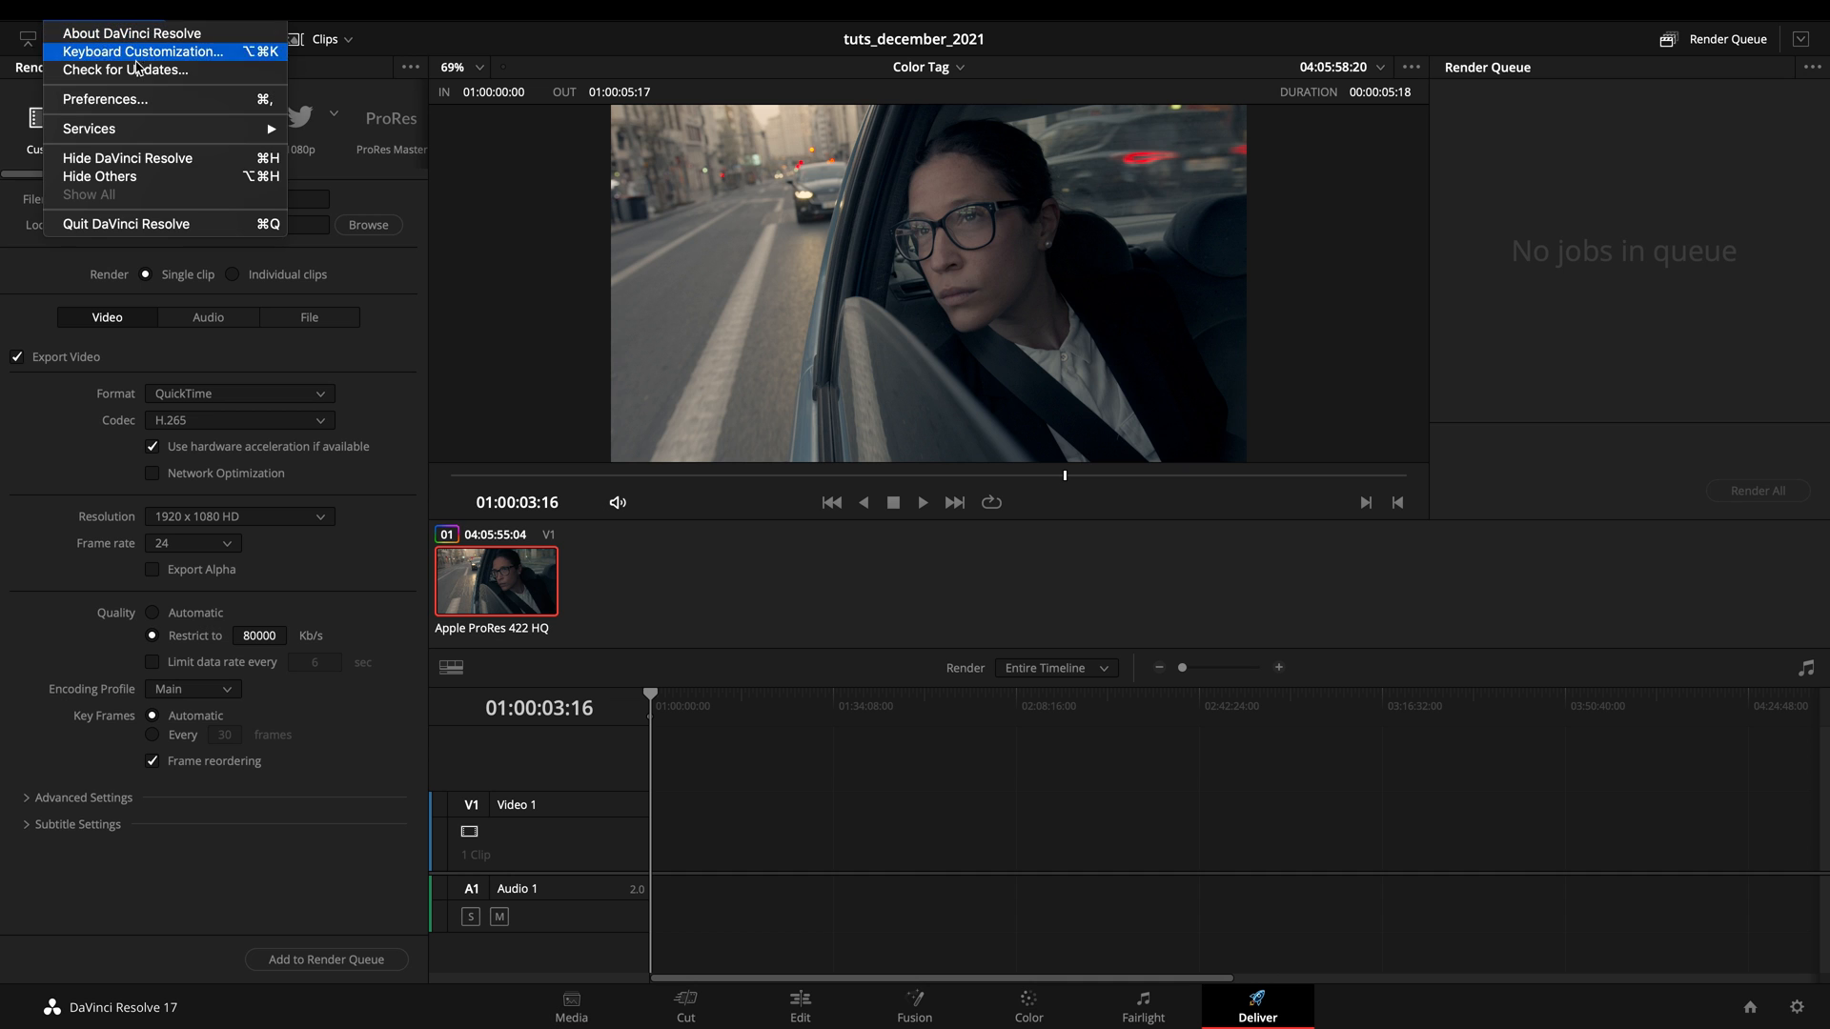
{"action": "left_click", "coordinate": [112, 98]}
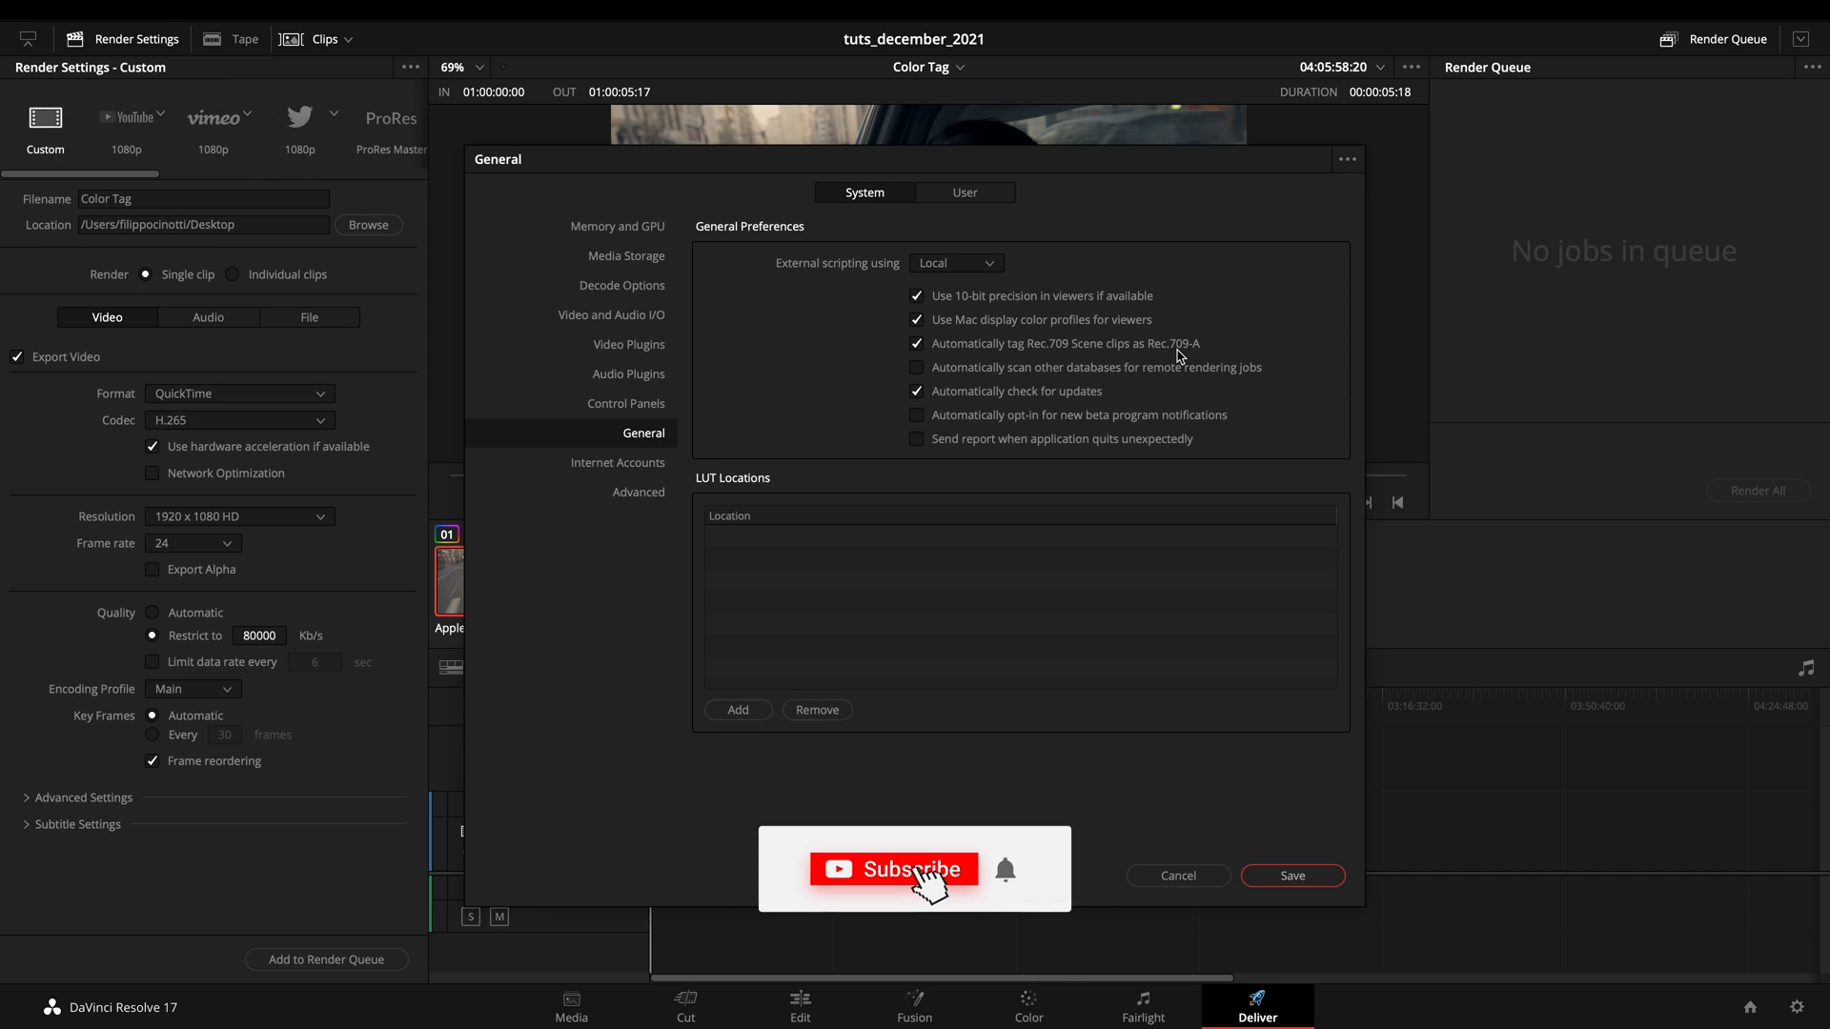
{"action": "left_click", "coordinate": [904, 868]}
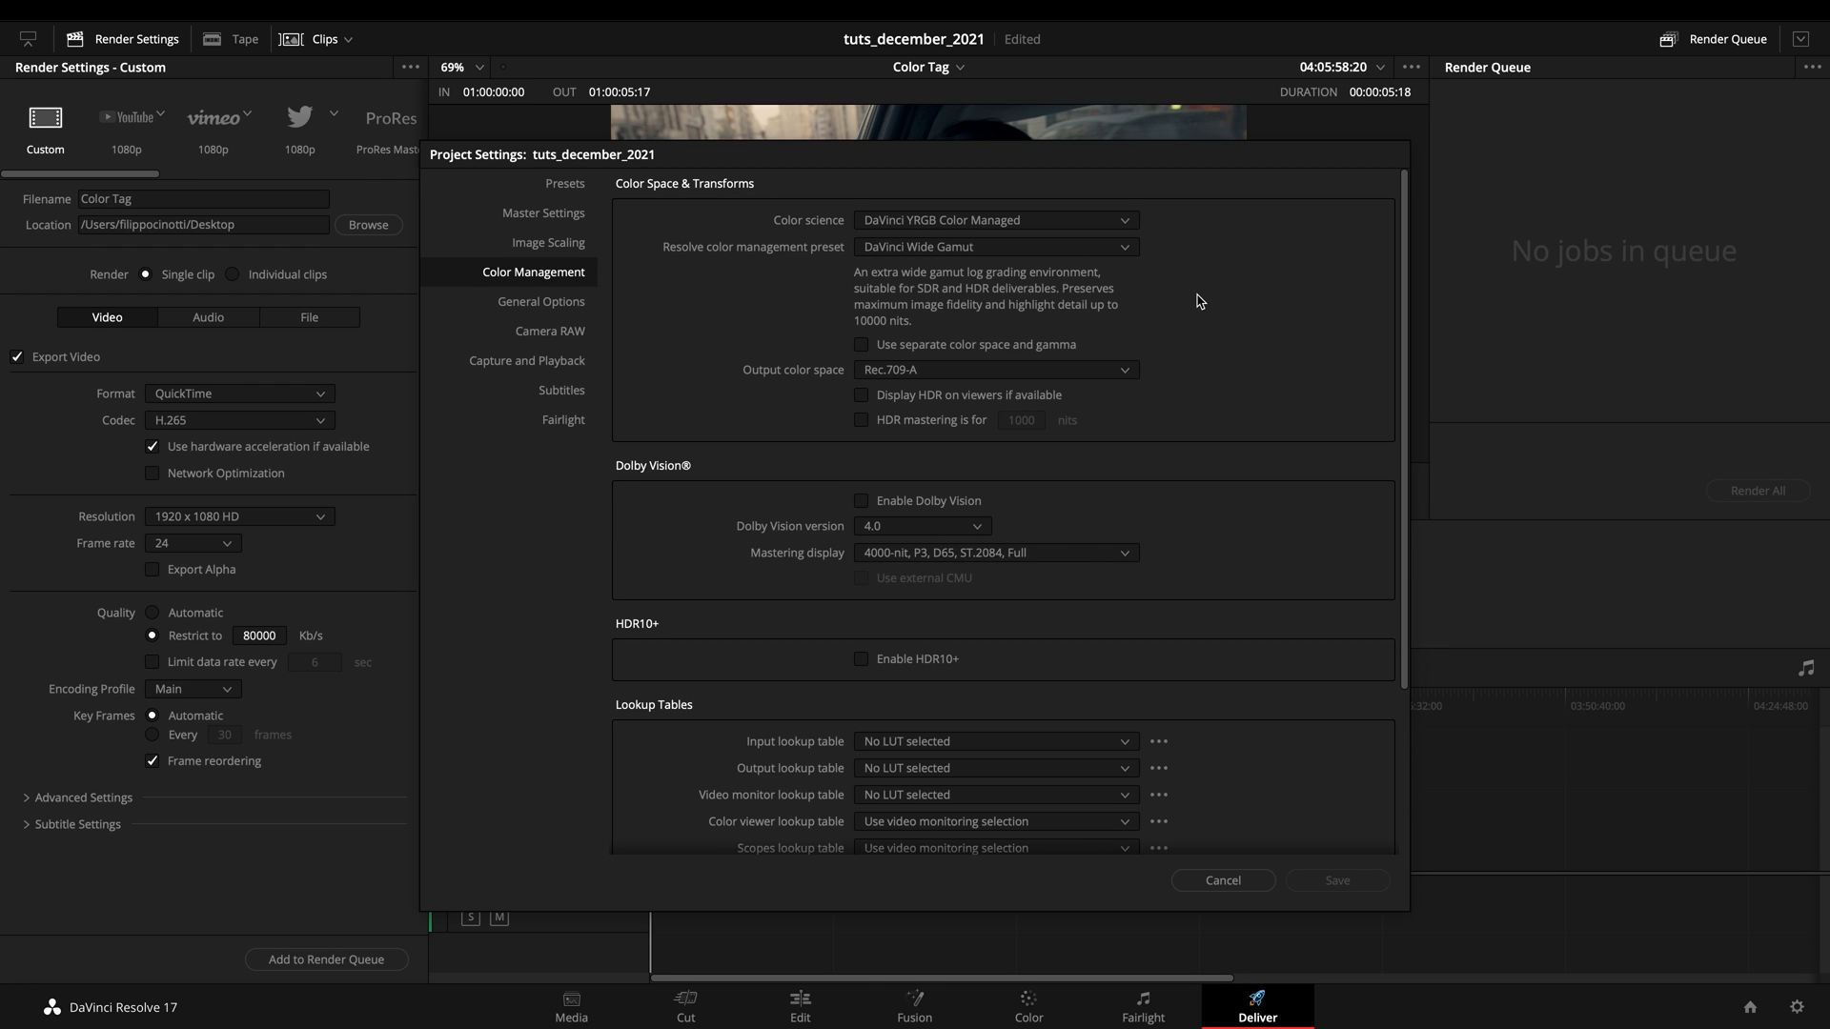
{"action": "left_click", "coordinate": [1223, 881]}
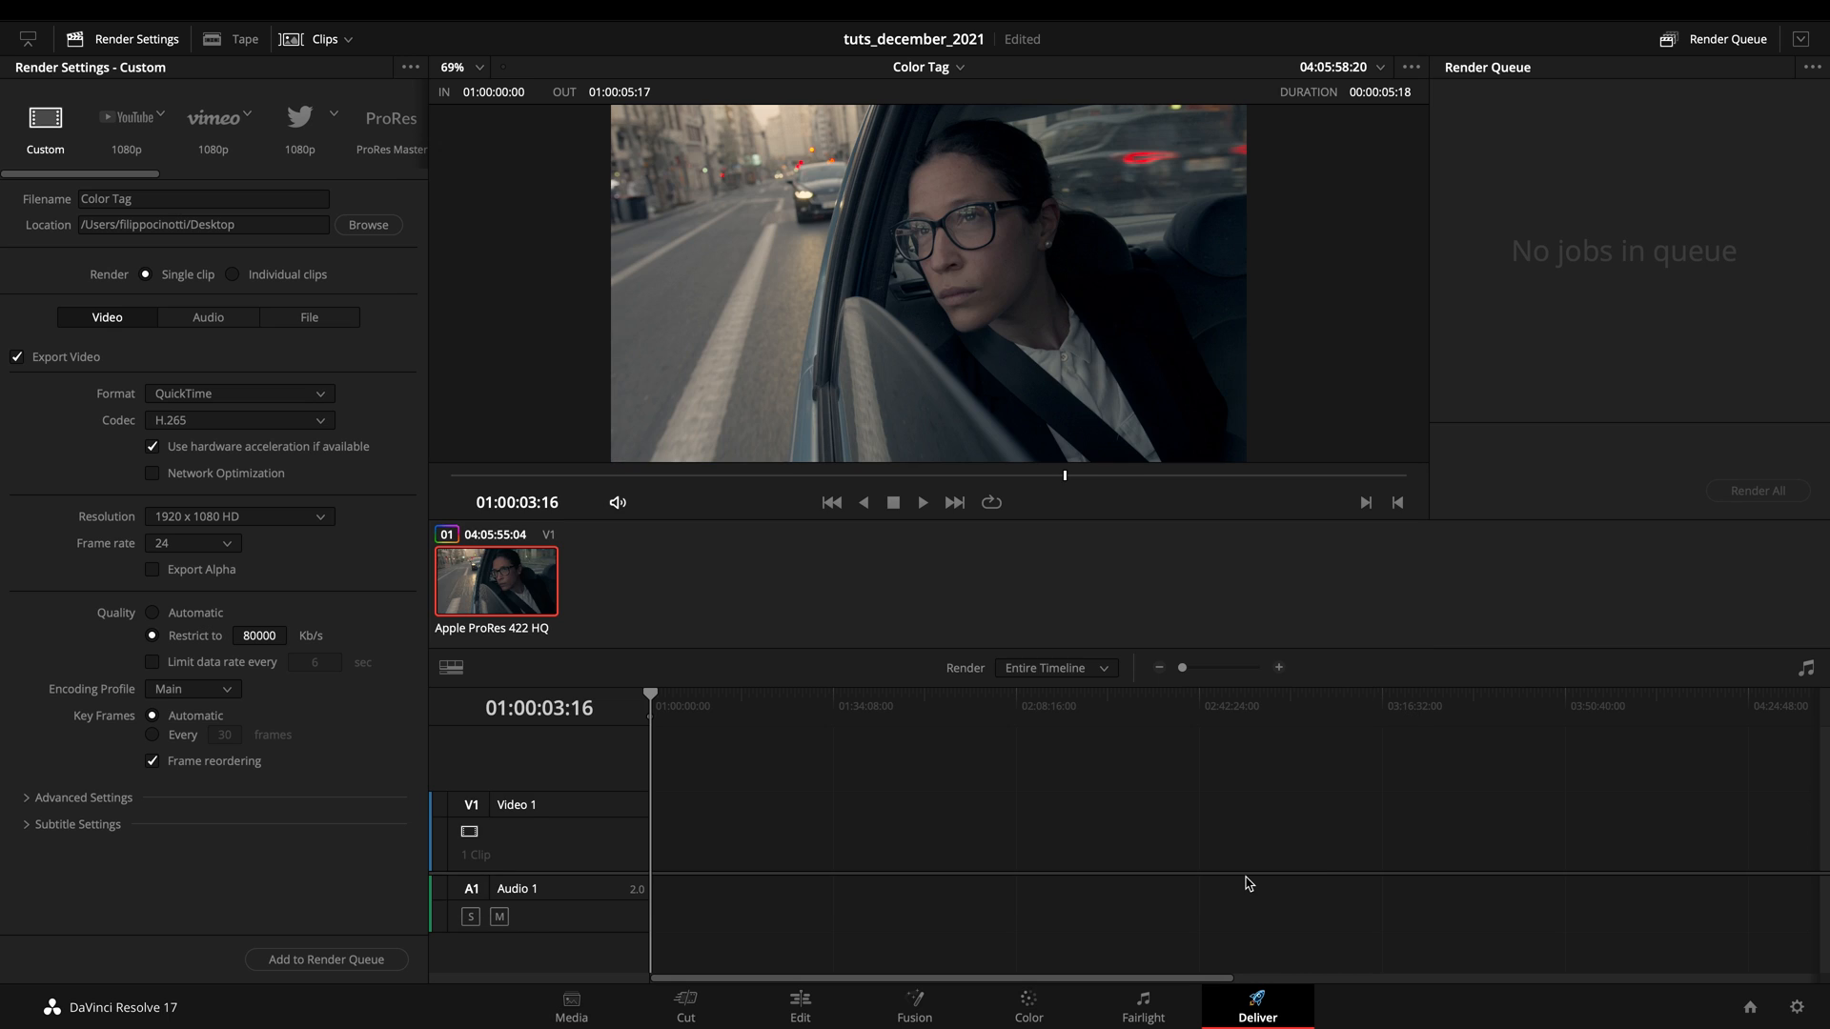